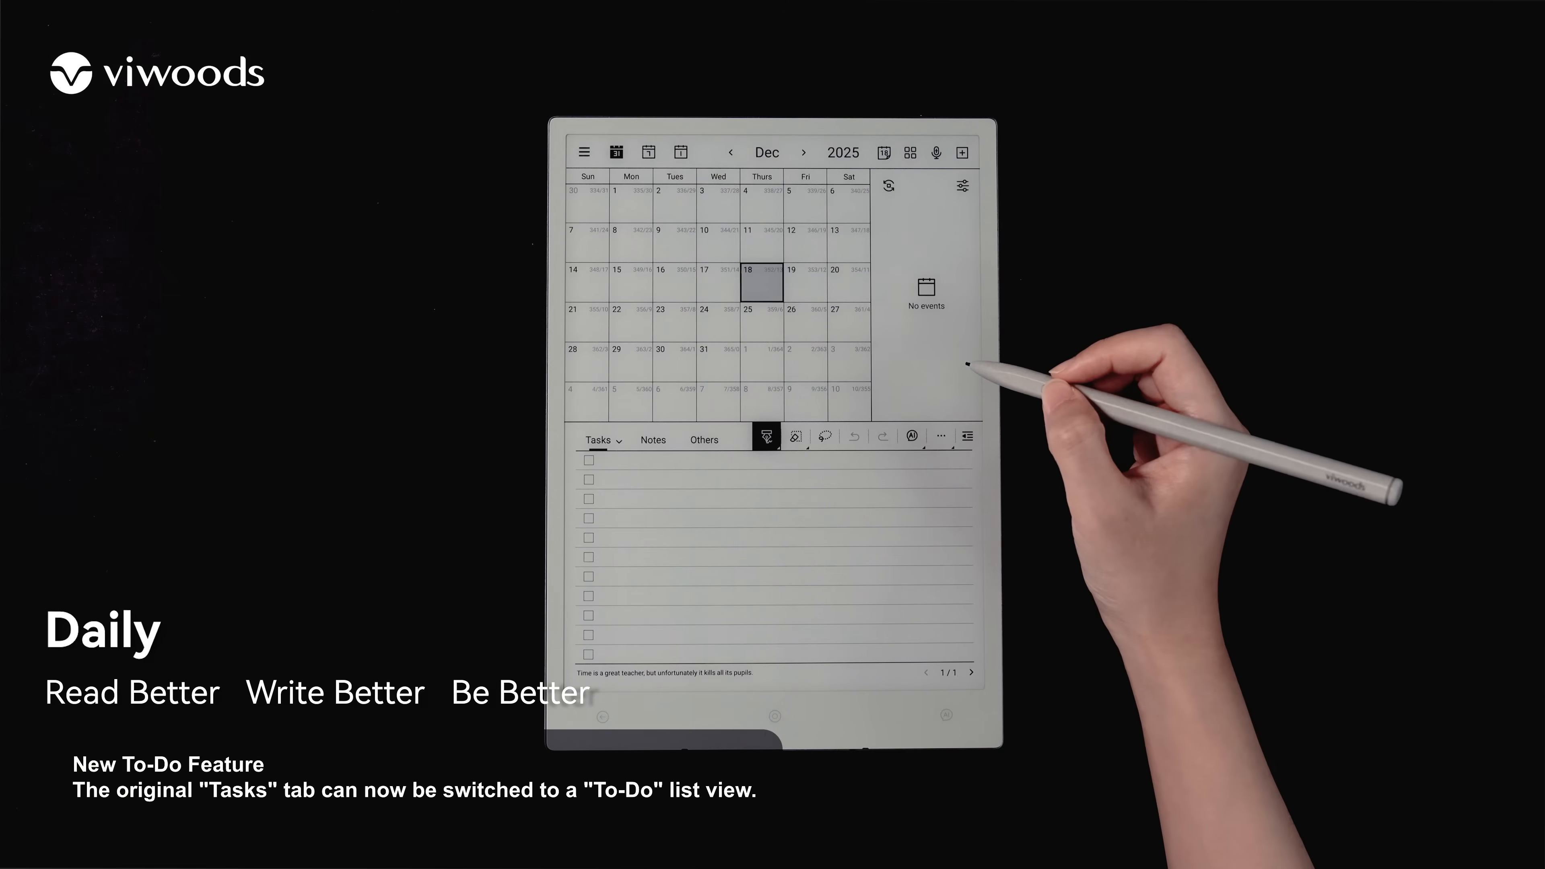
# Step: Add five to-dos in the Tasks To-Do list and check off four finished ones
pyautogui.click(599, 440)
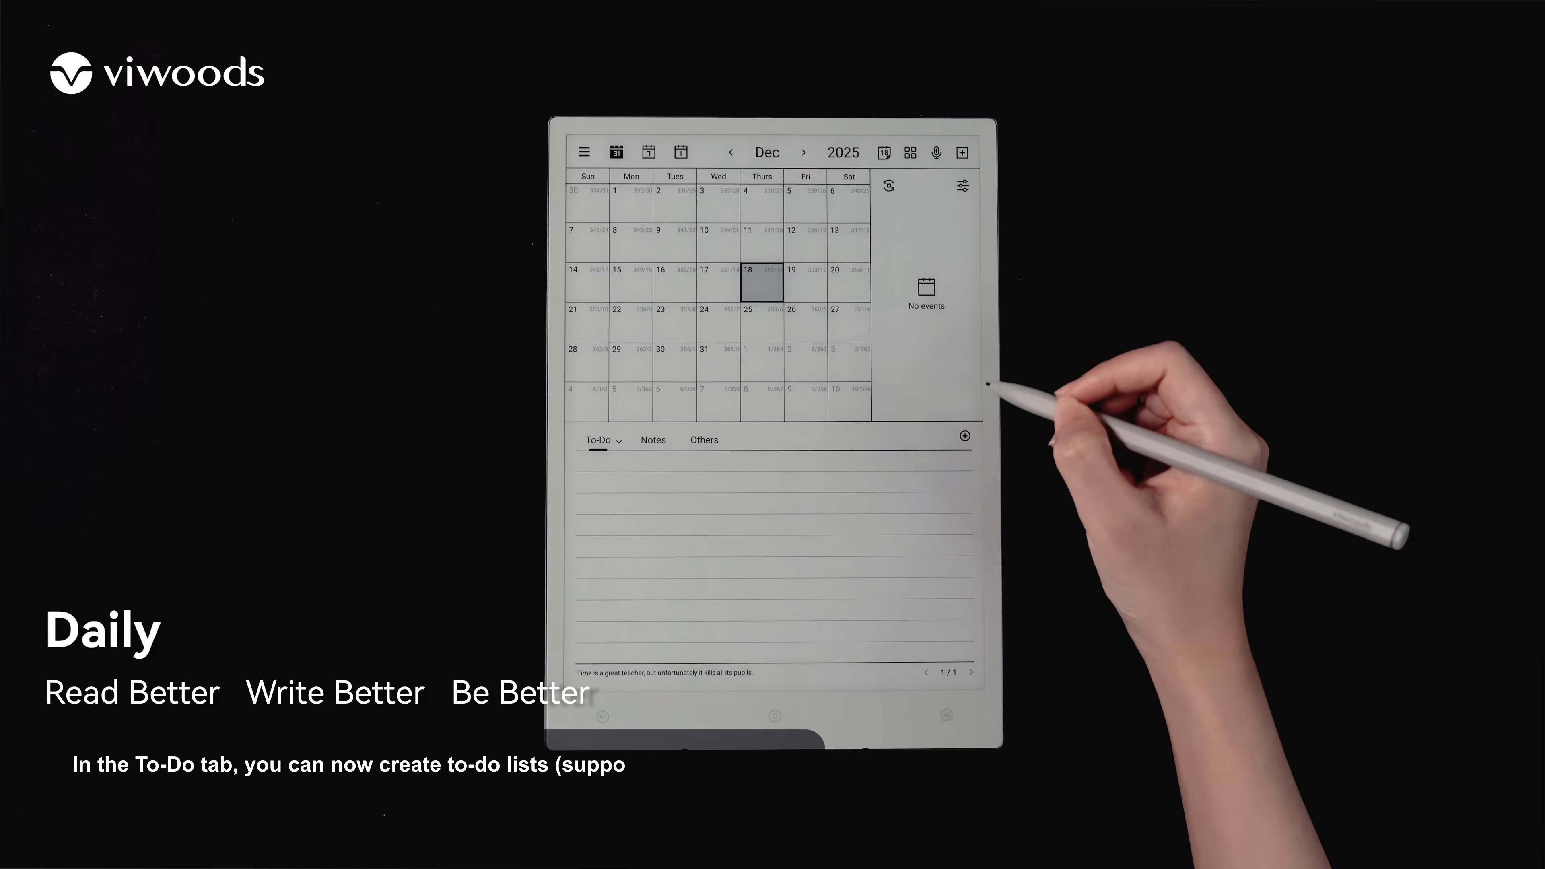
pyautogui.click(964, 436)
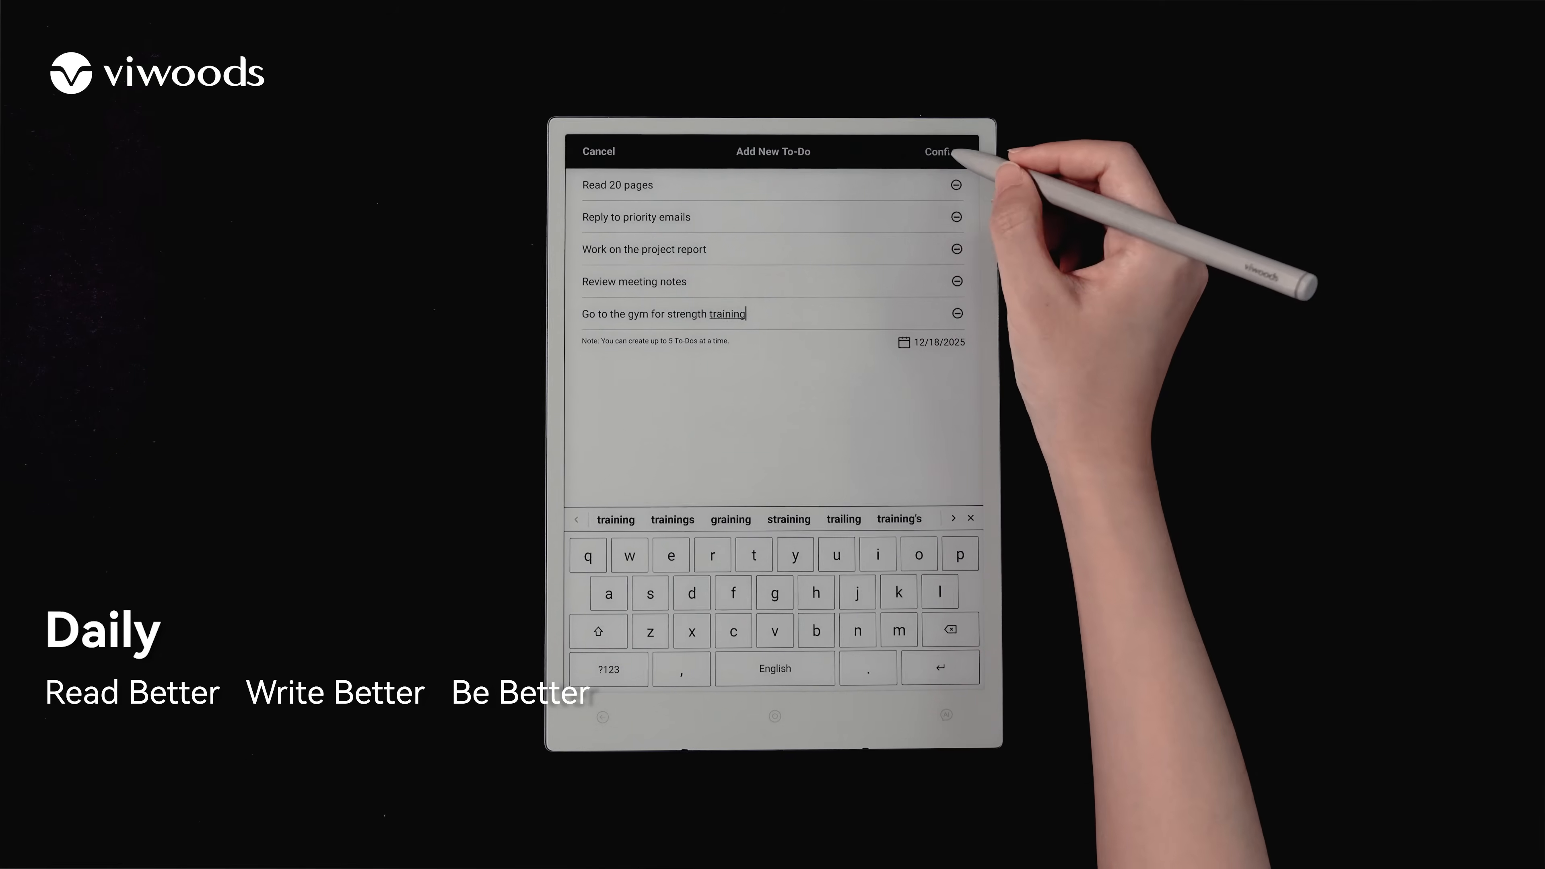
pyautogui.click(941, 151)
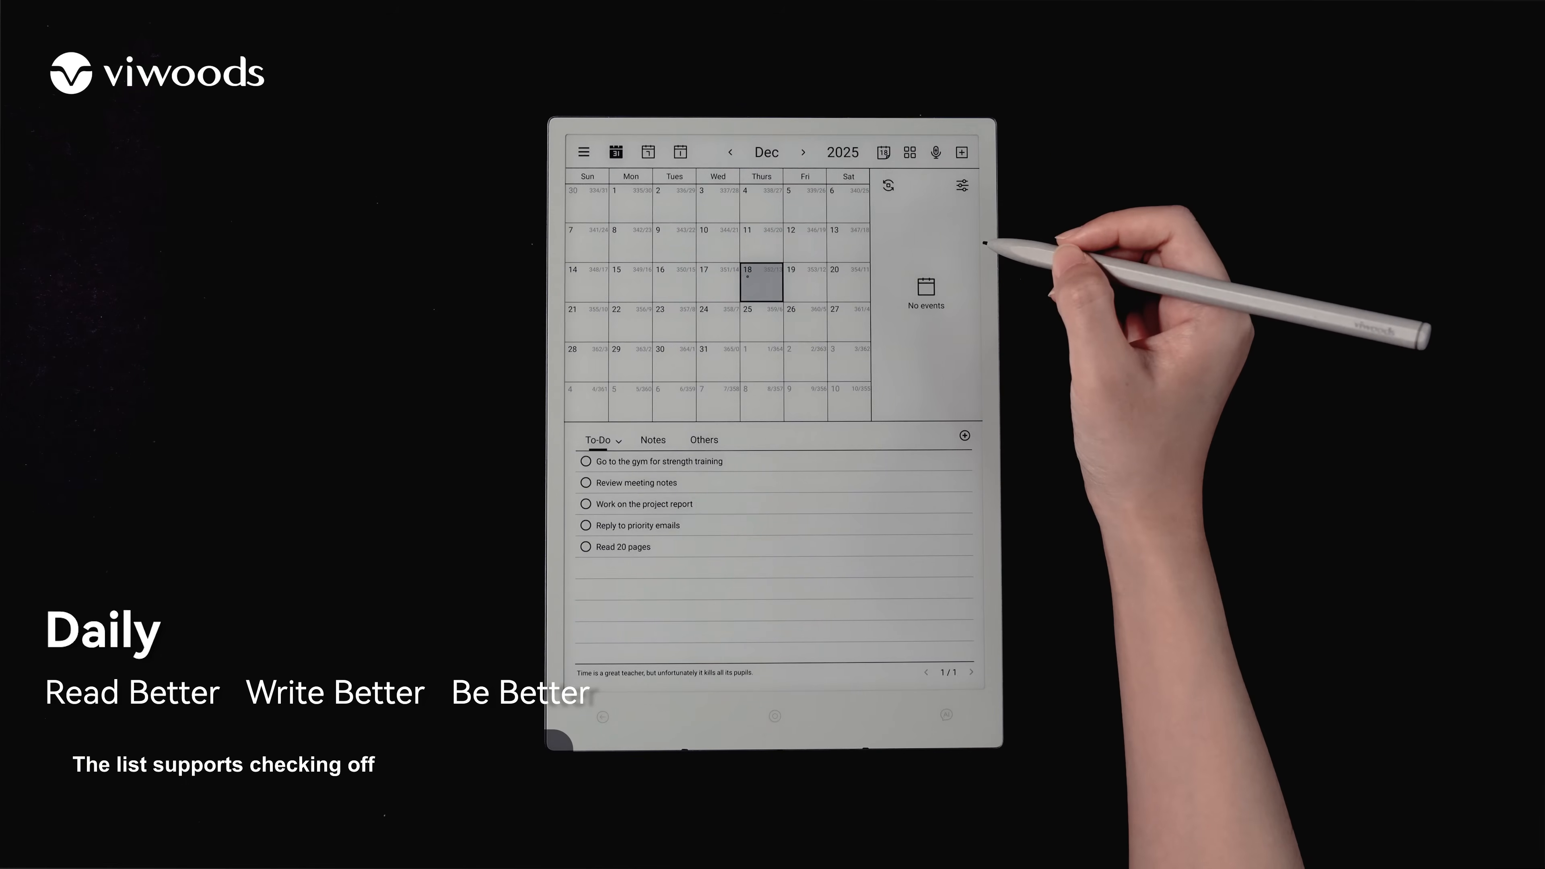
pyautogui.click(585, 483)
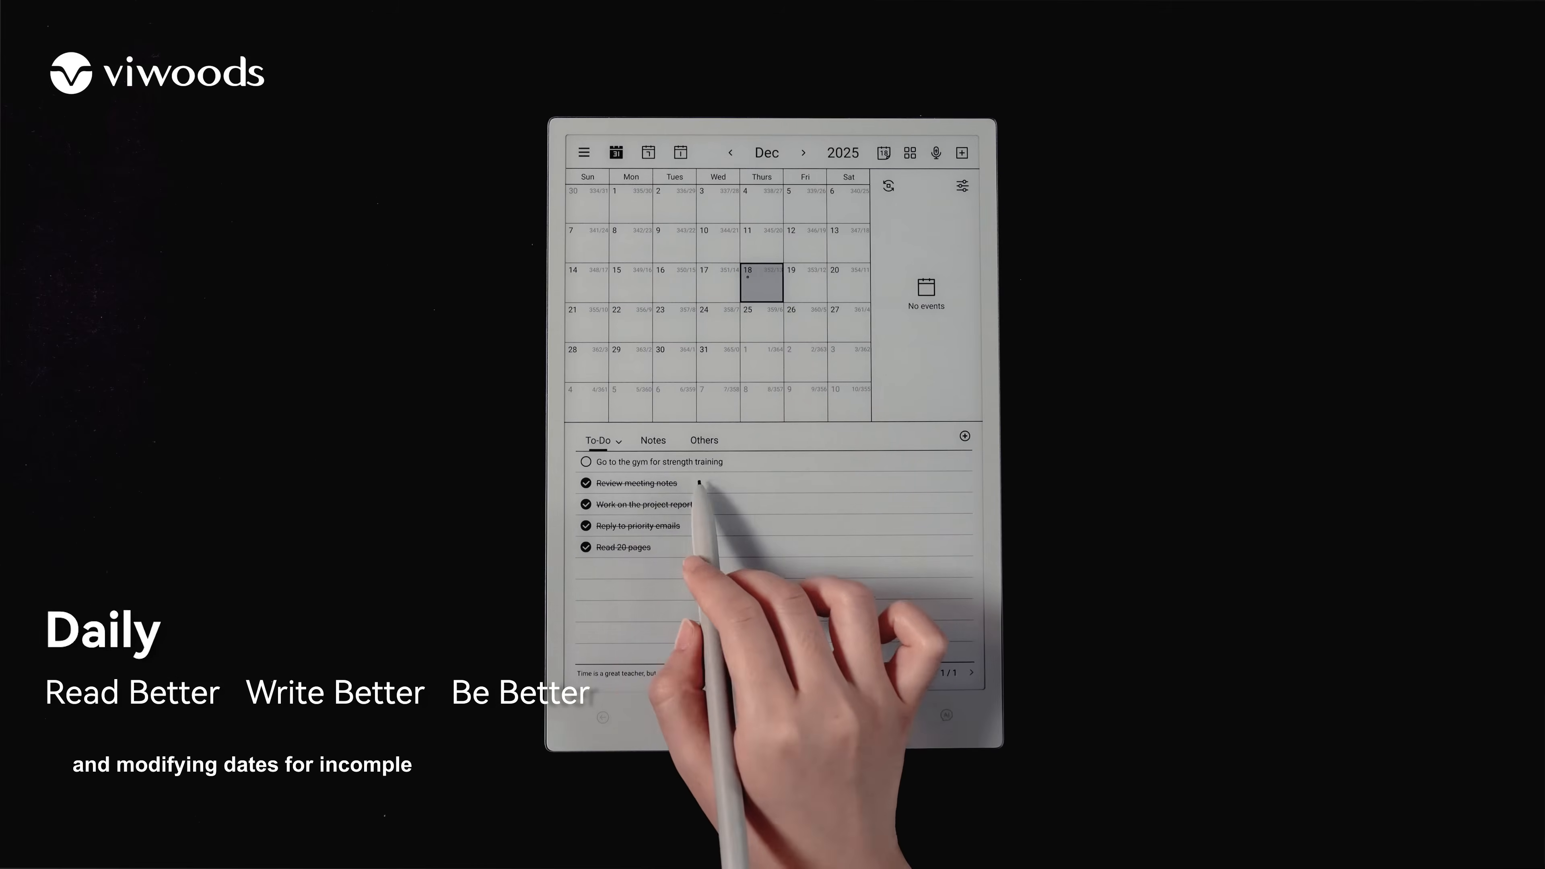
# Step: Reschedule the gym task to December 20, 2025
pyautogui.click(659, 461)
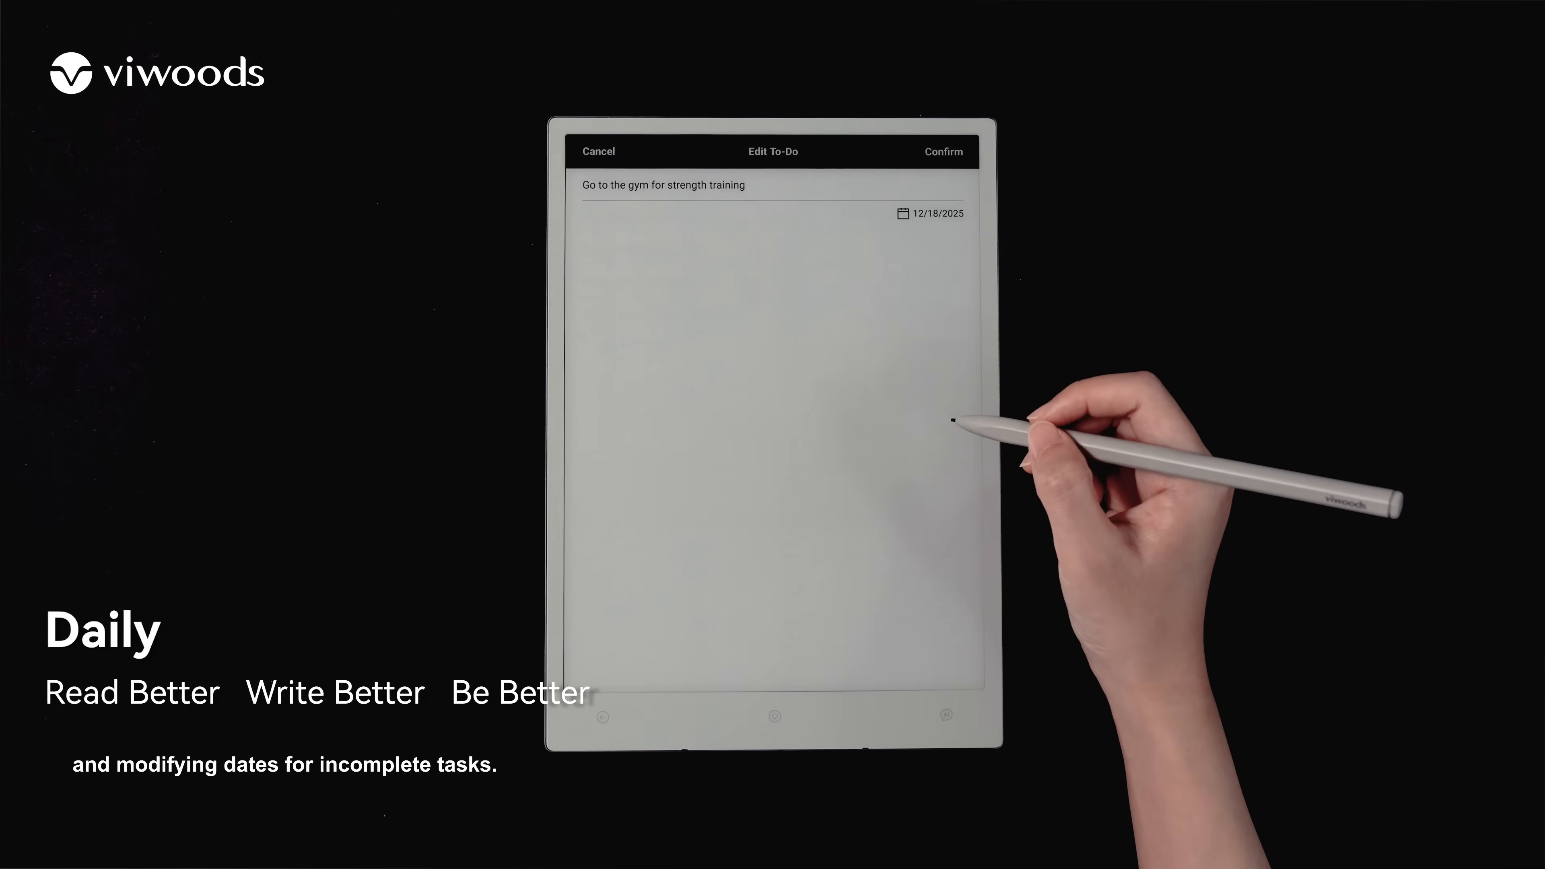
pyautogui.click(935, 213)
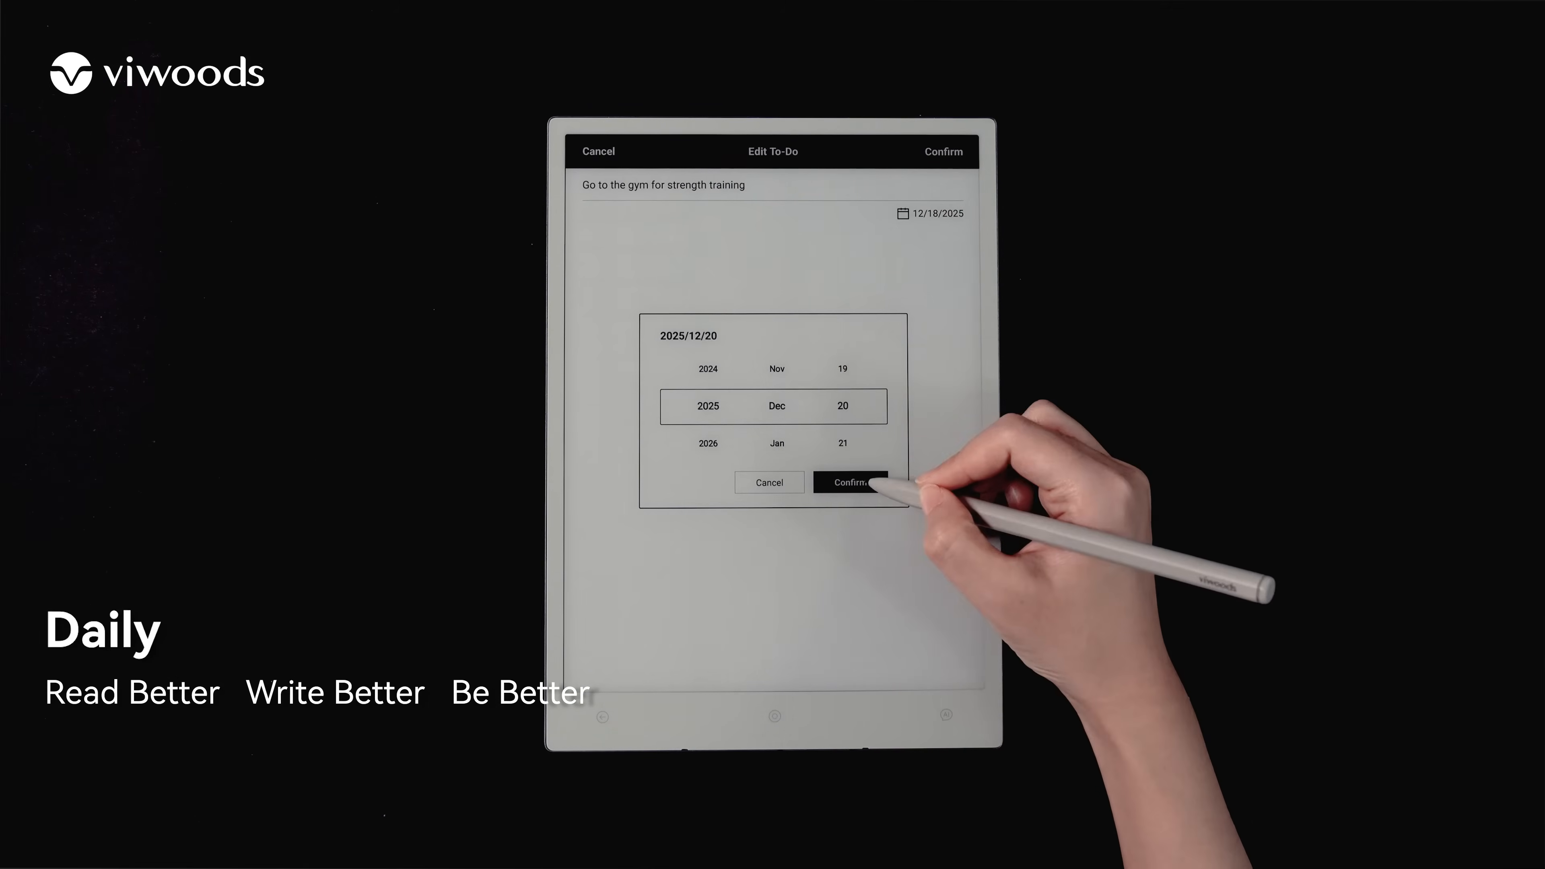
pyautogui.click(850, 482)
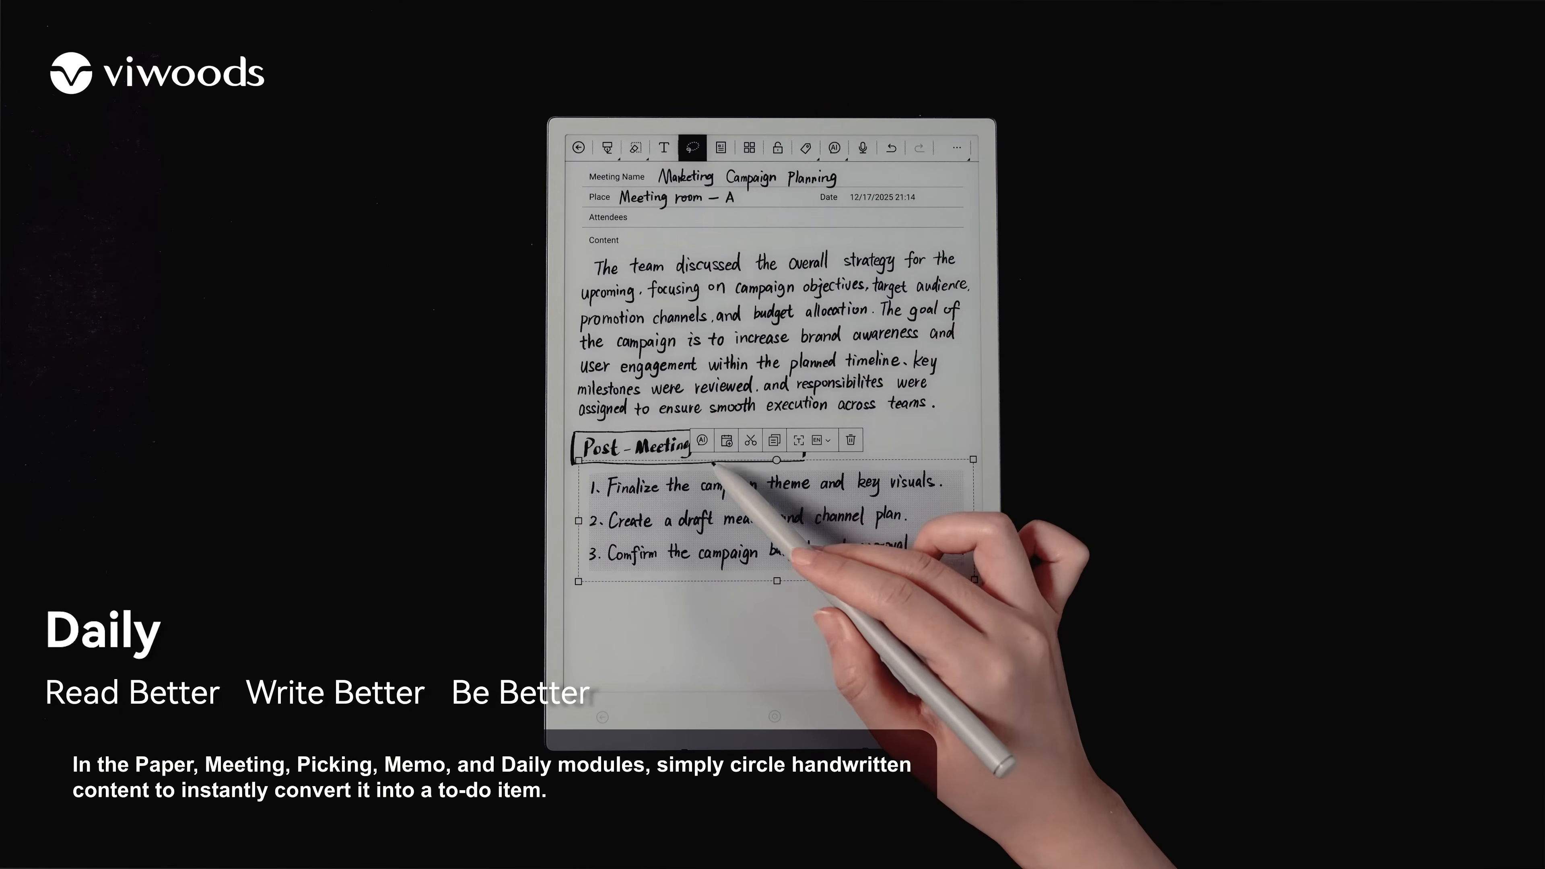
# Step: Convert the circled Post-Meeting action items into three to-do entries
pyautogui.click(726, 439)
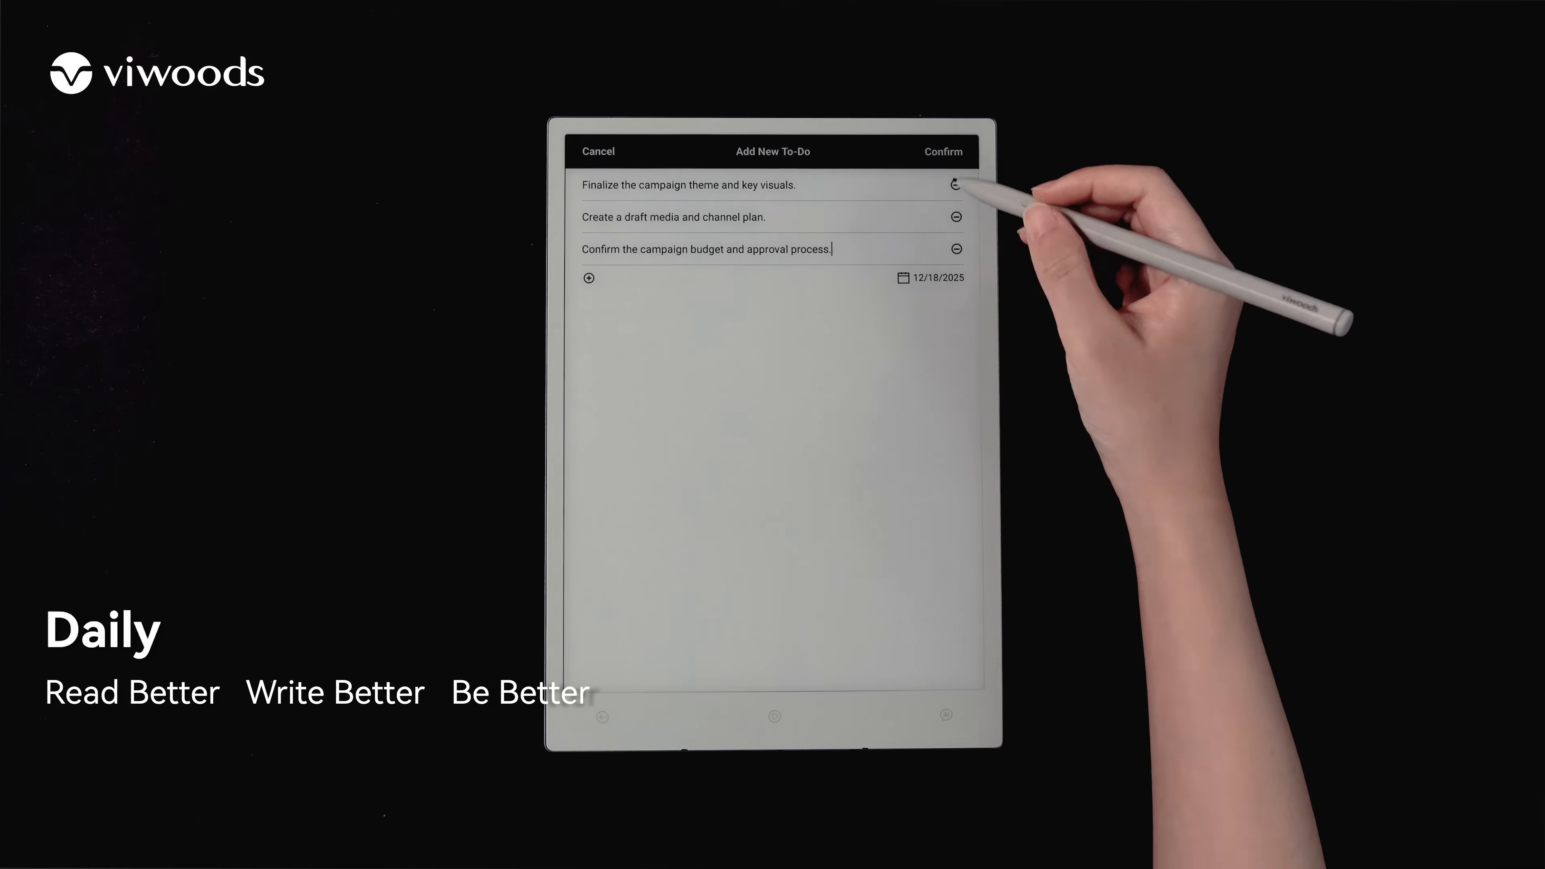
pyautogui.click(941, 150)
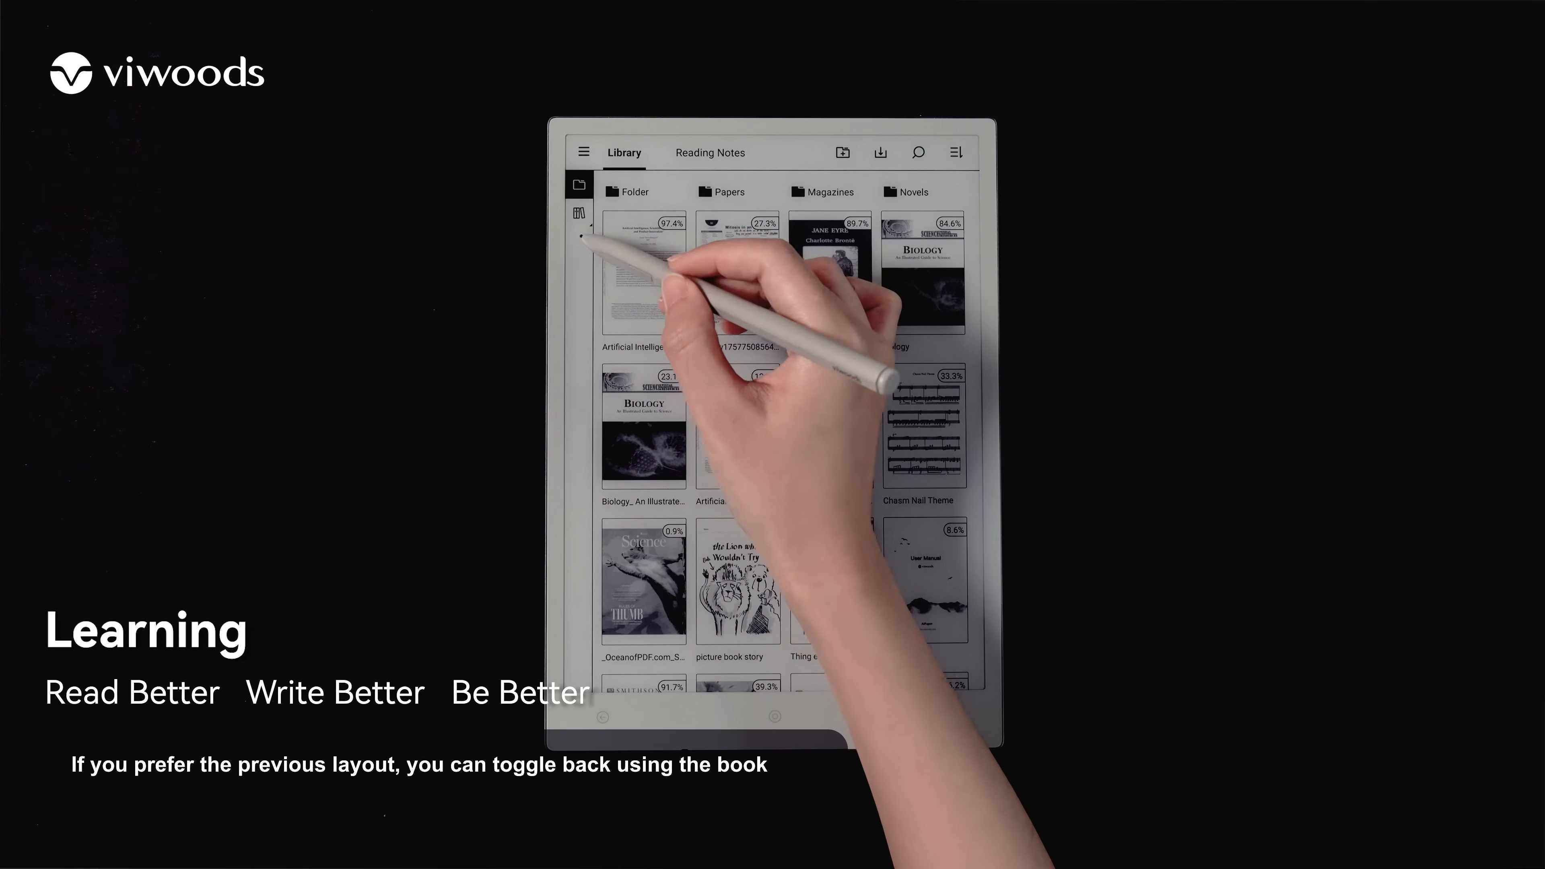
# Step: Show all books without folders, filter by book format and change the library view layout
pyautogui.click(579, 212)
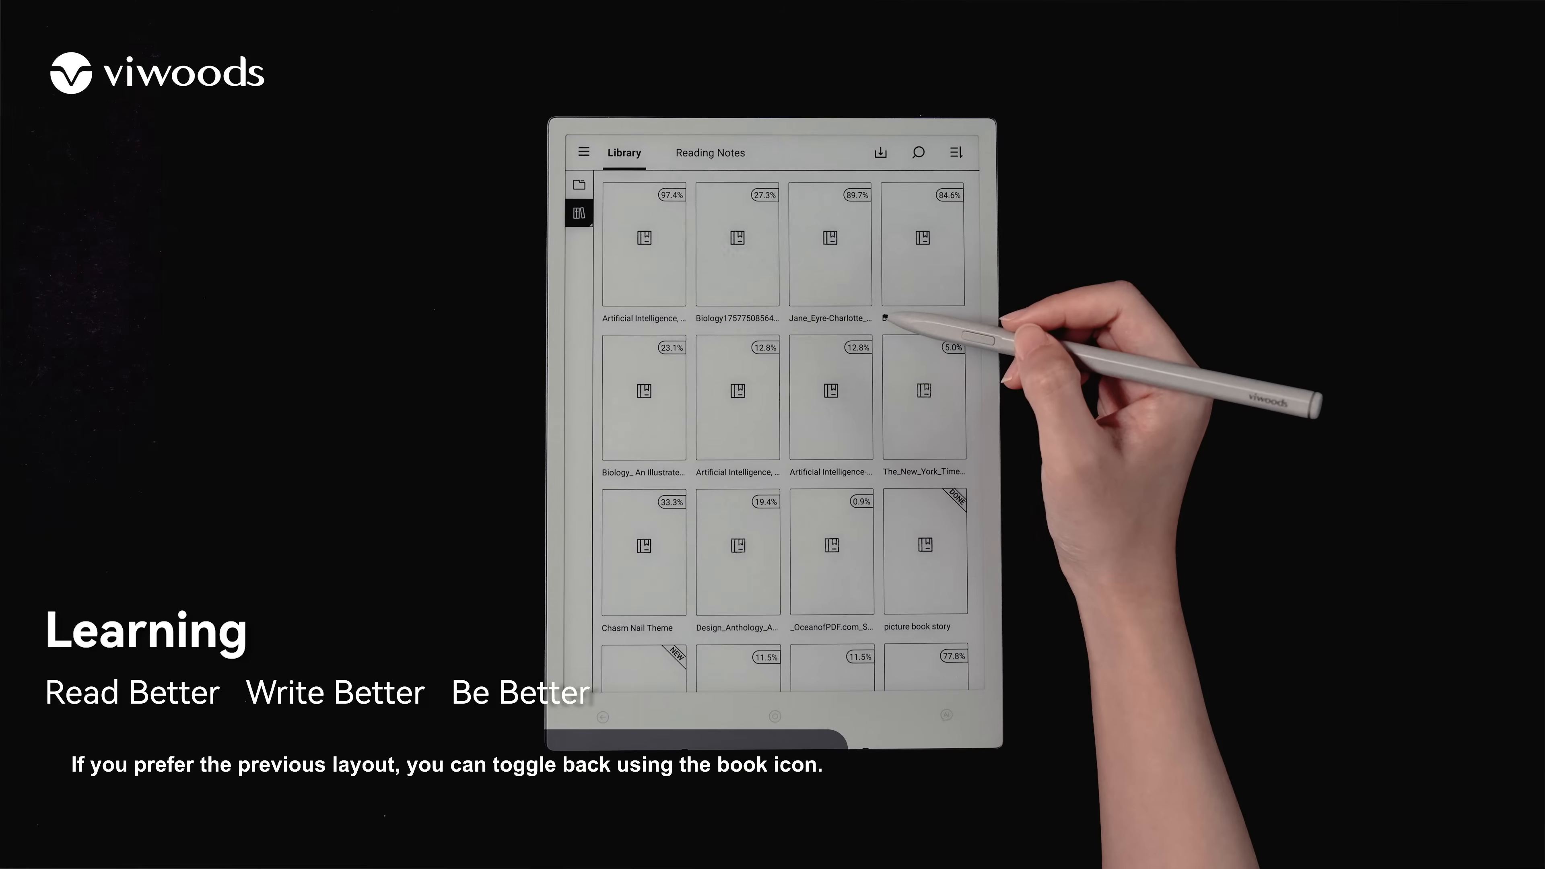
pyautogui.click(580, 212)
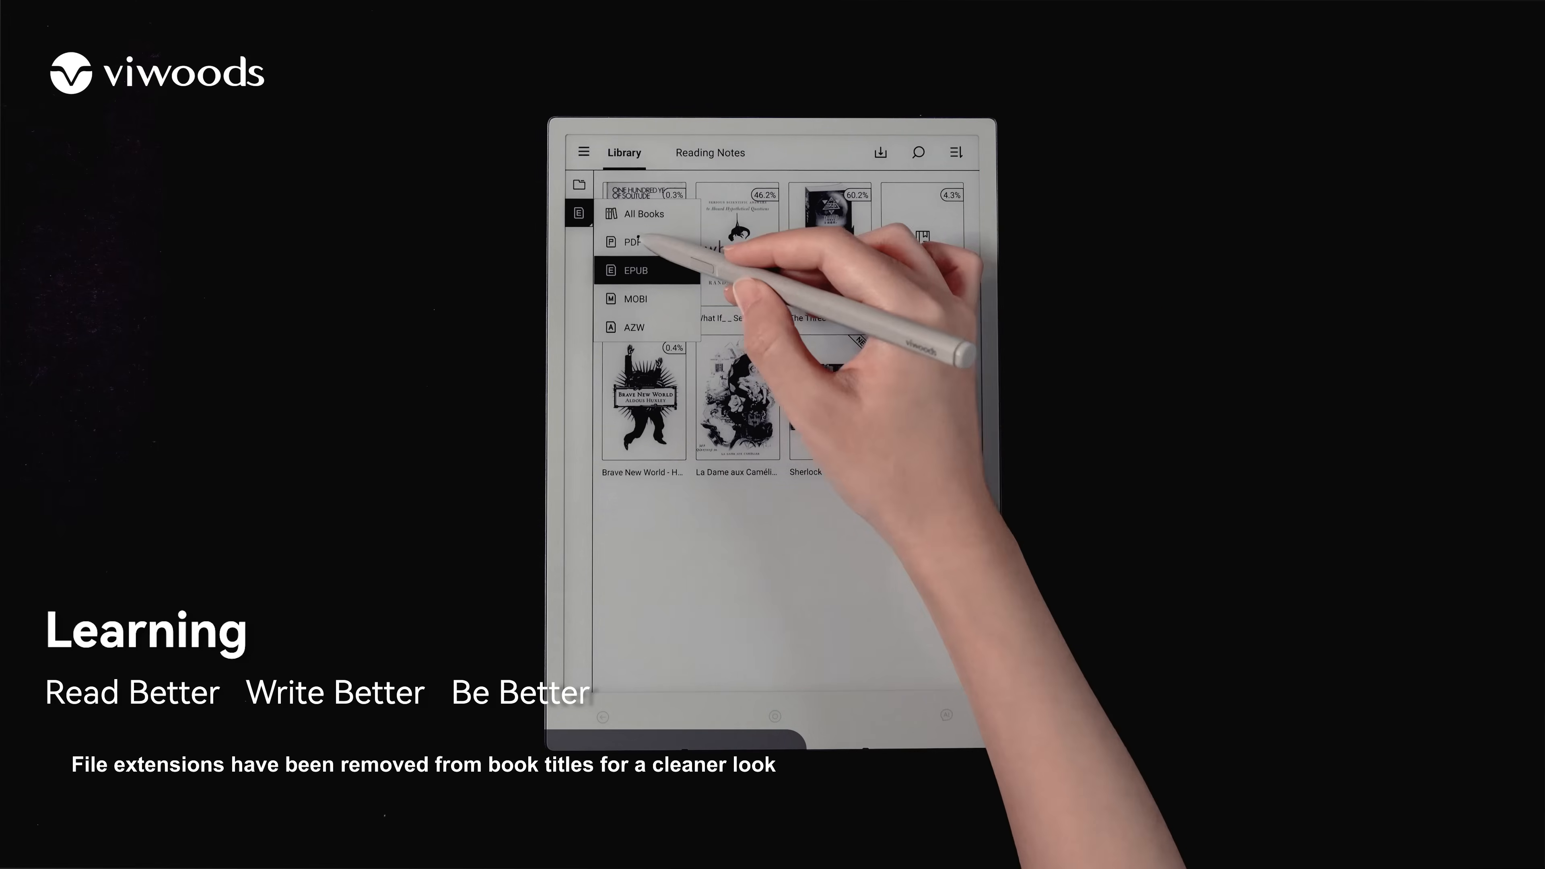
pyautogui.click(627, 241)
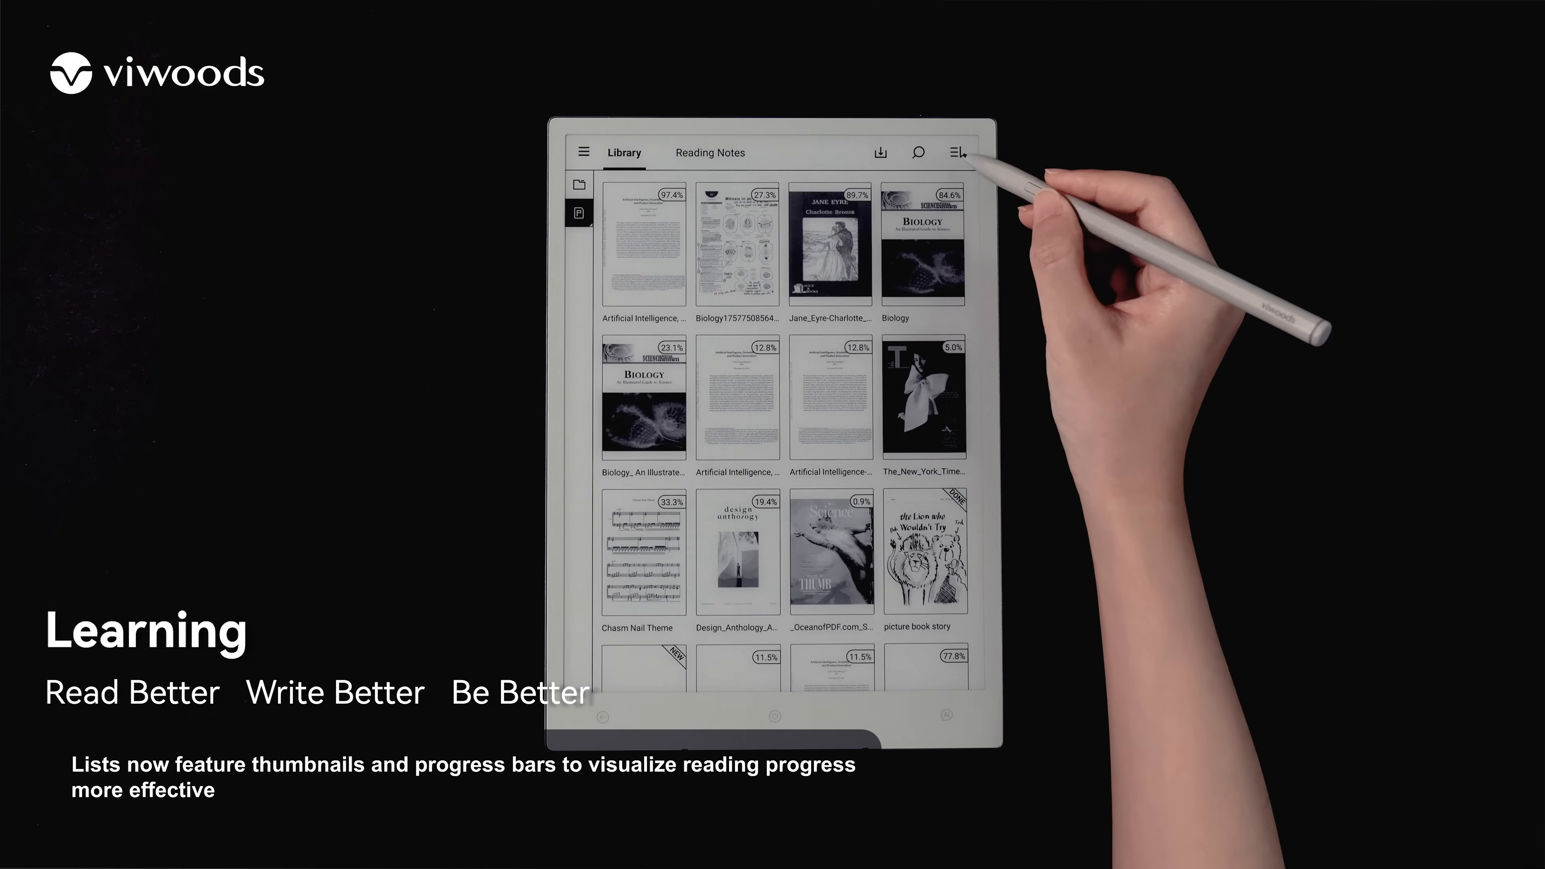
pyautogui.click(955, 152)
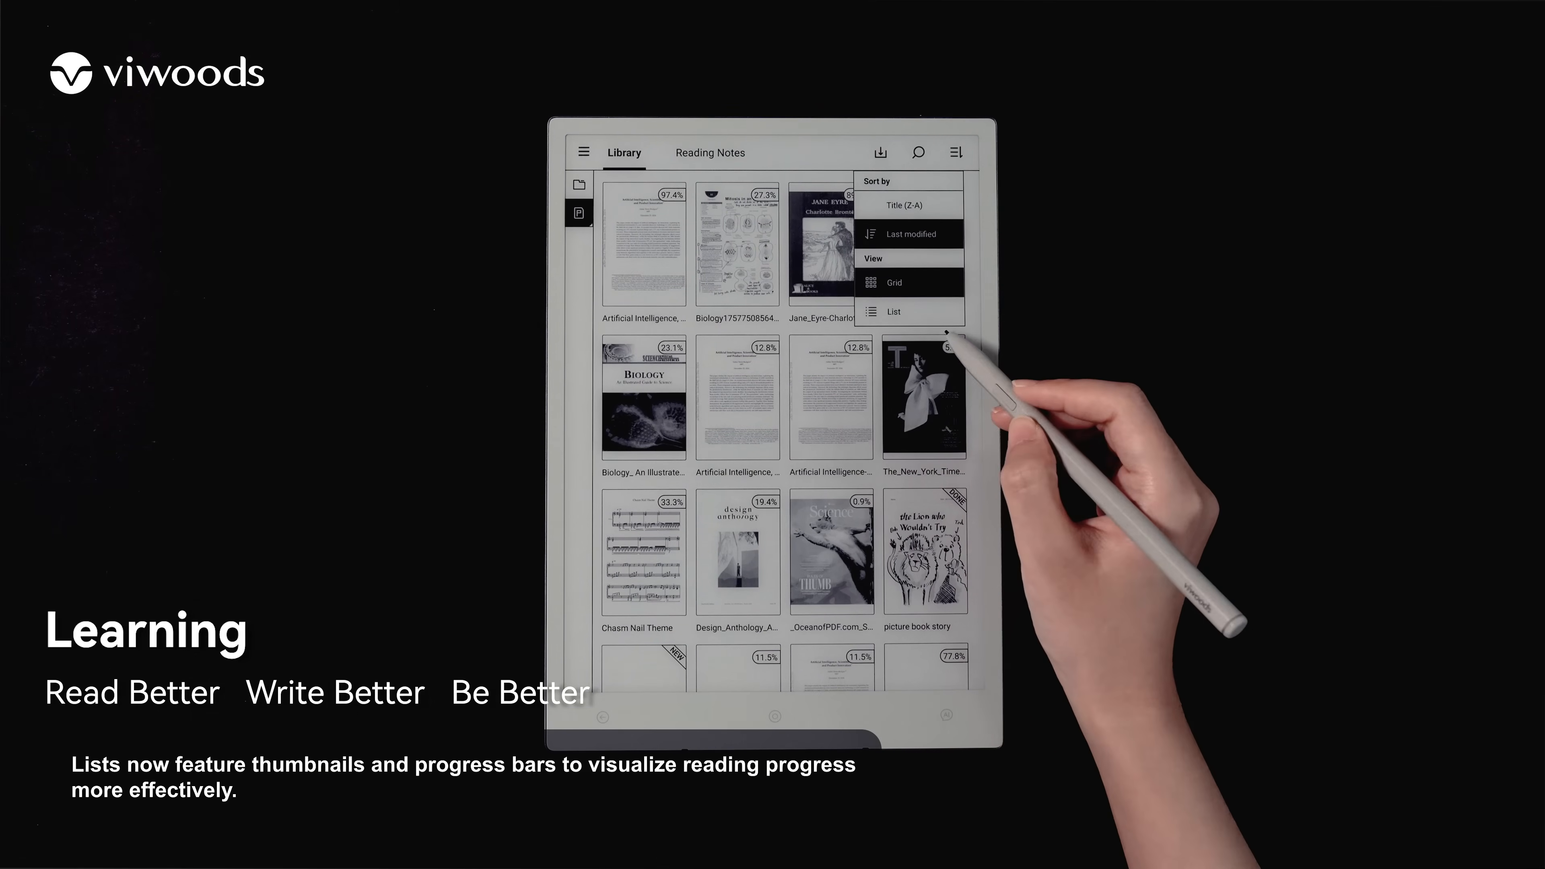
pyautogui.click(892, 313)
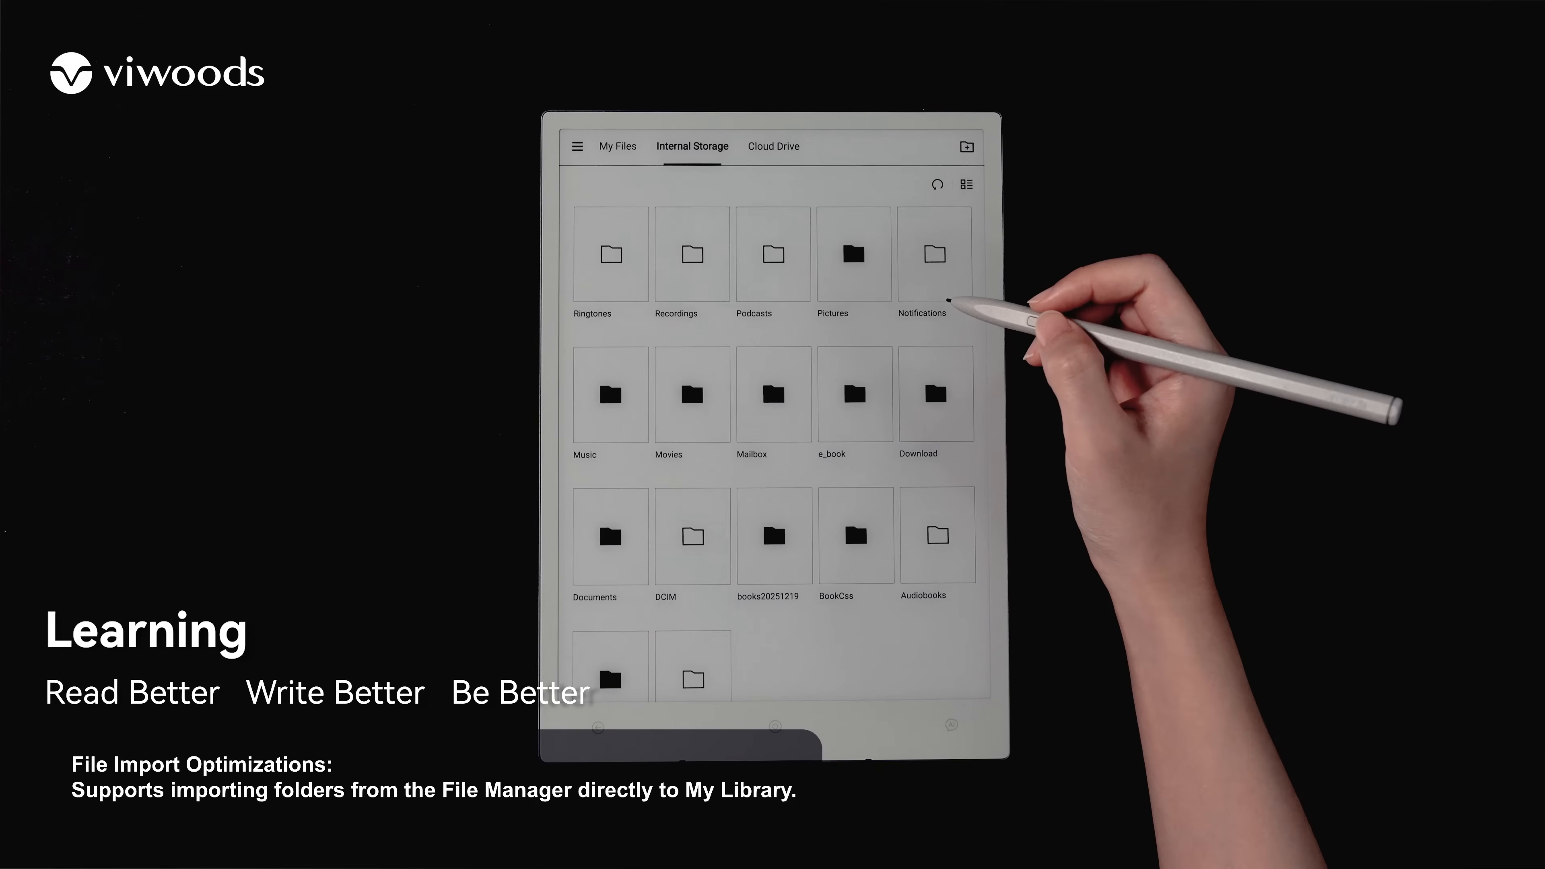
# Step: Import the books20251219 folder with My Files as its destination
pyautogui.click(772, 535)
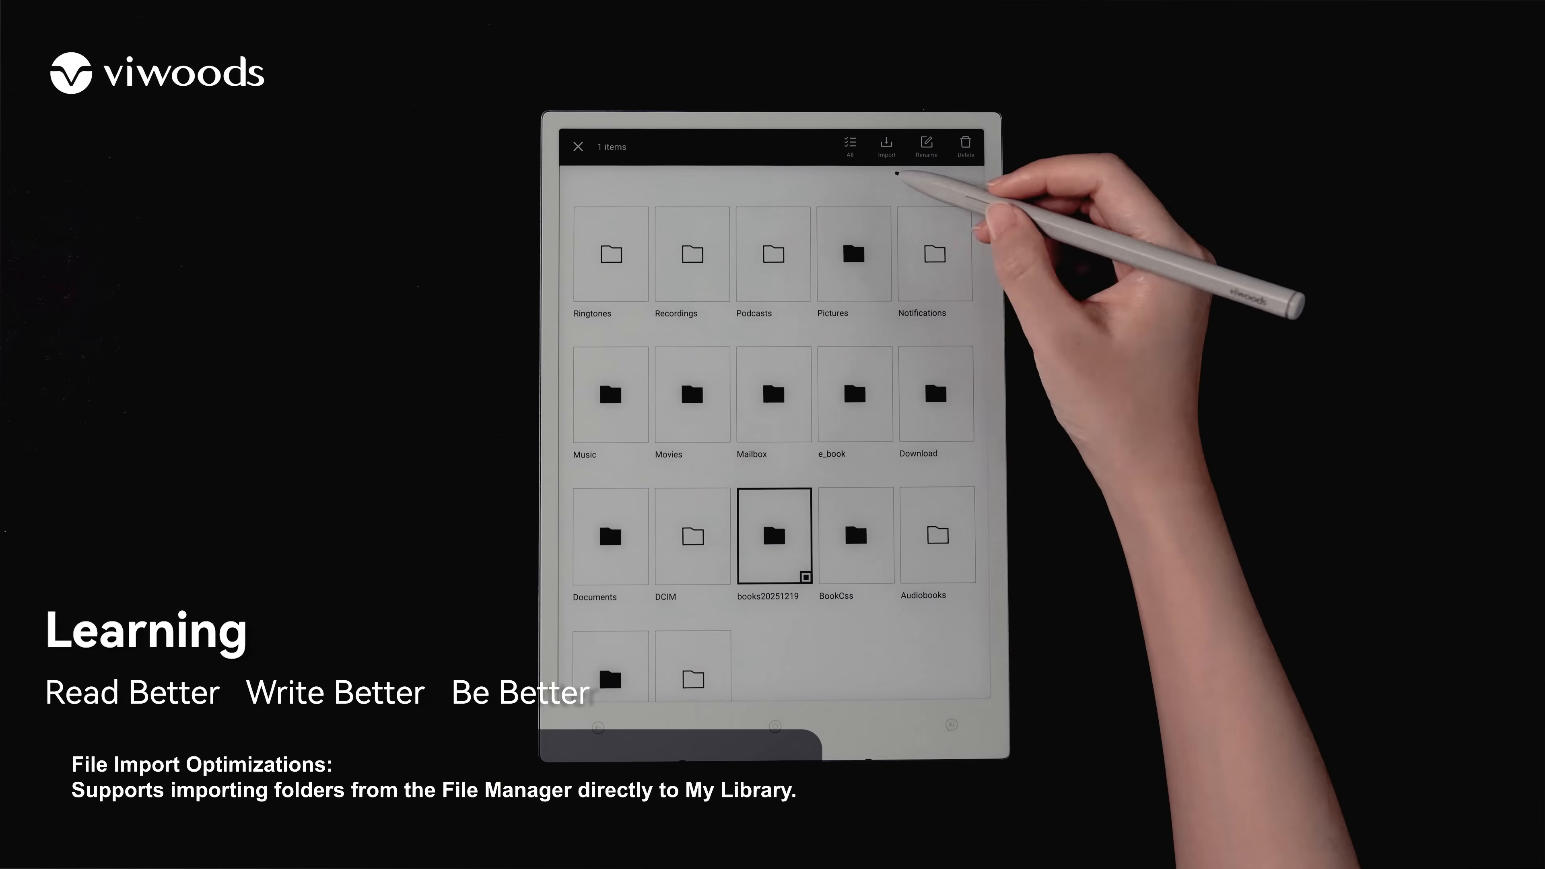
pyautogui.click(885, 146)
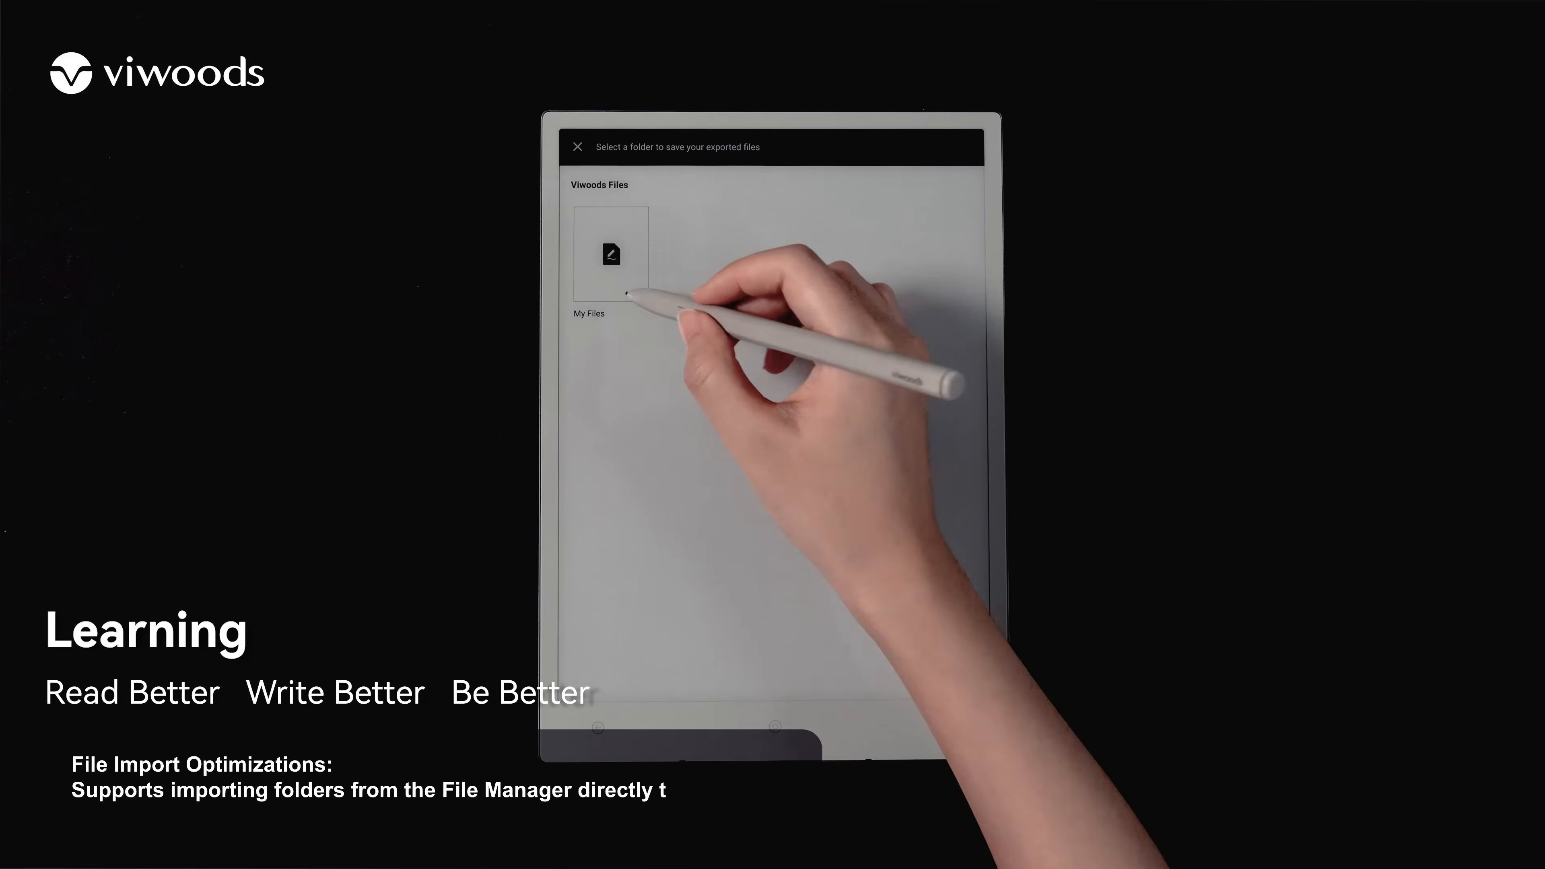
pyautogui.click(611, 255)
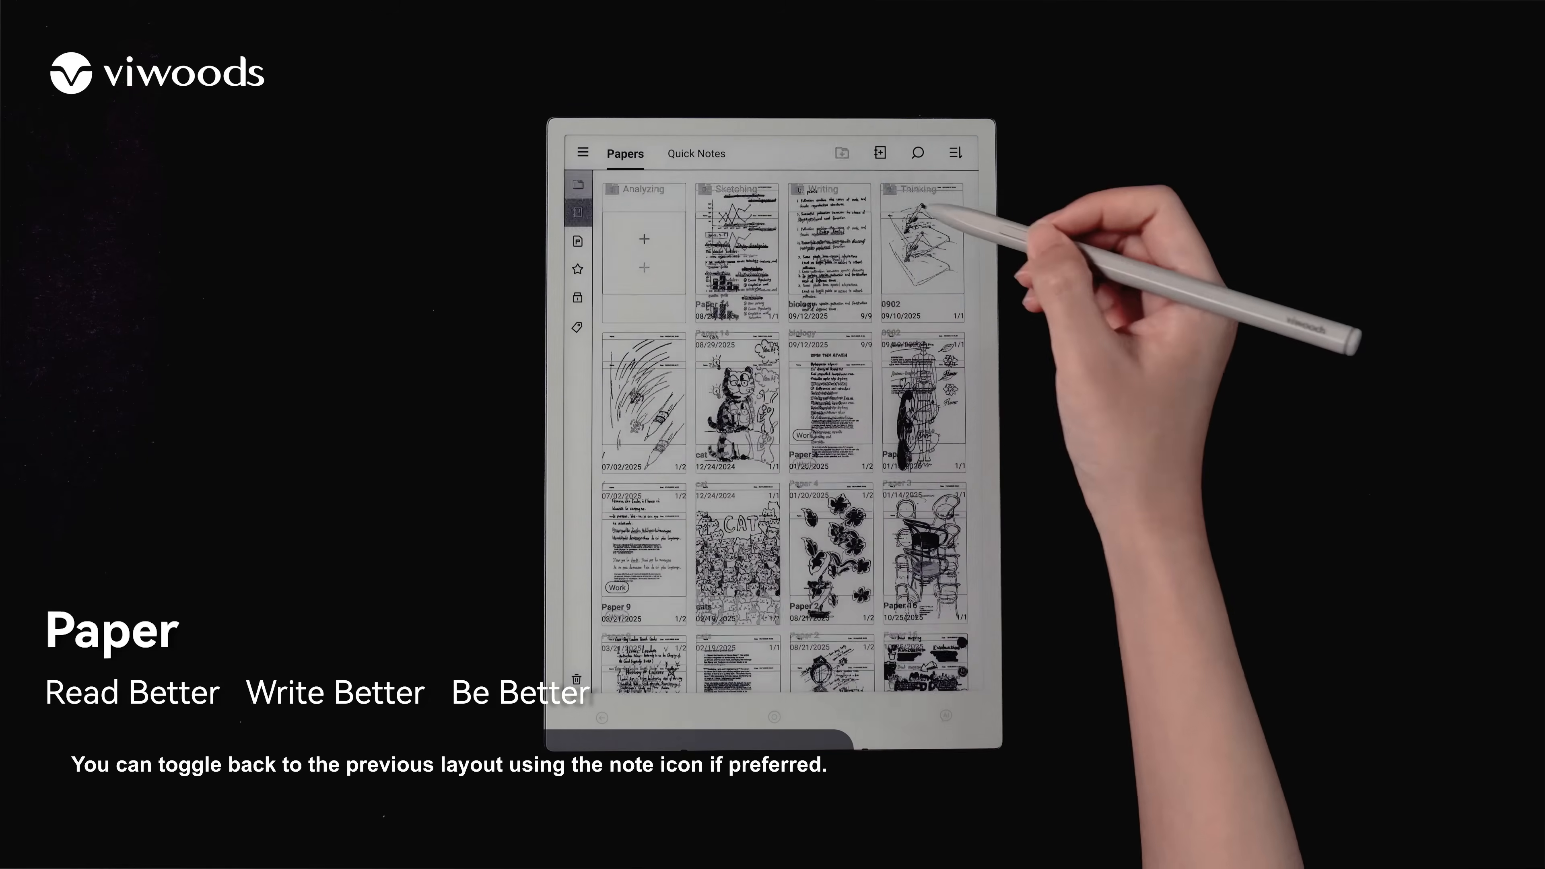
# Step: Re-sort the Paper folders to Writing, Thinking, Sketching, Analyzing
pyautogui.click(579, 185)
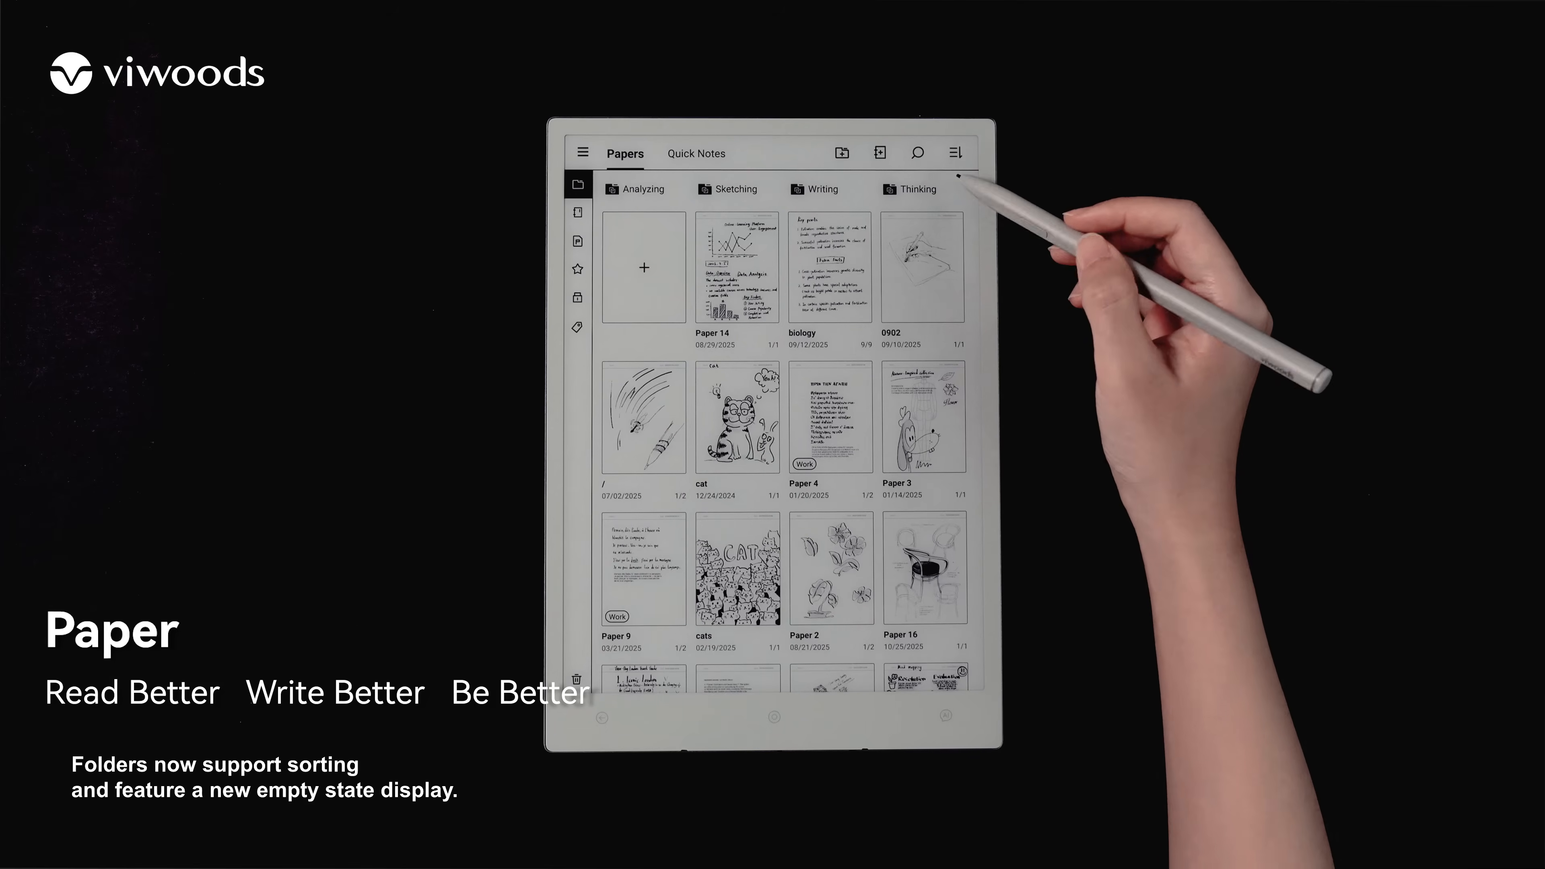
pyautogui.click(954, 153)
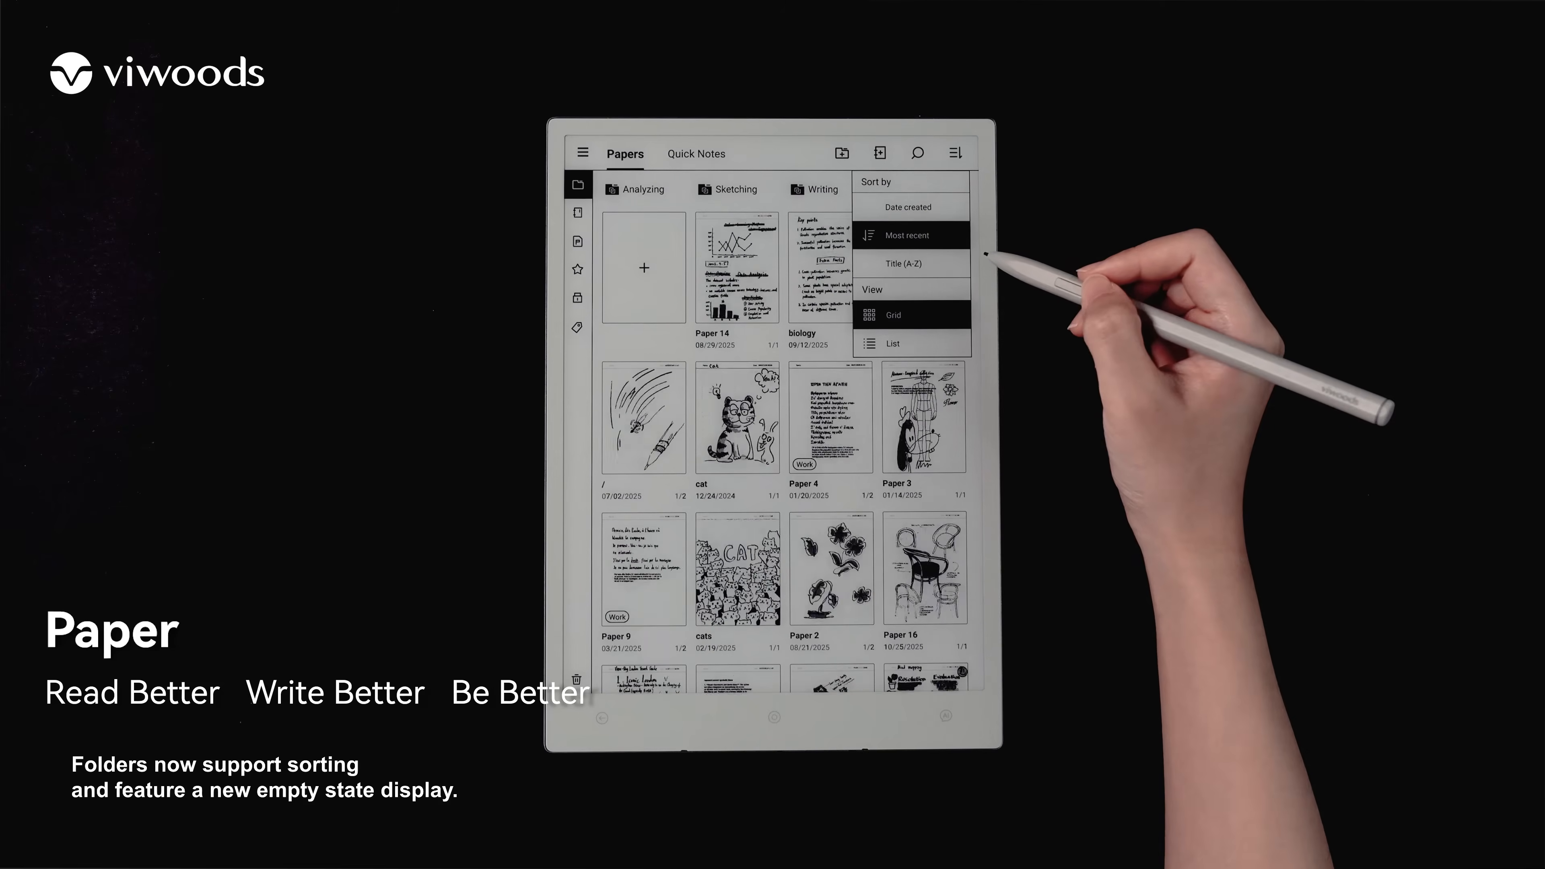
pyautogui.click(898, 264)
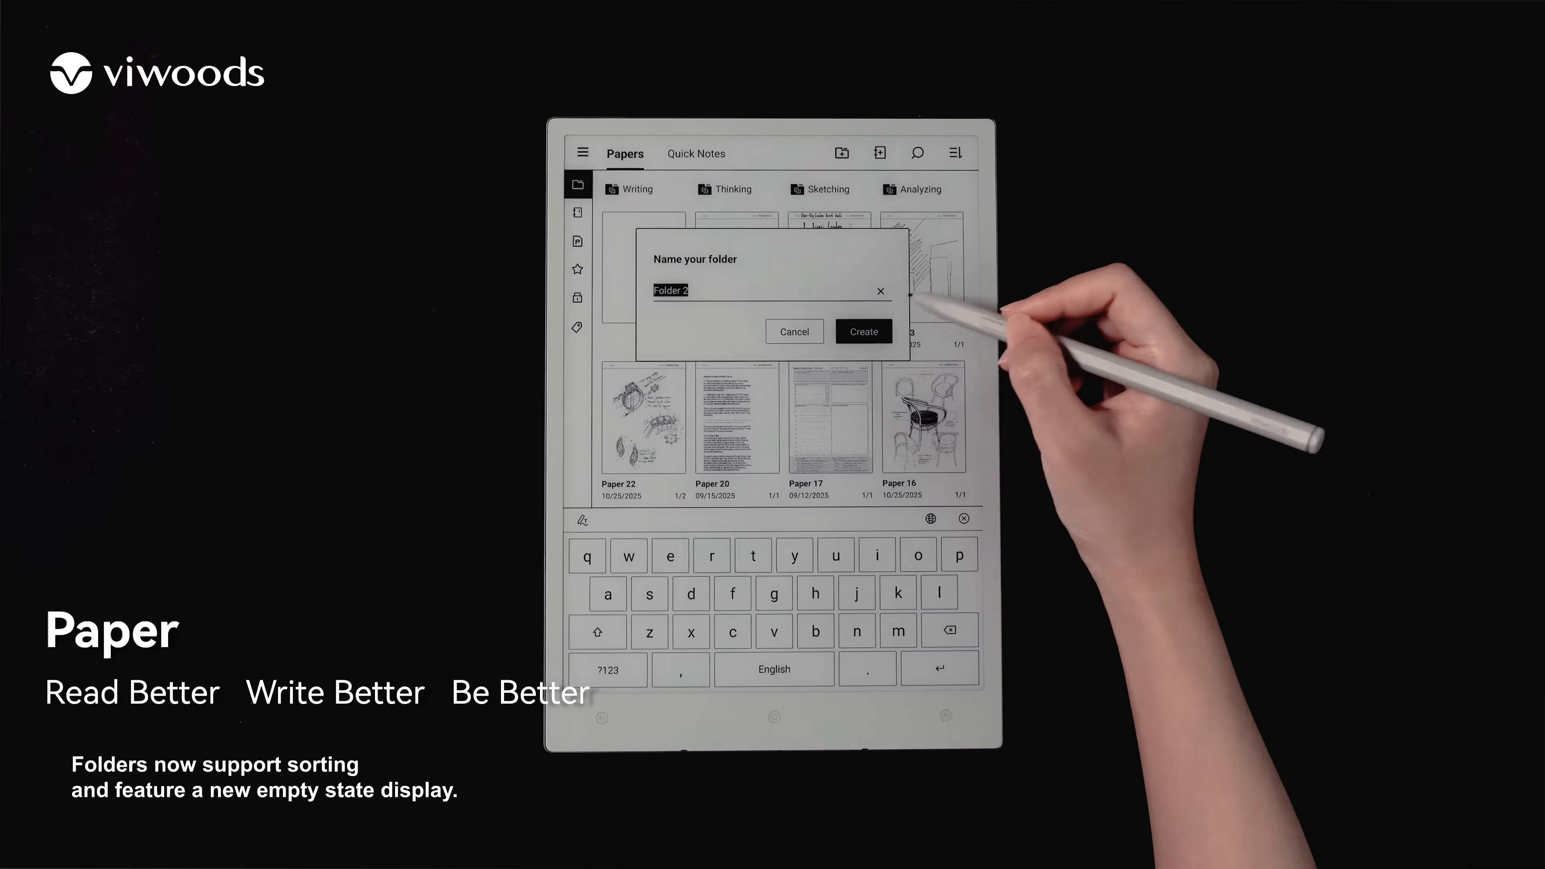
pyautogui.click(861, 331)
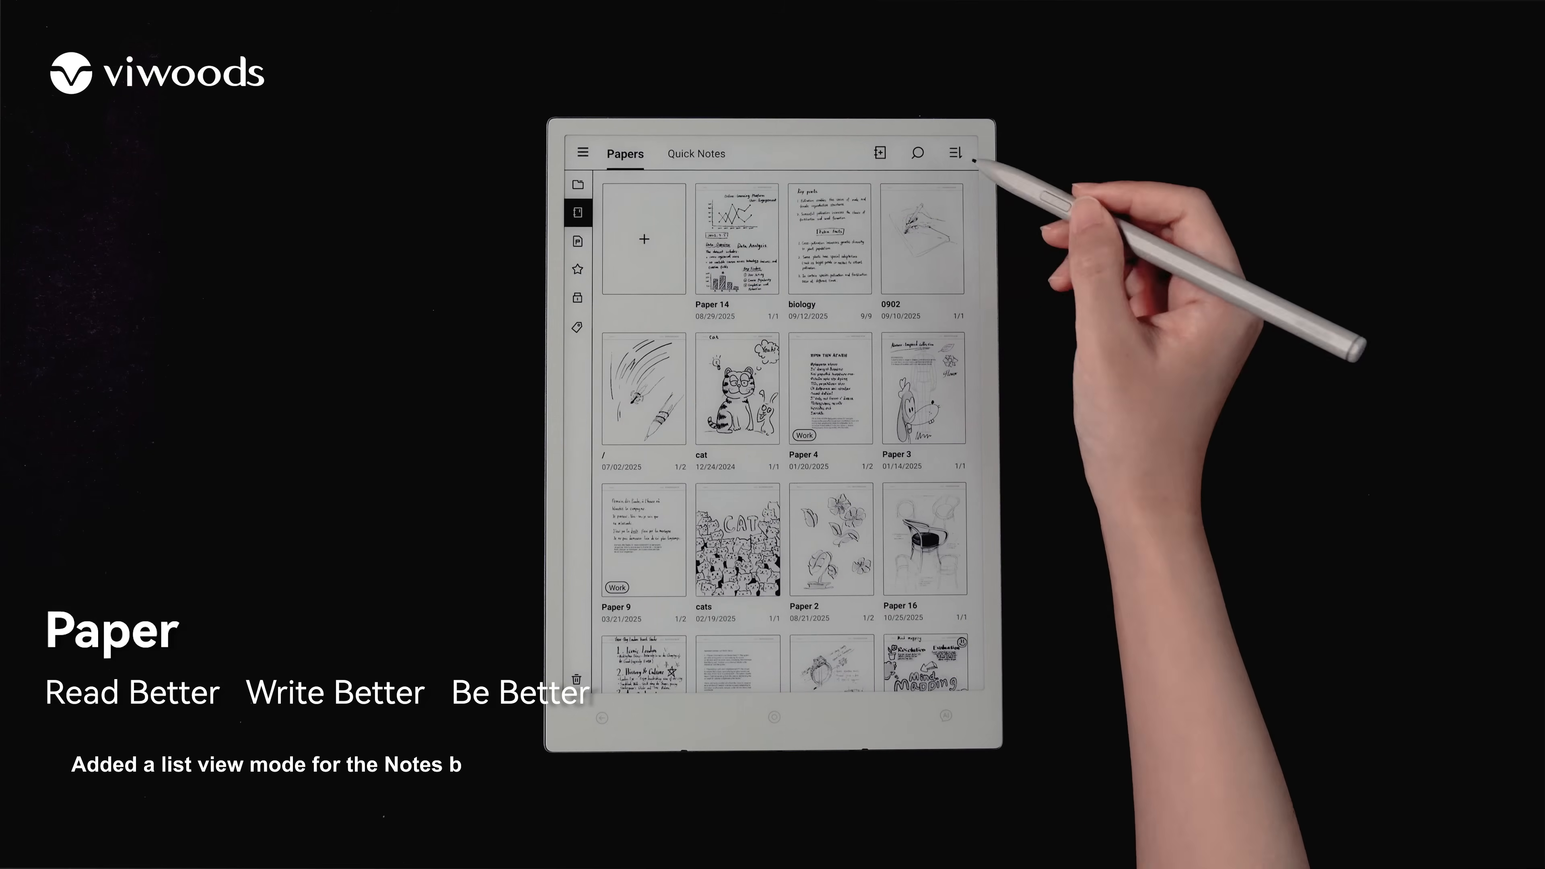
# Step: Show the notebooks as a list without folders
pyautogui.click(952, 153)
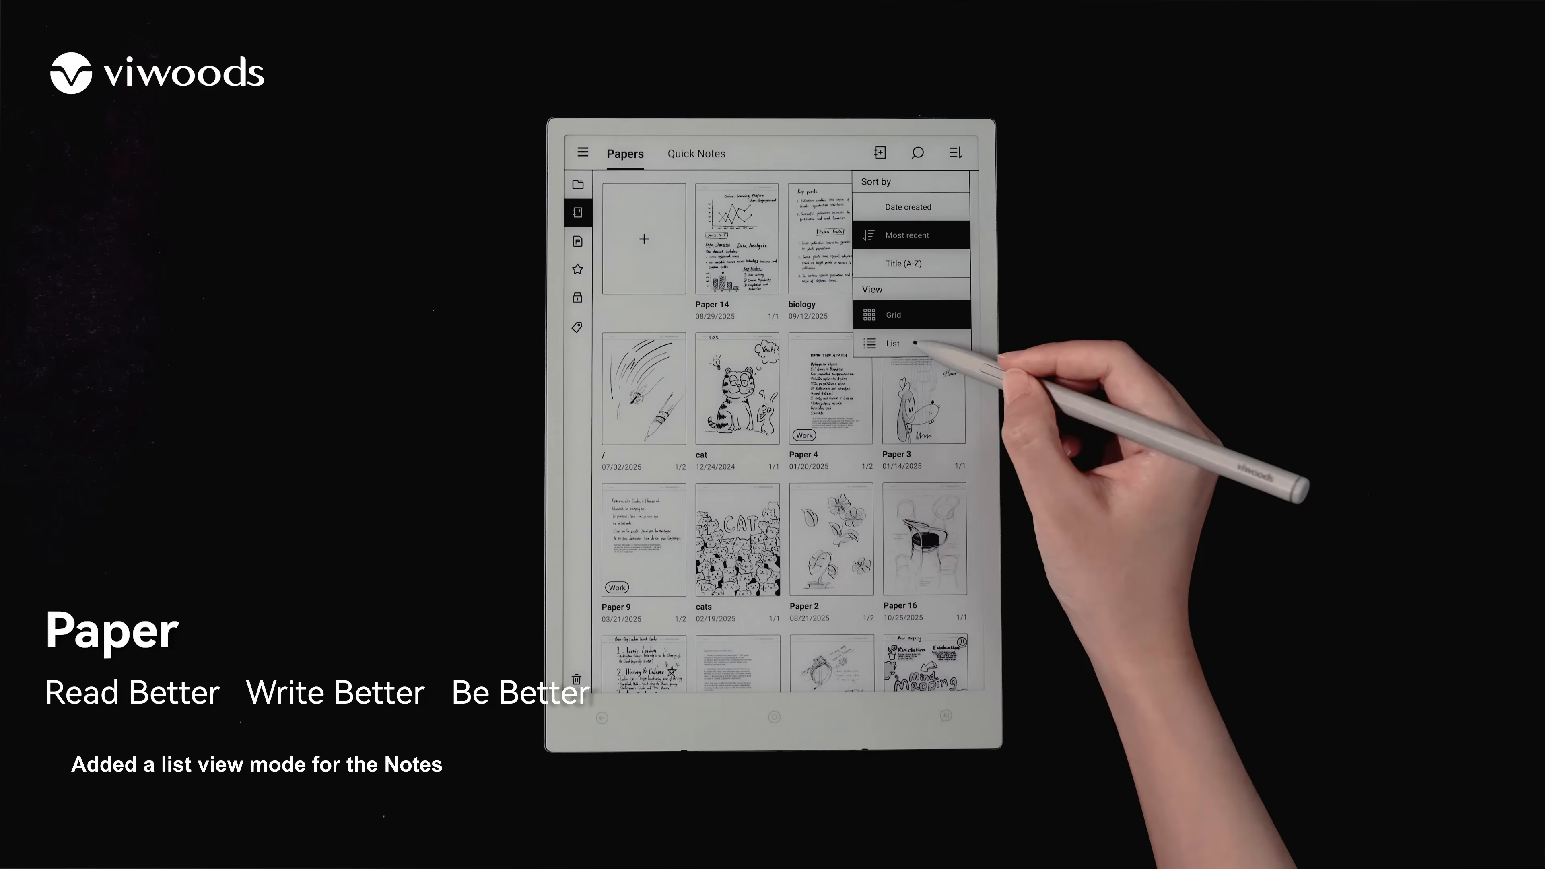
pyautogui.click(892, 343)
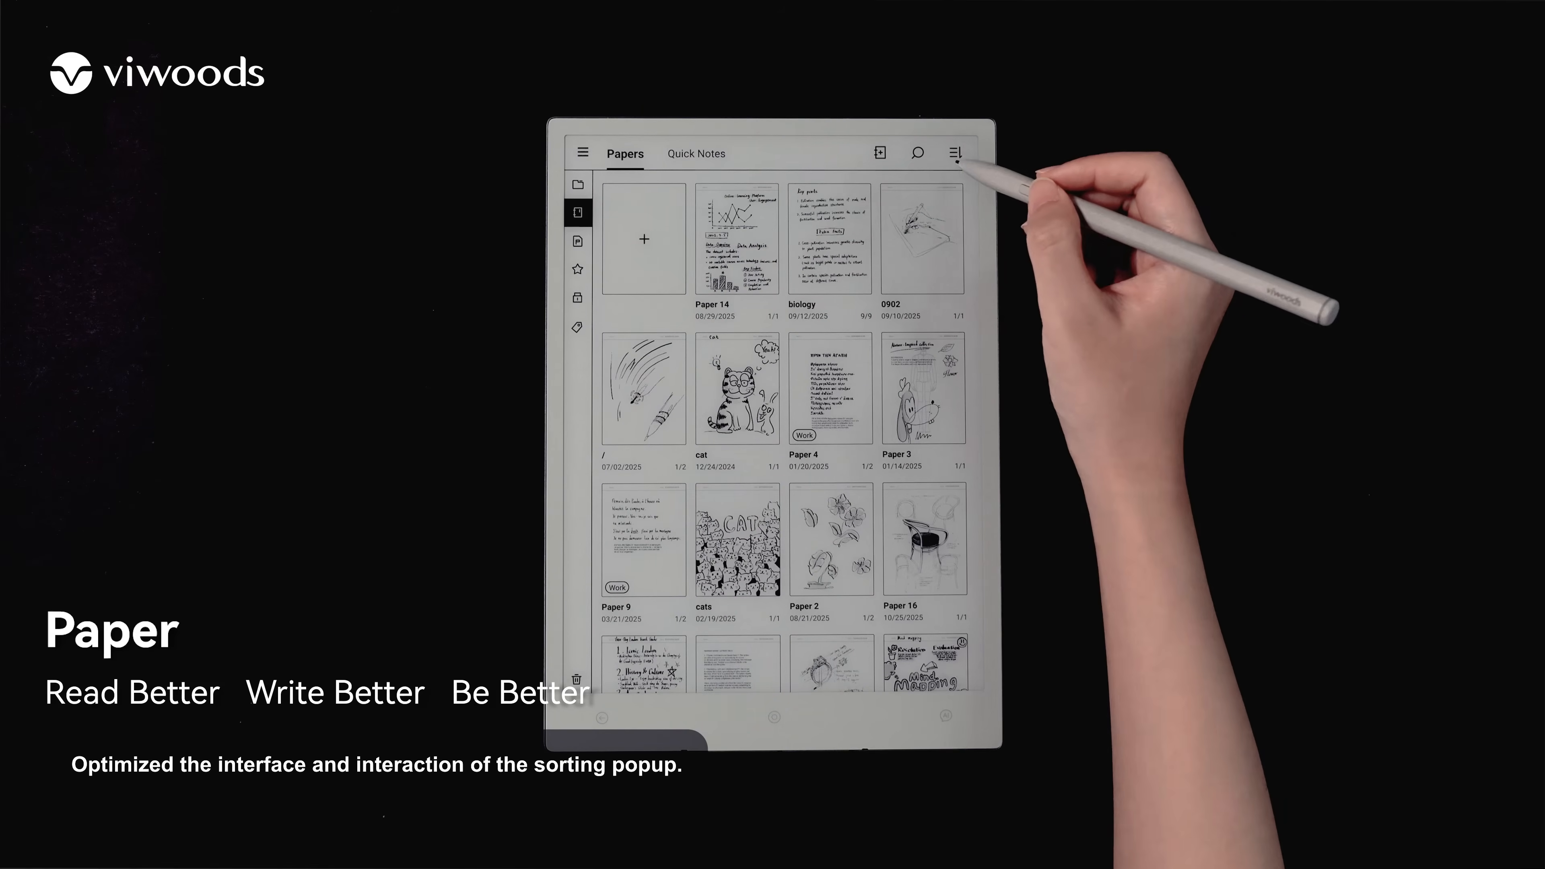
pyautogui.click(953, 153)
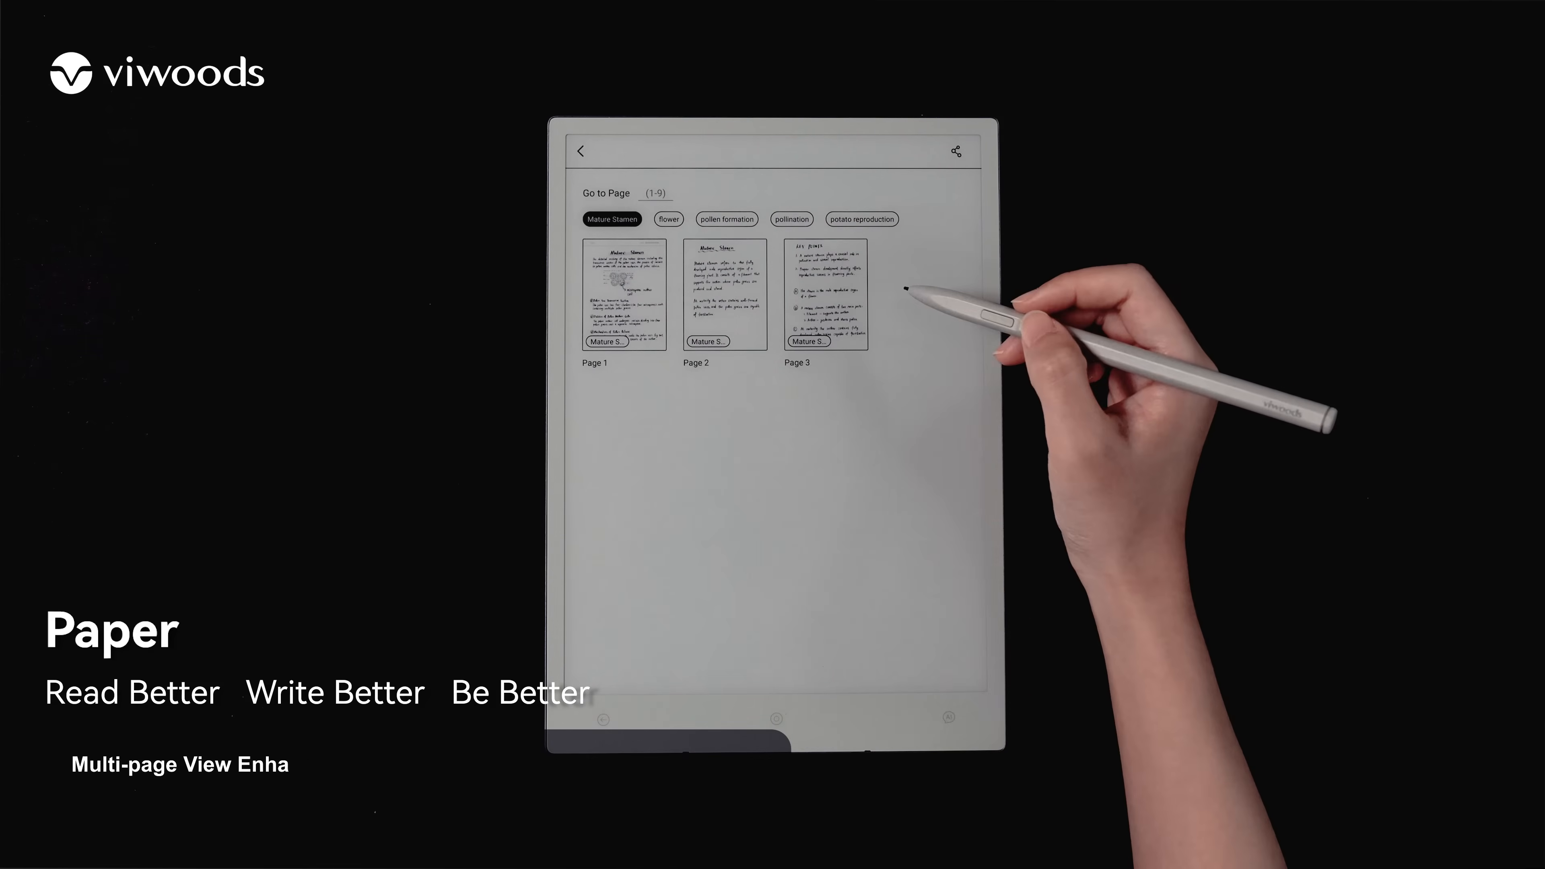
# Step: Filter the notebook's page overview to the flower tag, leaving only Page 5
pyautogui.click(667, 219)
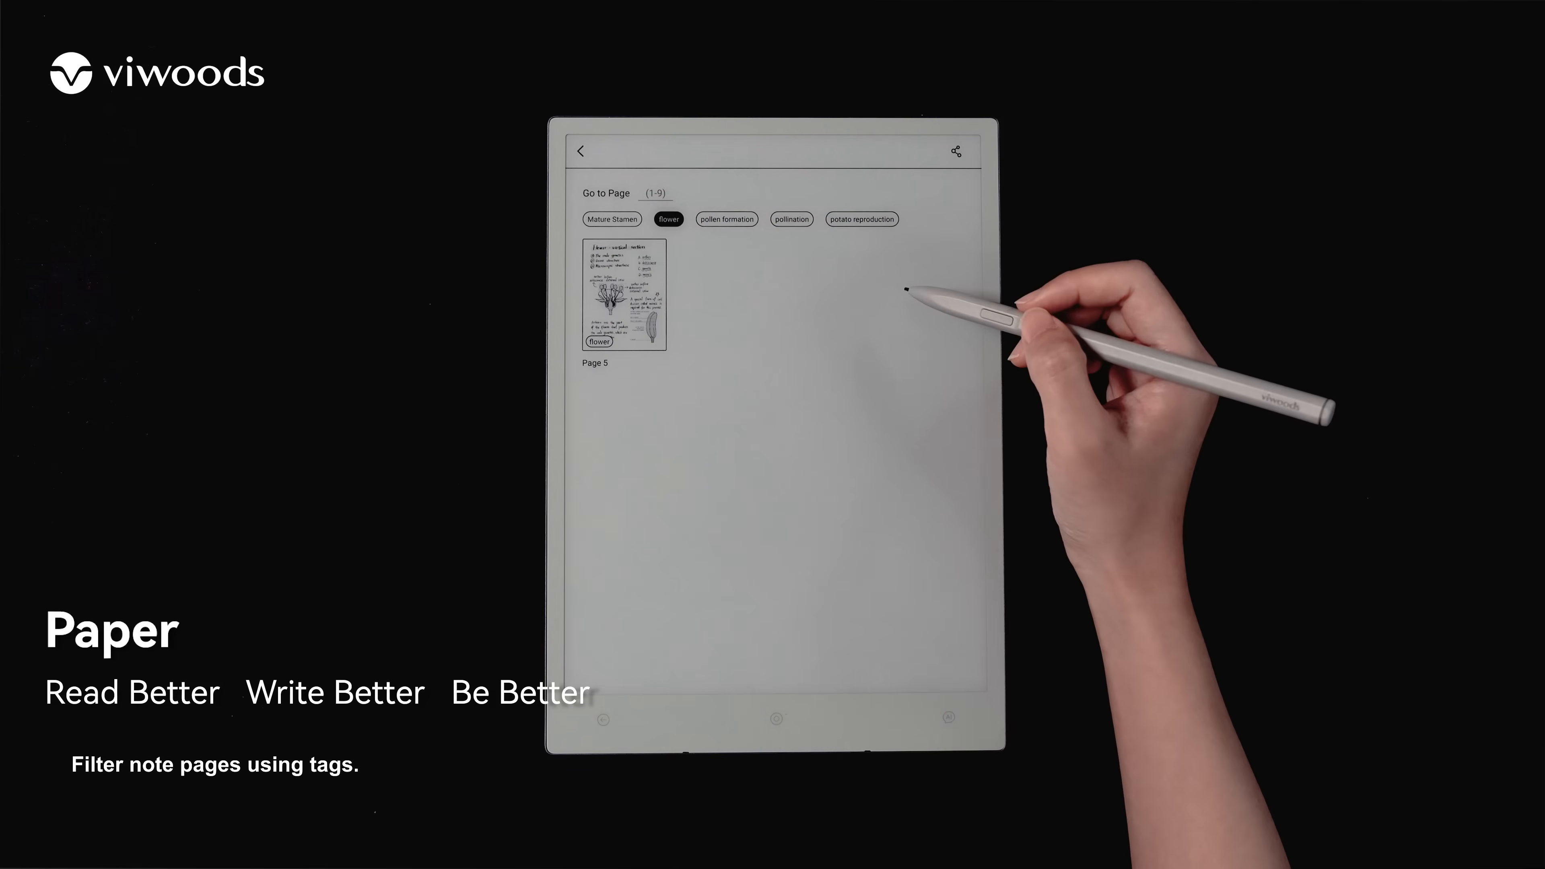
pyautogui.click(668, 219)
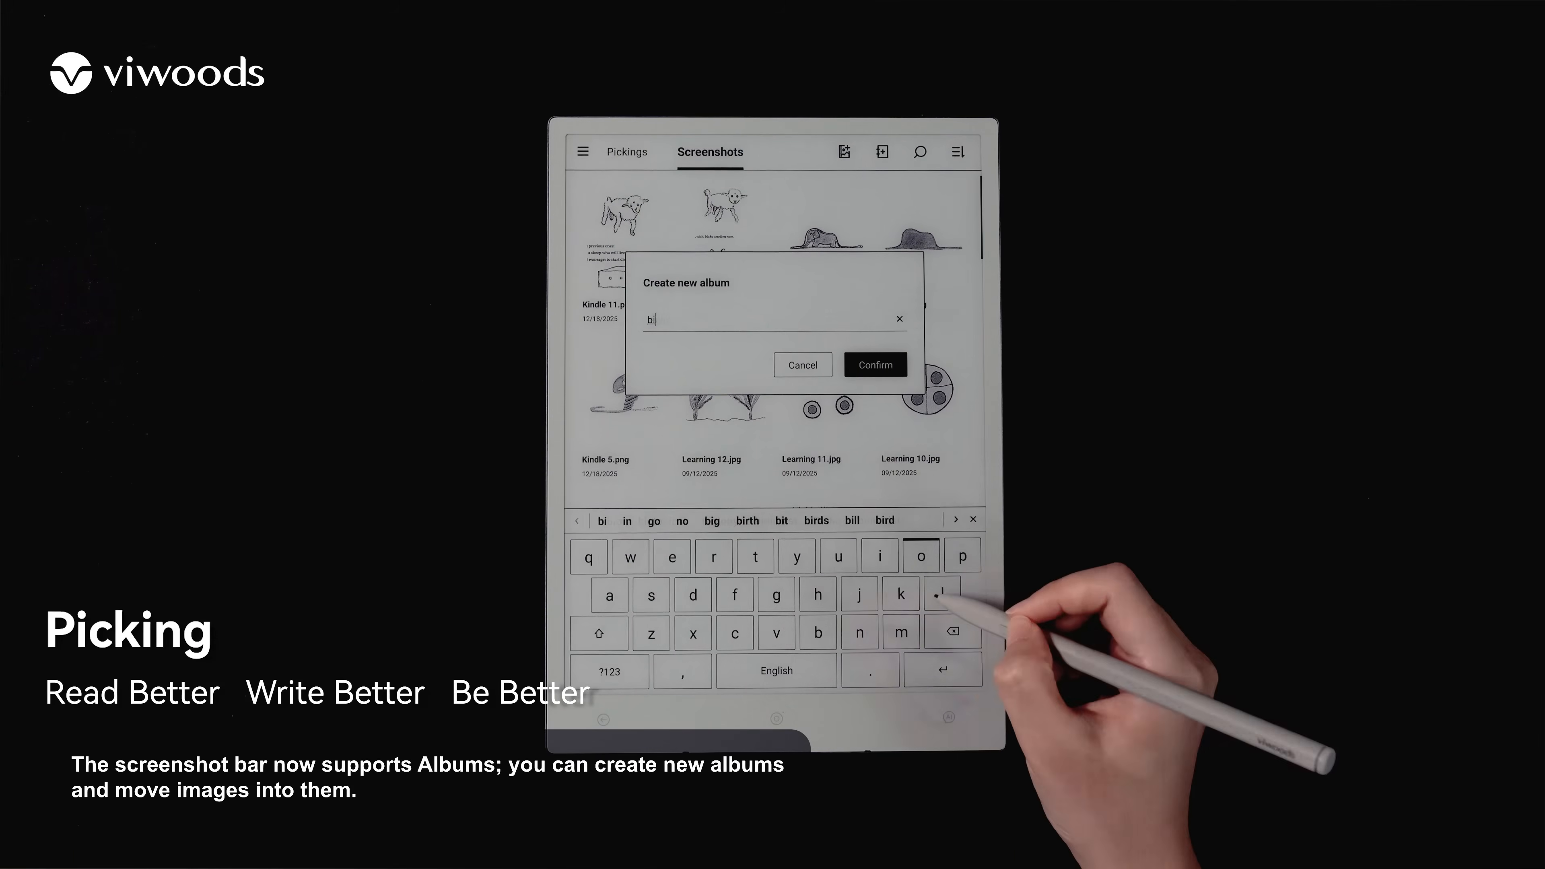
# Step: Create the biology album and move Learning 12.jpg into it
pyautogui.click(874, 365)
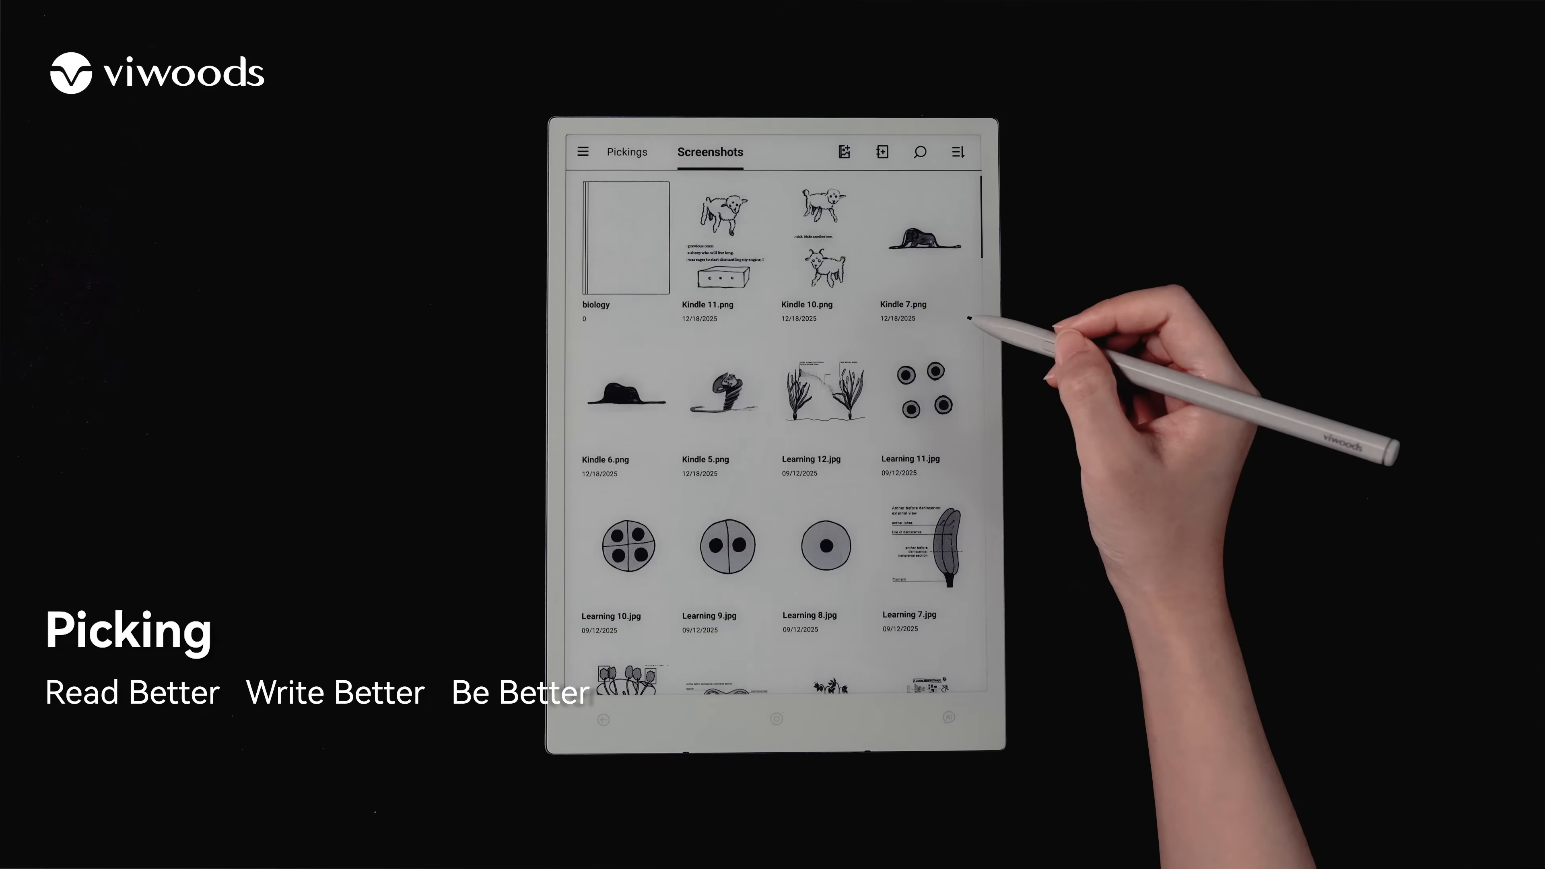
pyautogui.click(824, 392)
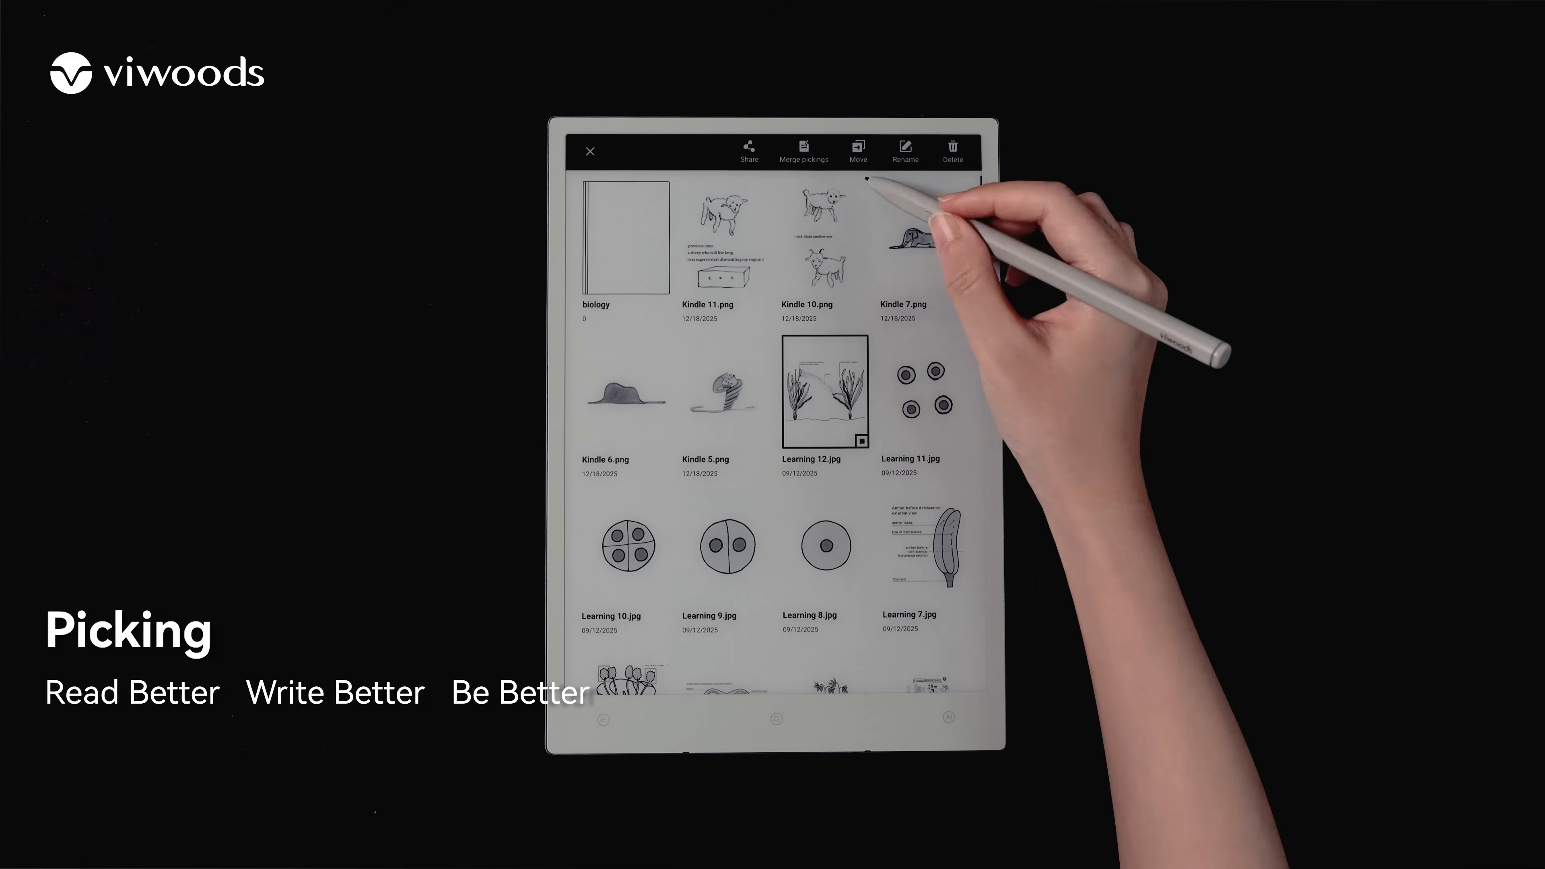
pyautogui.click(856, 151)
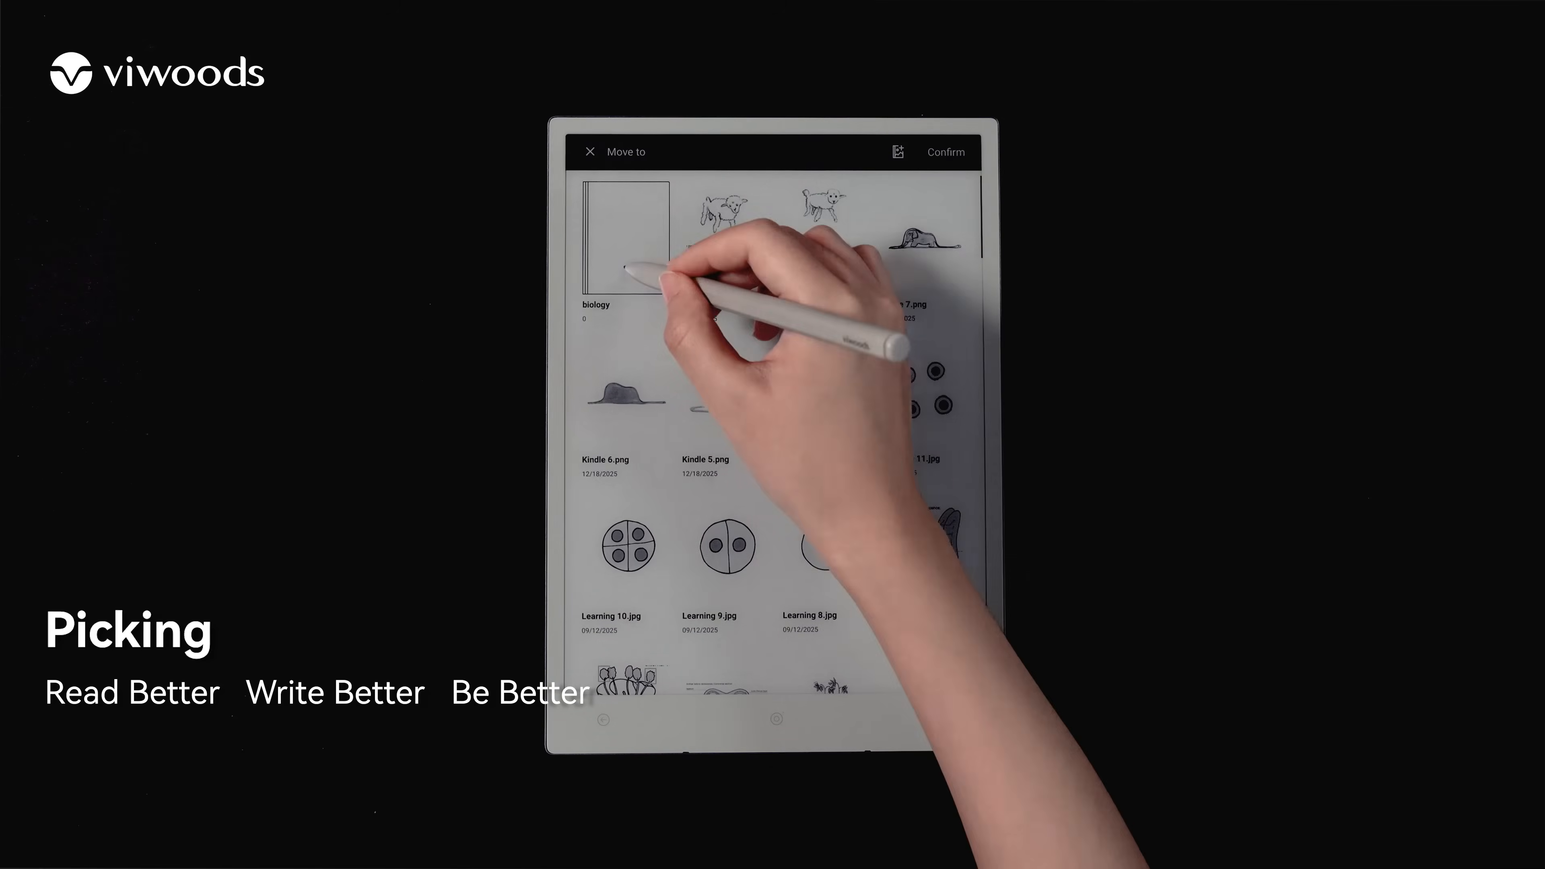
pyautogui.click(943, 152)
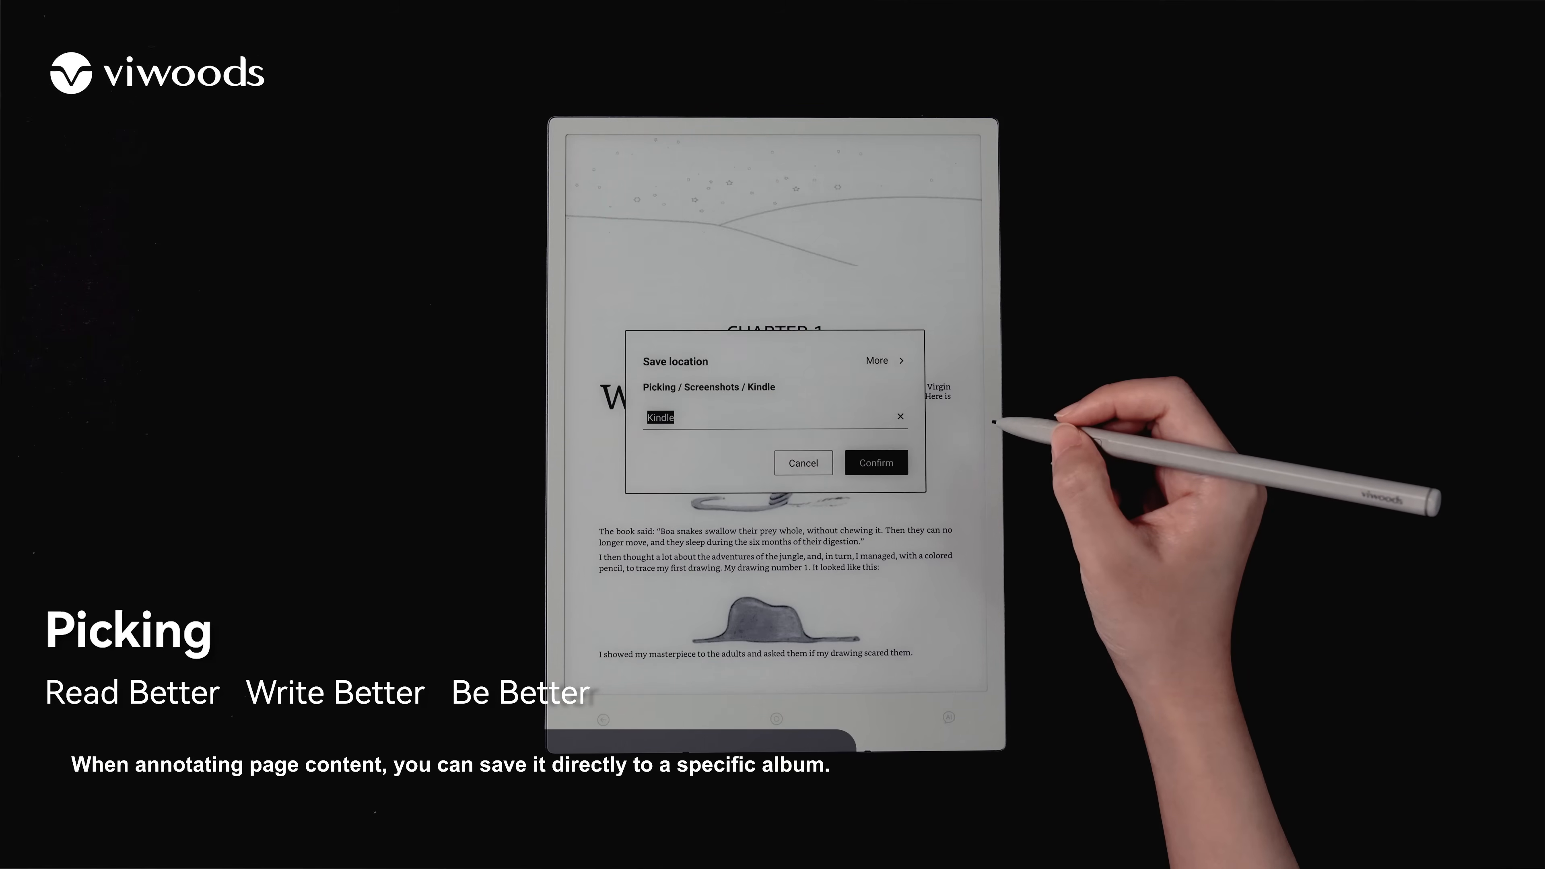
# Step: Save annotated Little Prince pages as screenshots and mark up the last paragraph
pyautogui.click(873, 462)
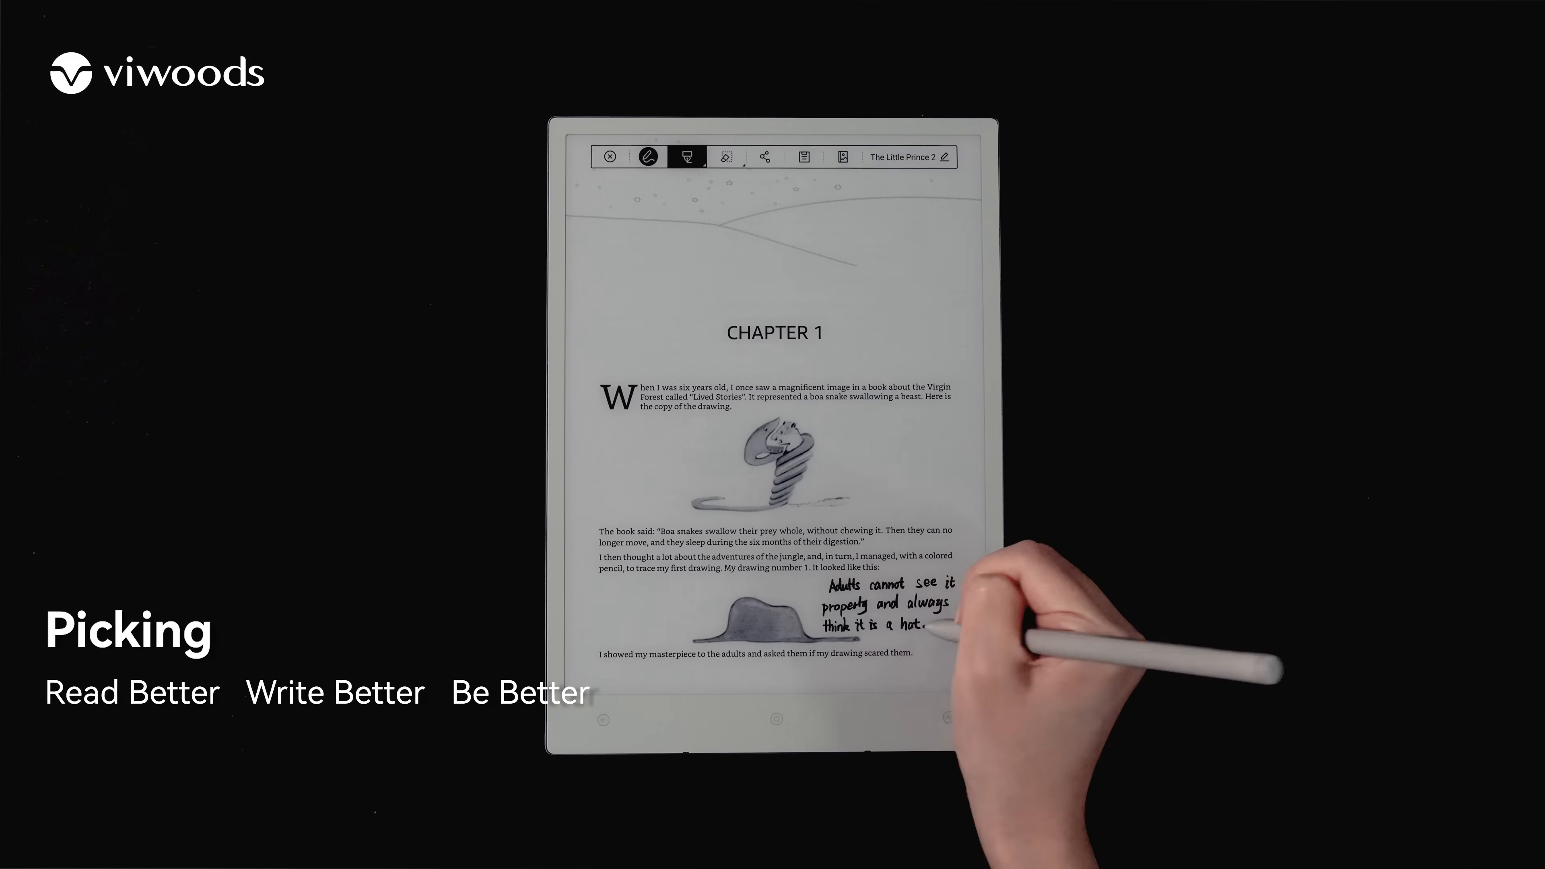
pyautogui.click(841, 157)
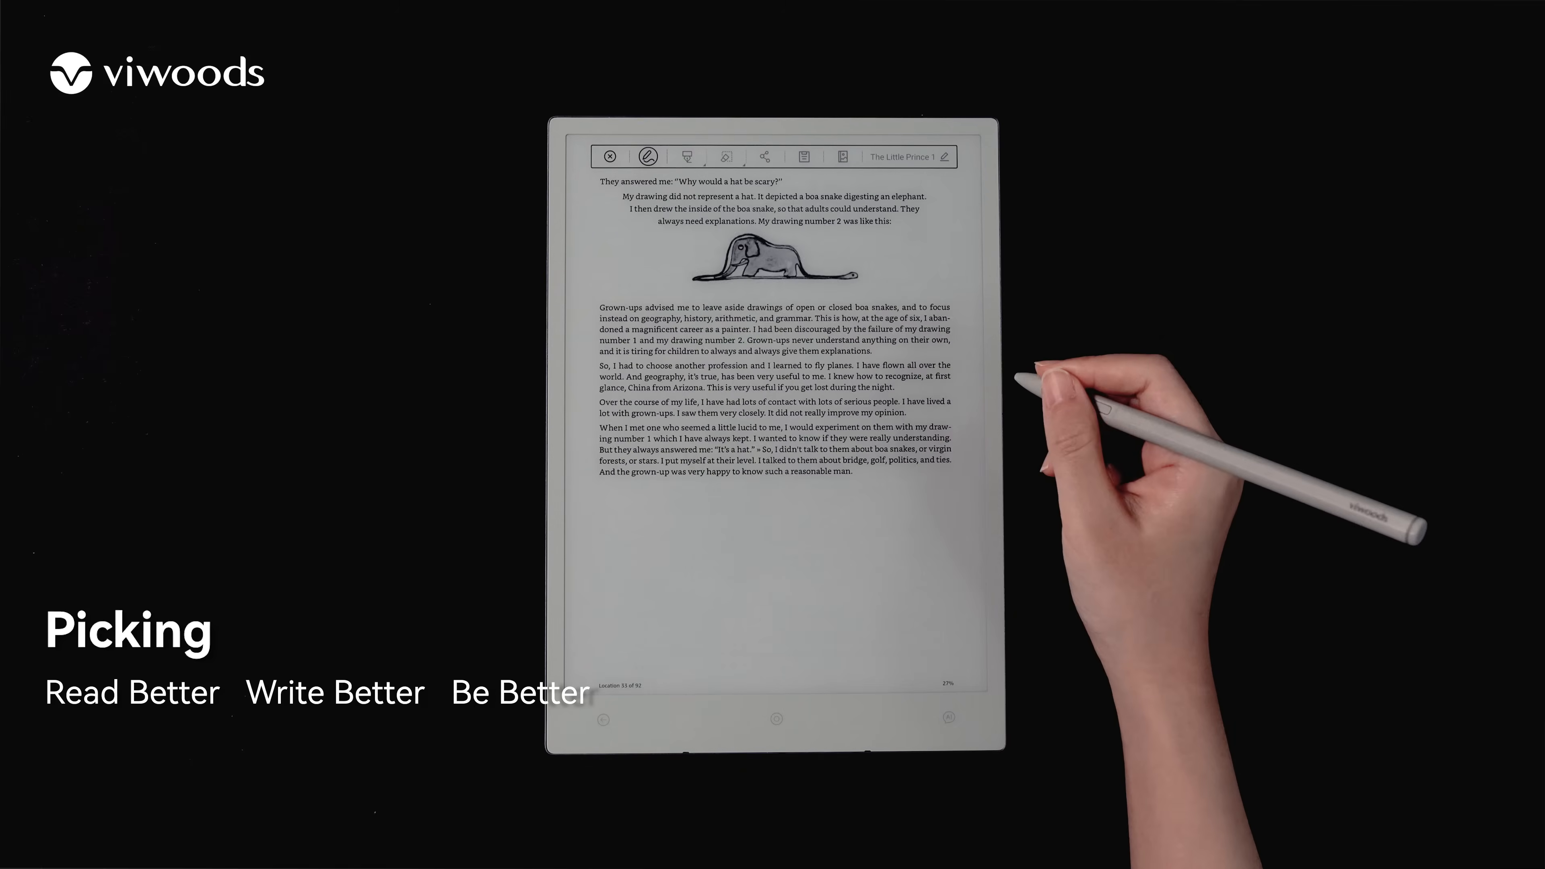
pyautogui.click(686, 157)
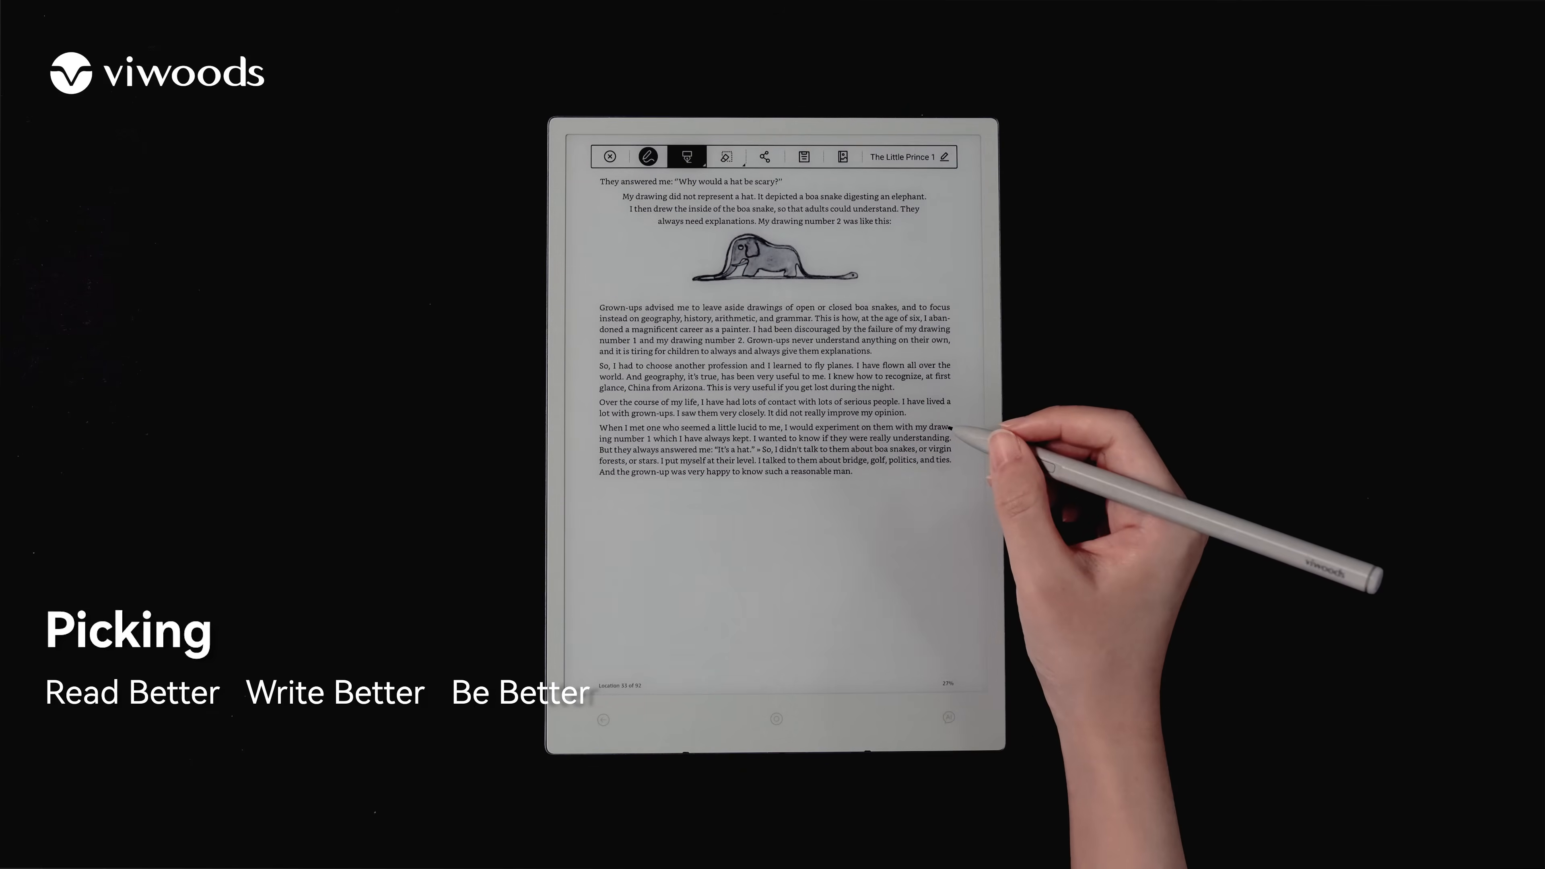
pyautogui.moveTo(641, 502); pyautogui.dragTo(769, 615)
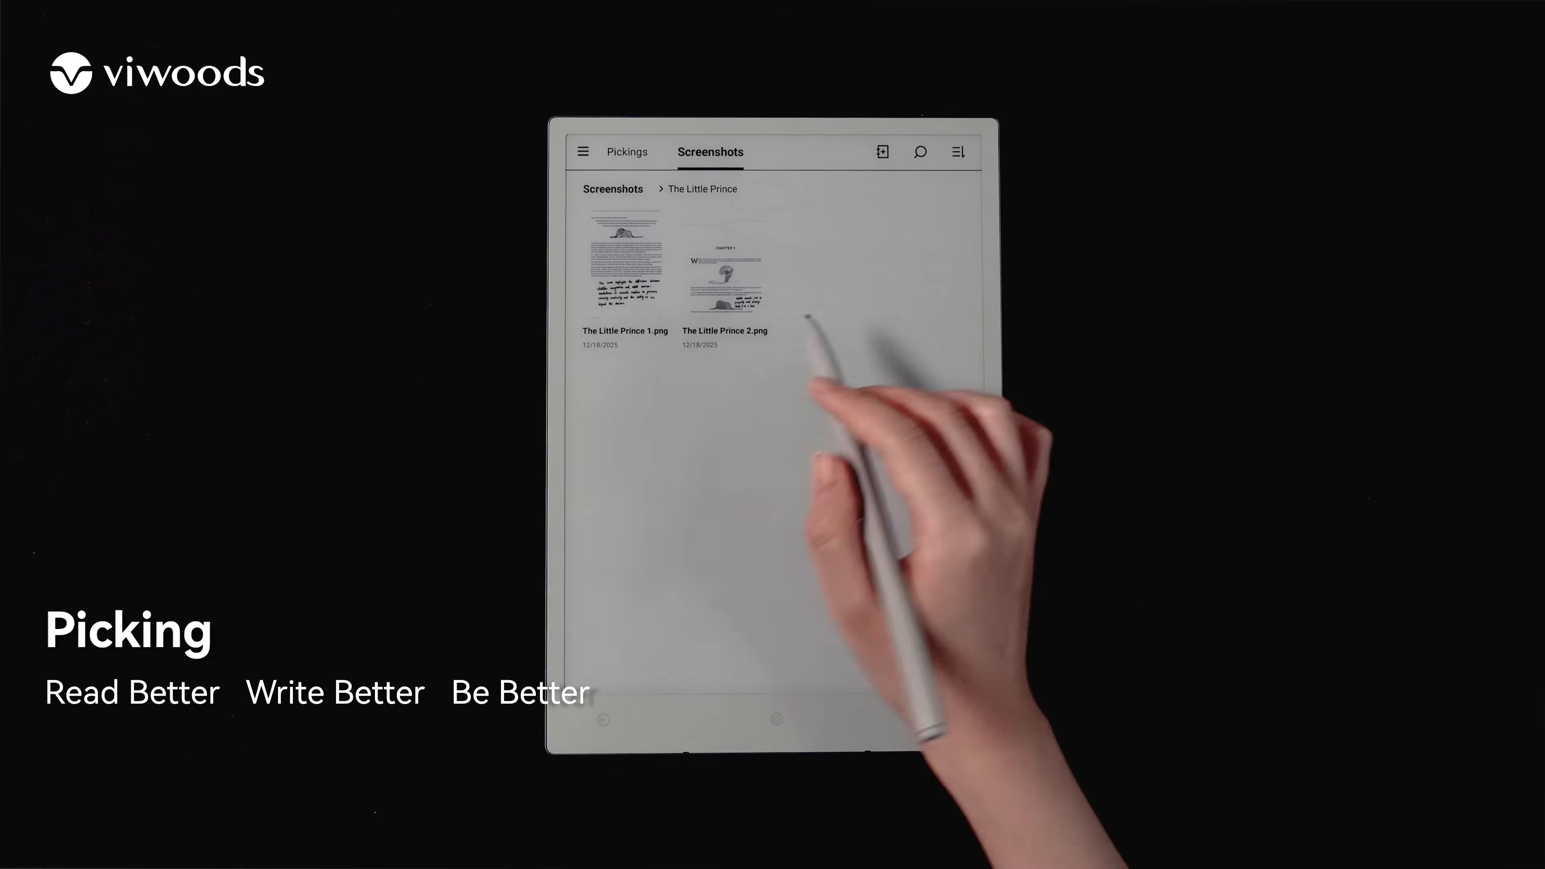
# Step: Merge the selected Kindle screenshots into the My Reading Diary note
pyautogui.click(628, 152)
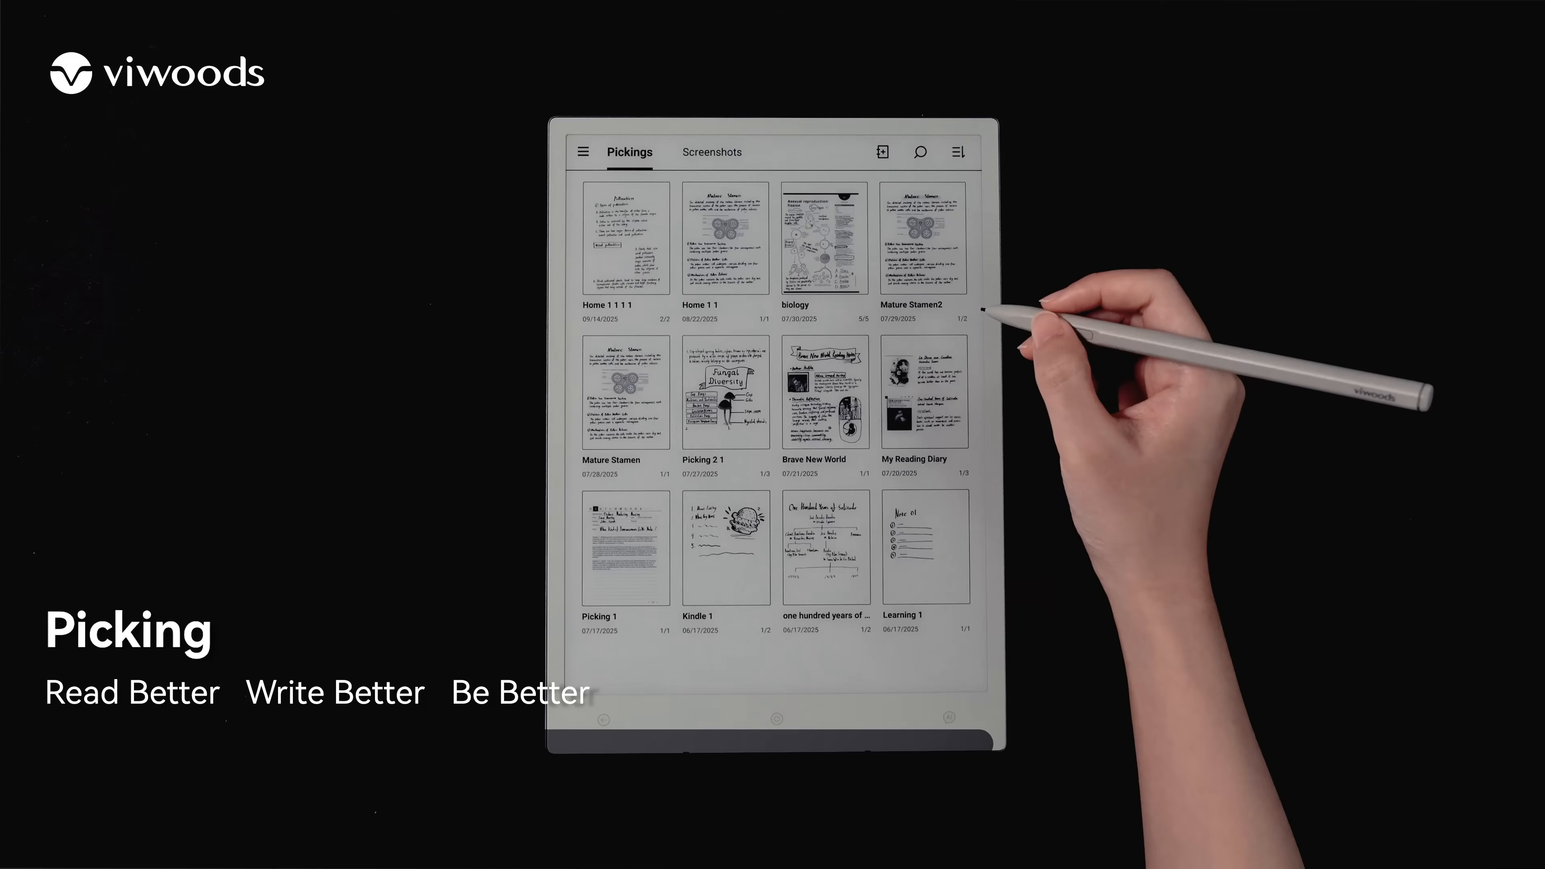
pyautogui.click(711, 152)
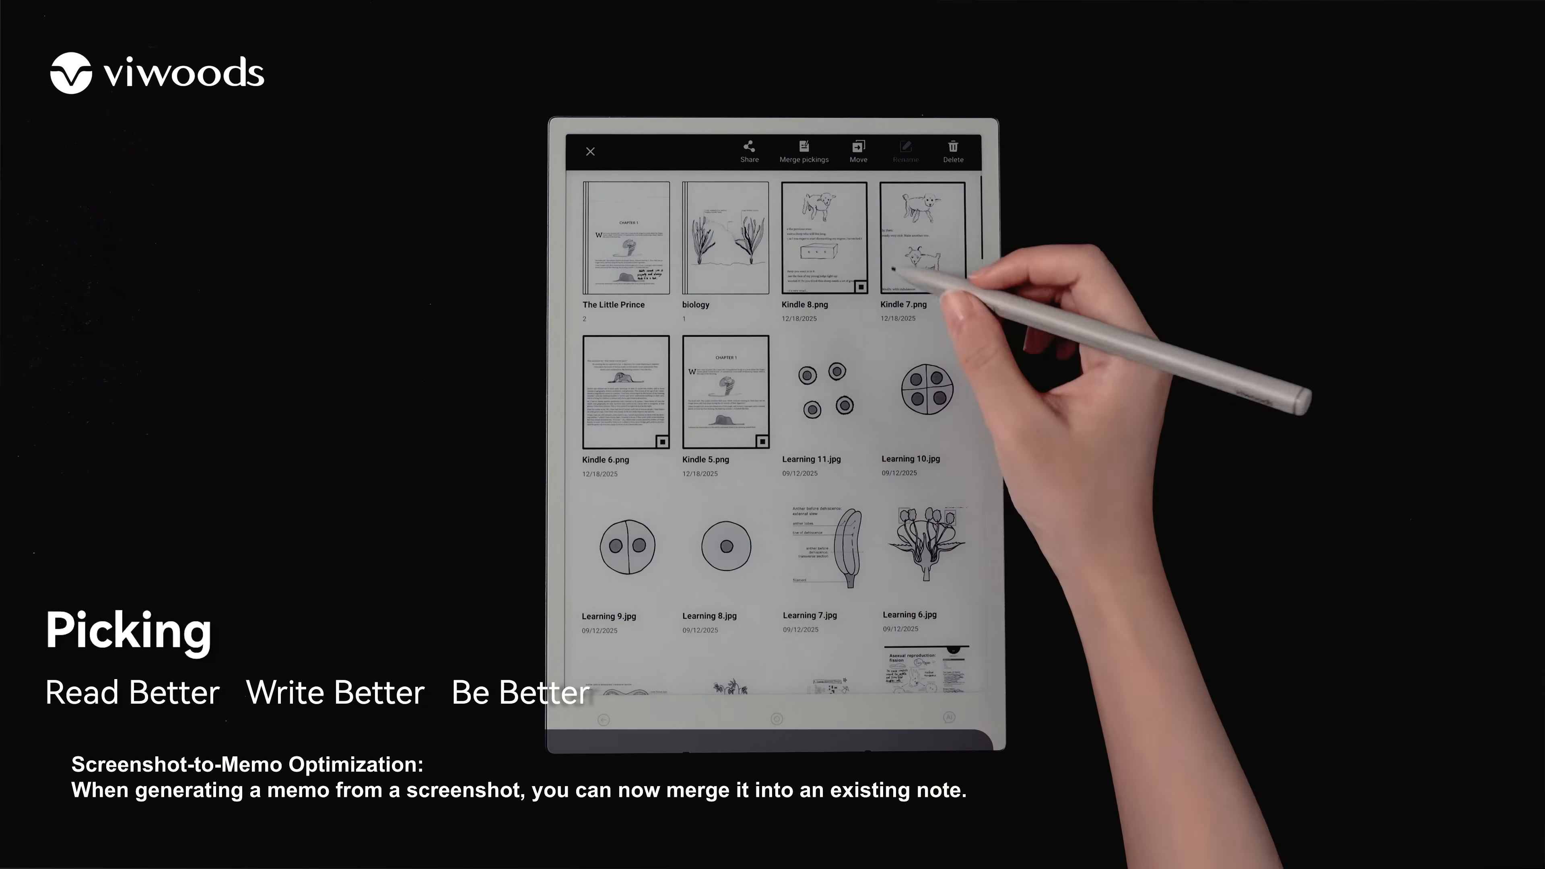
pyautogui.click(805, 150)
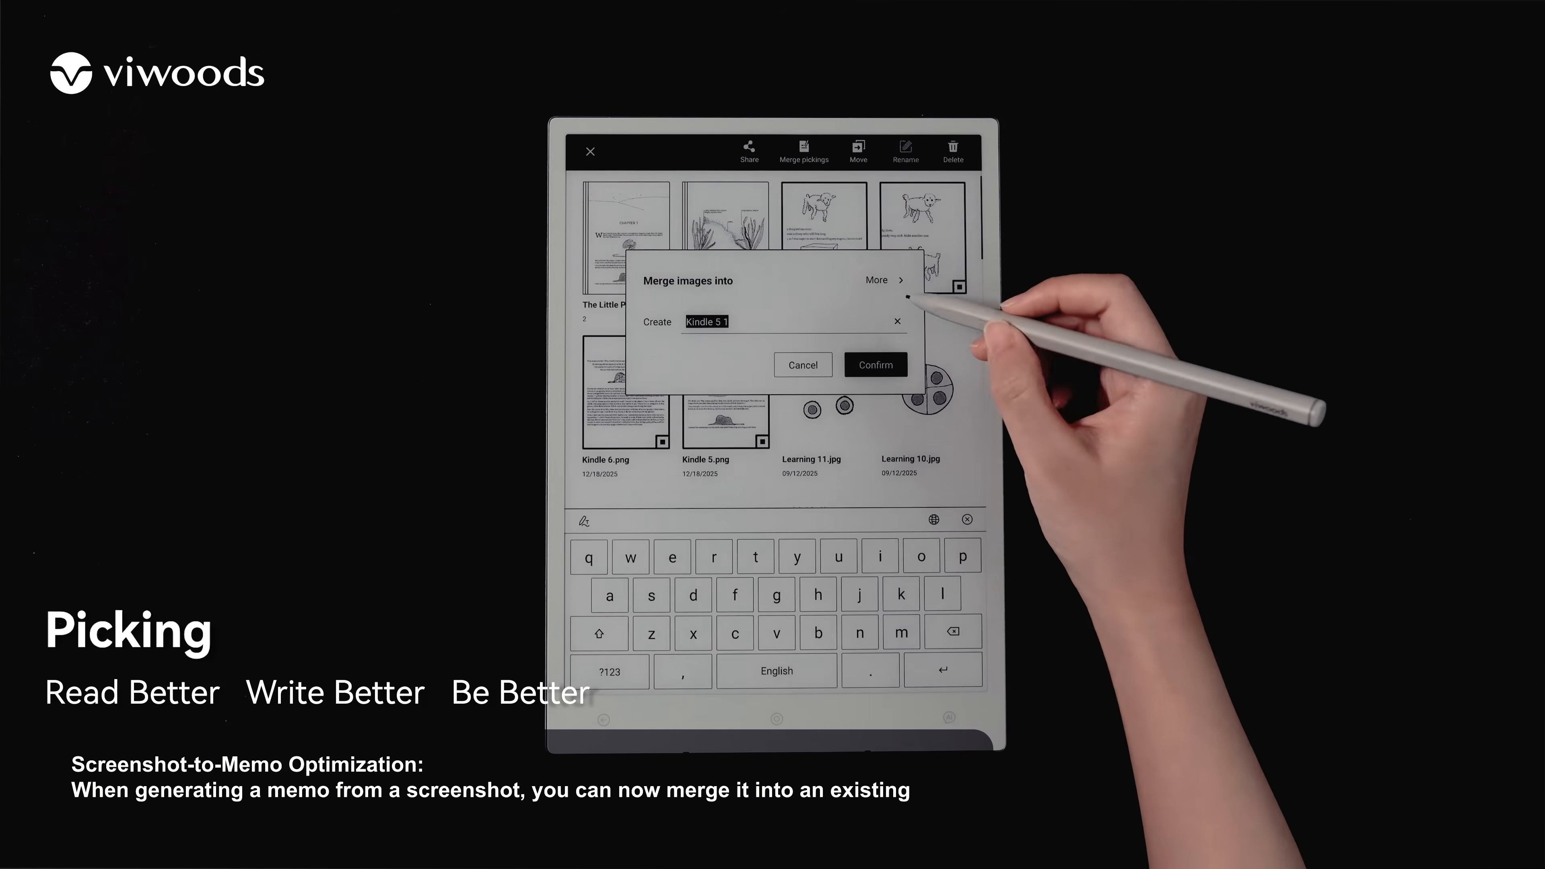
pyautogui.click(874, 365)
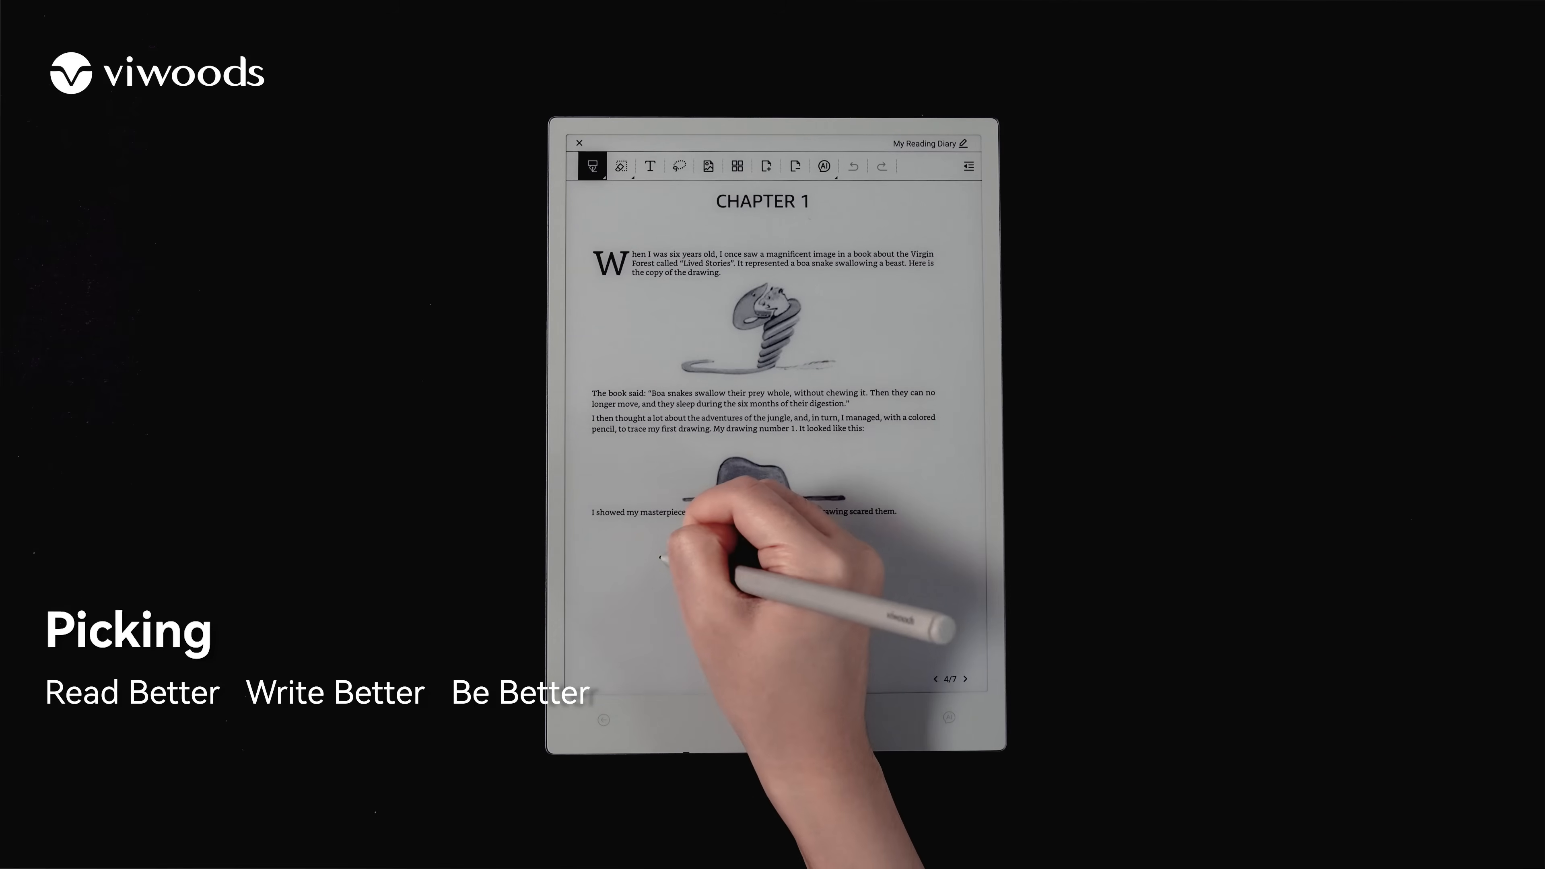
pyautogui.moveTo(660, 561); pyautogui.dragTo(719, 562)
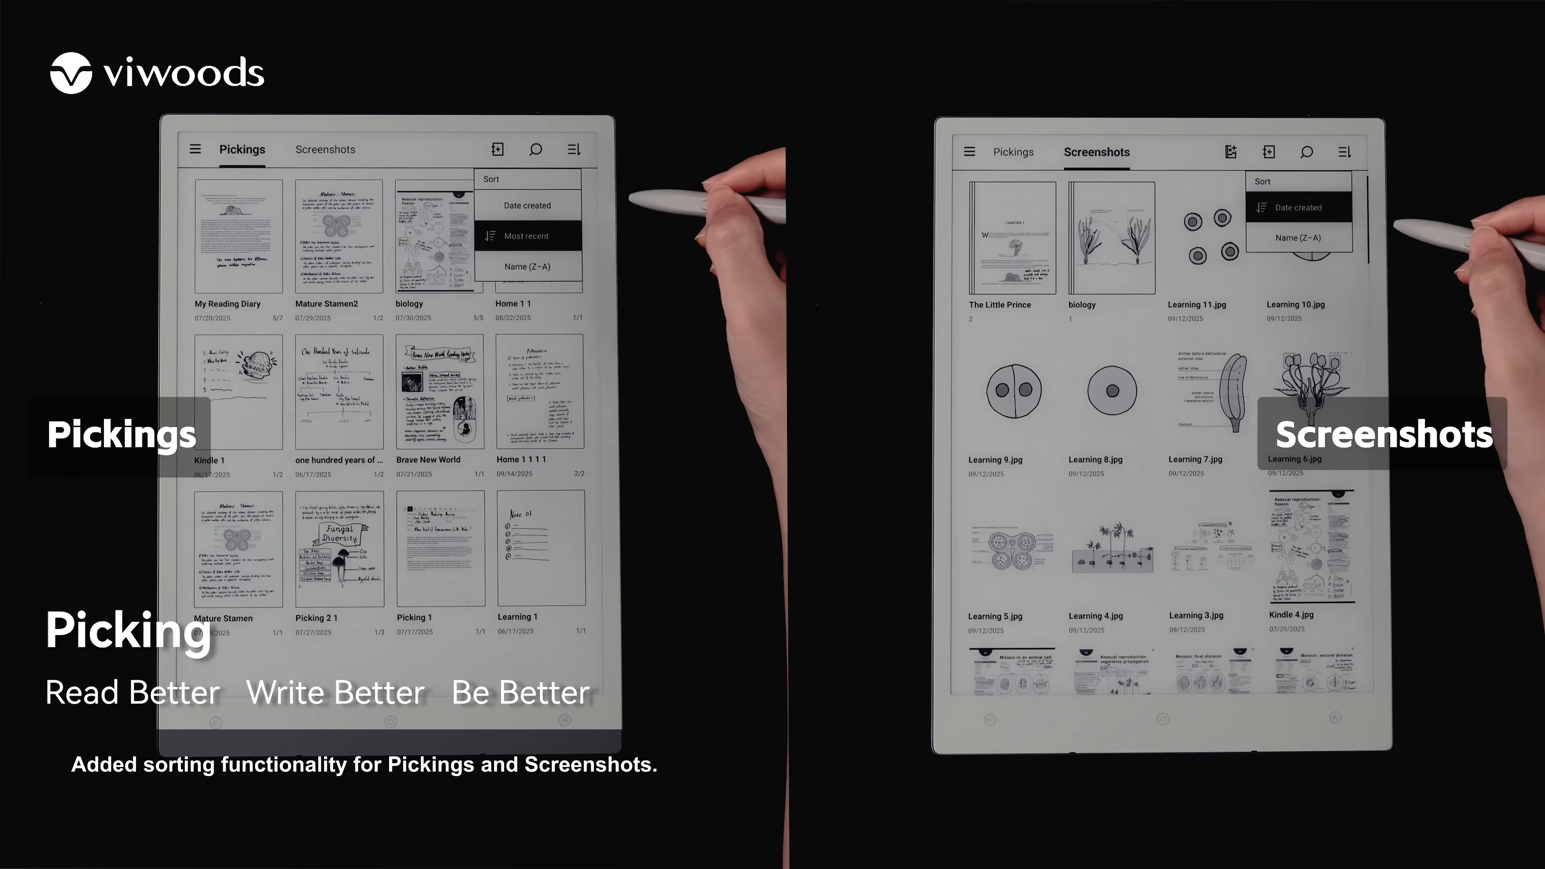
# Step: Sort pickings and screenshots by name Z–A
pyautogui.click(527, 266)
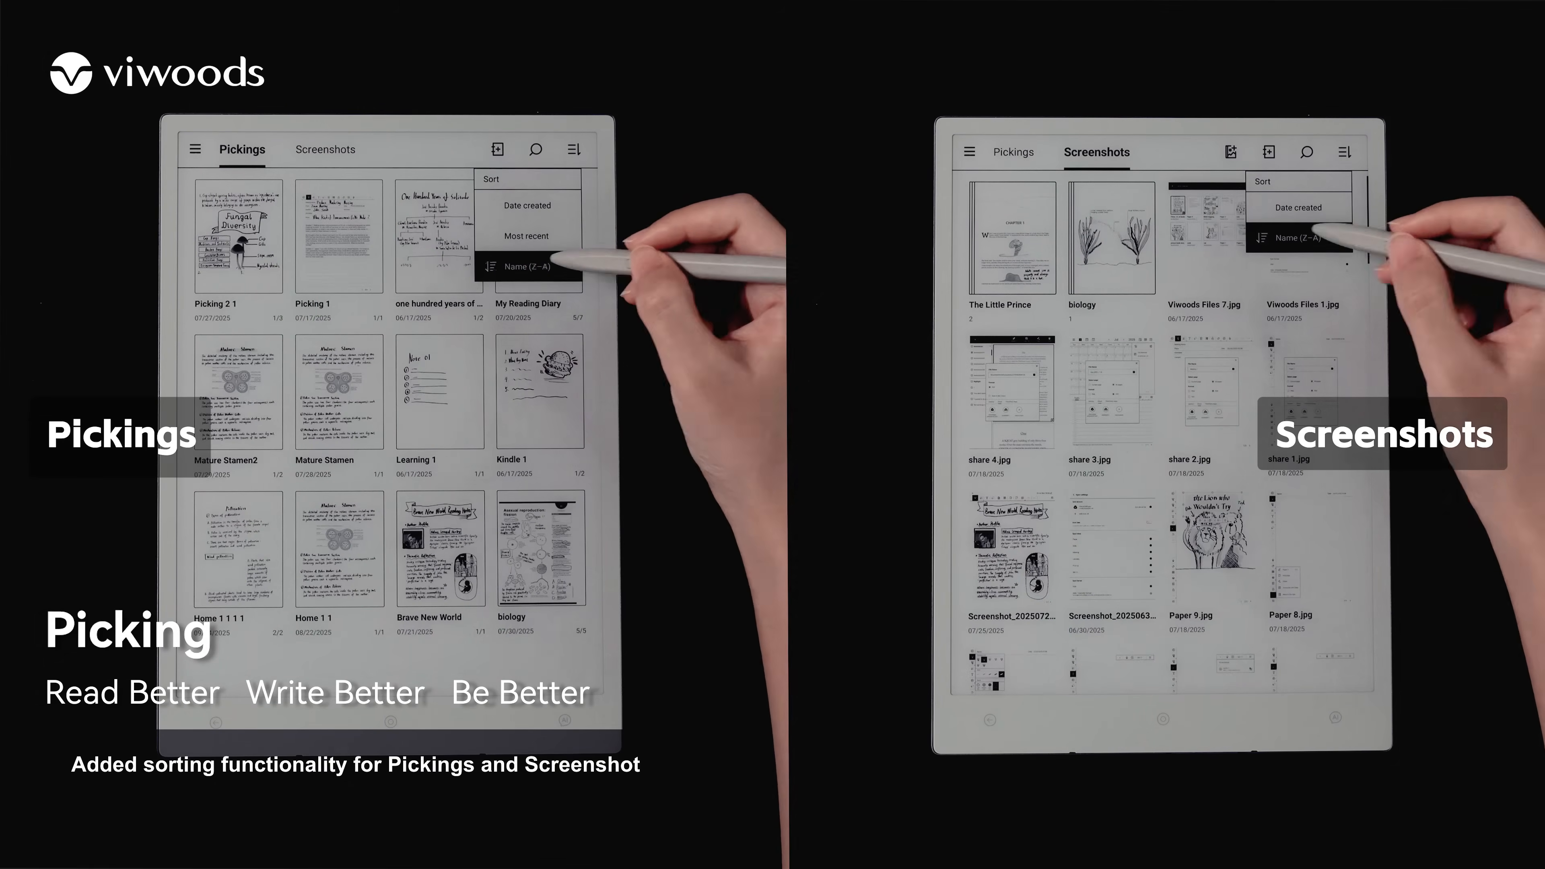
pyautogui.click(532, 266)
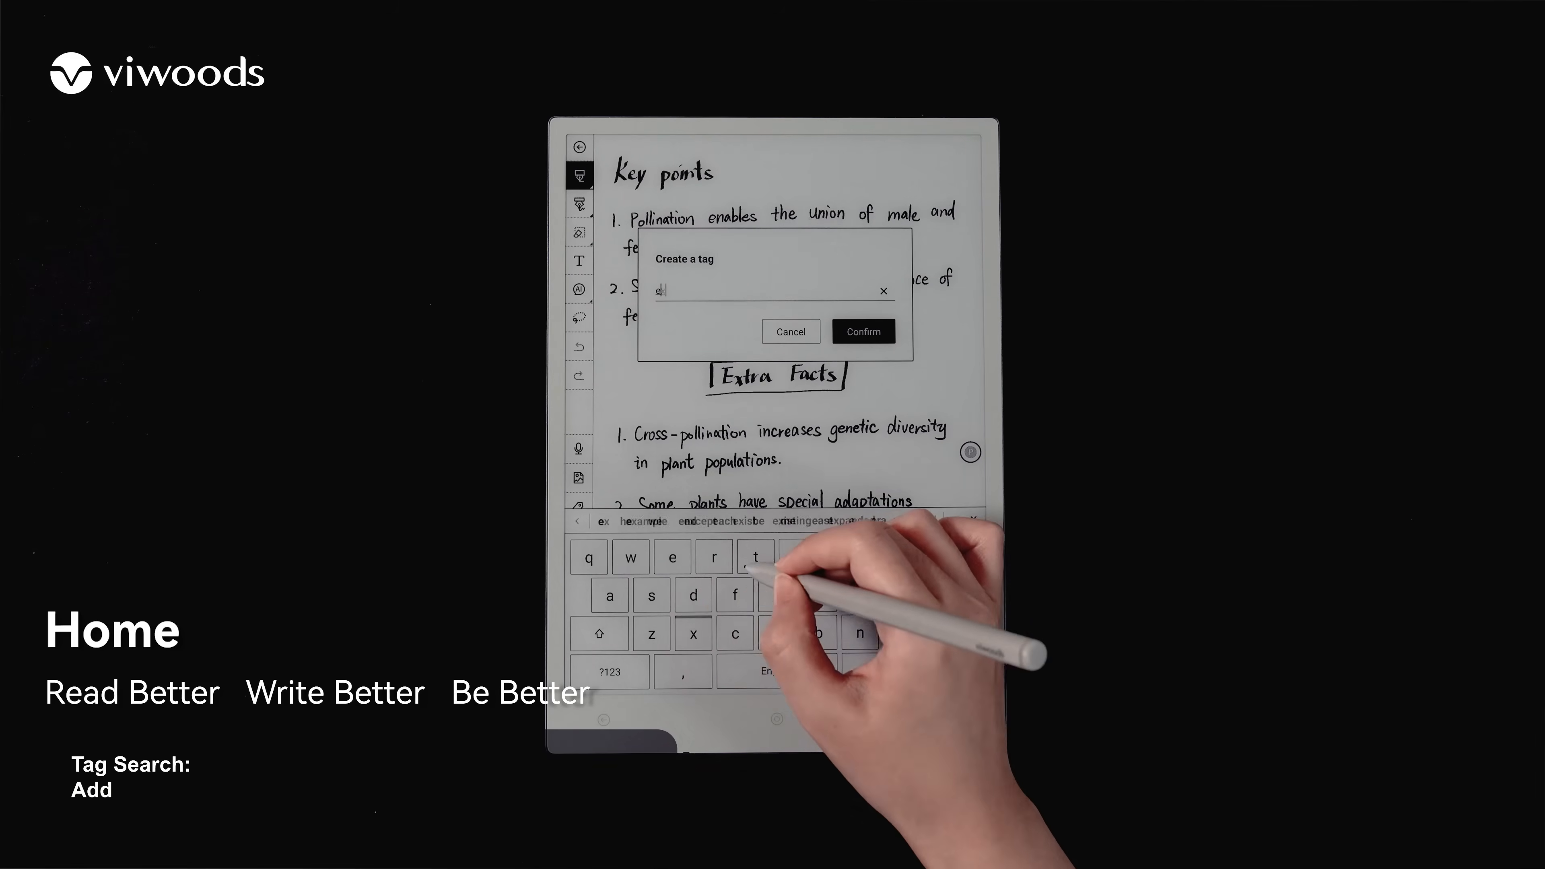
# Step: Tag the biology note with a new 'extra facts' tag
pyautogui.write('extra fac')
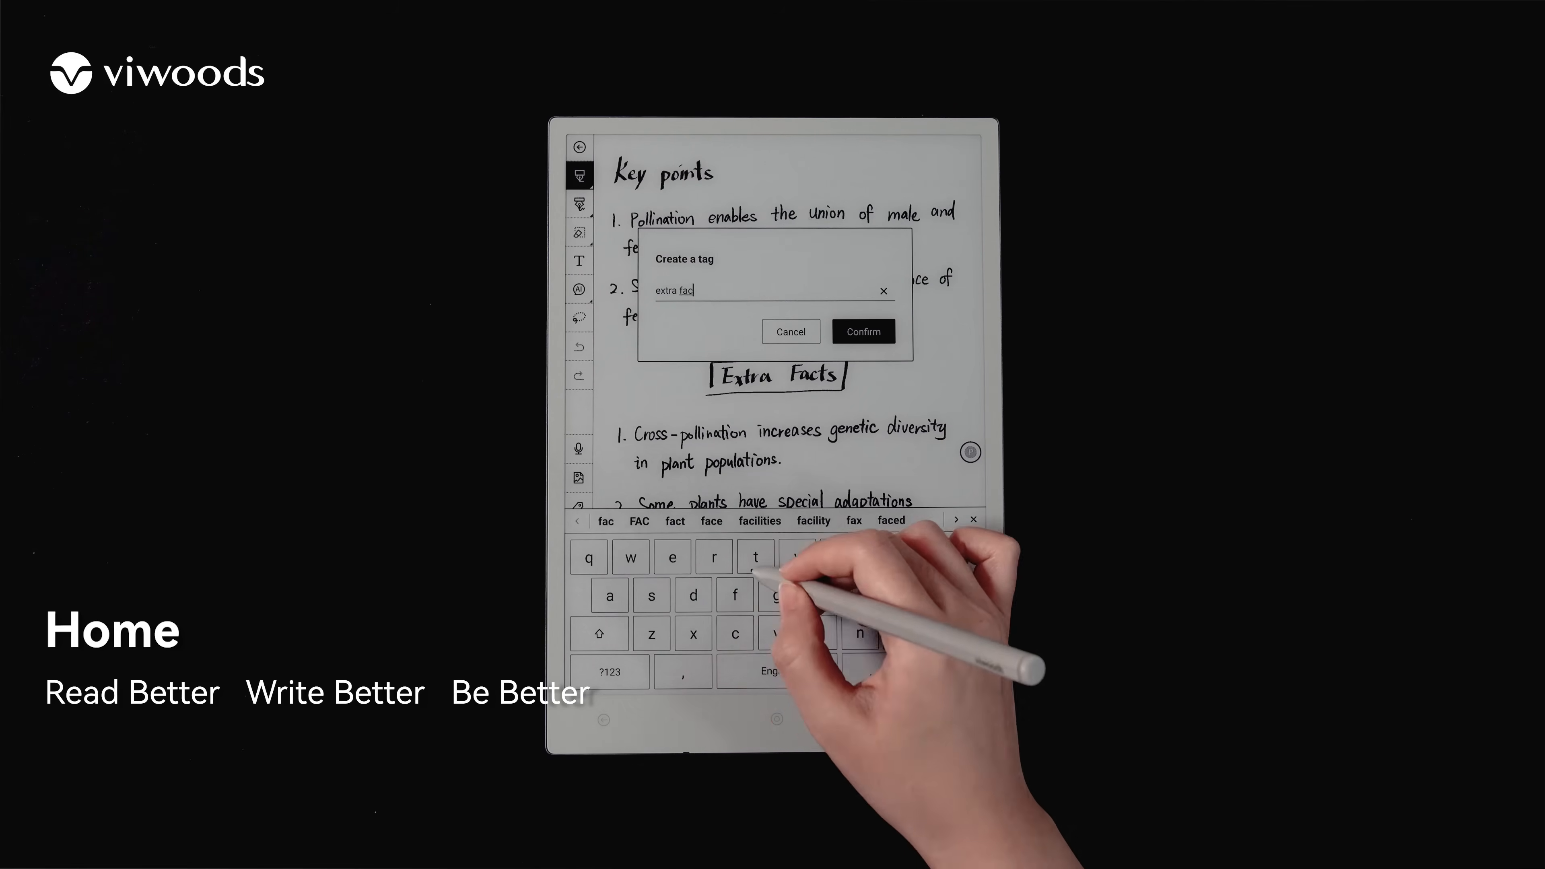
pyautogui.click(861, 331)
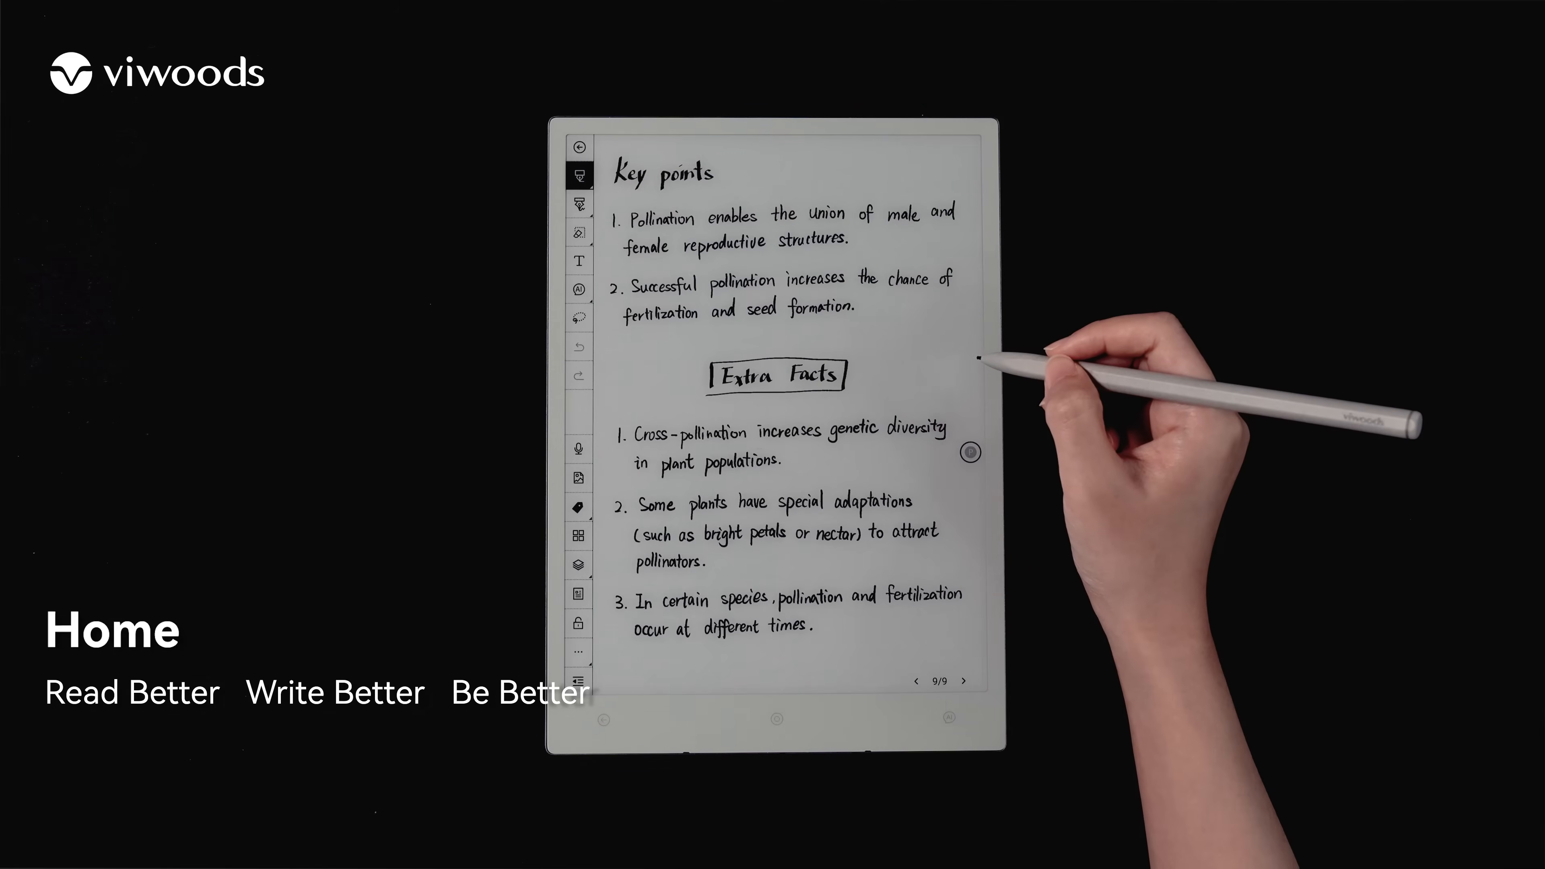
pyautogui.click(581, 144)
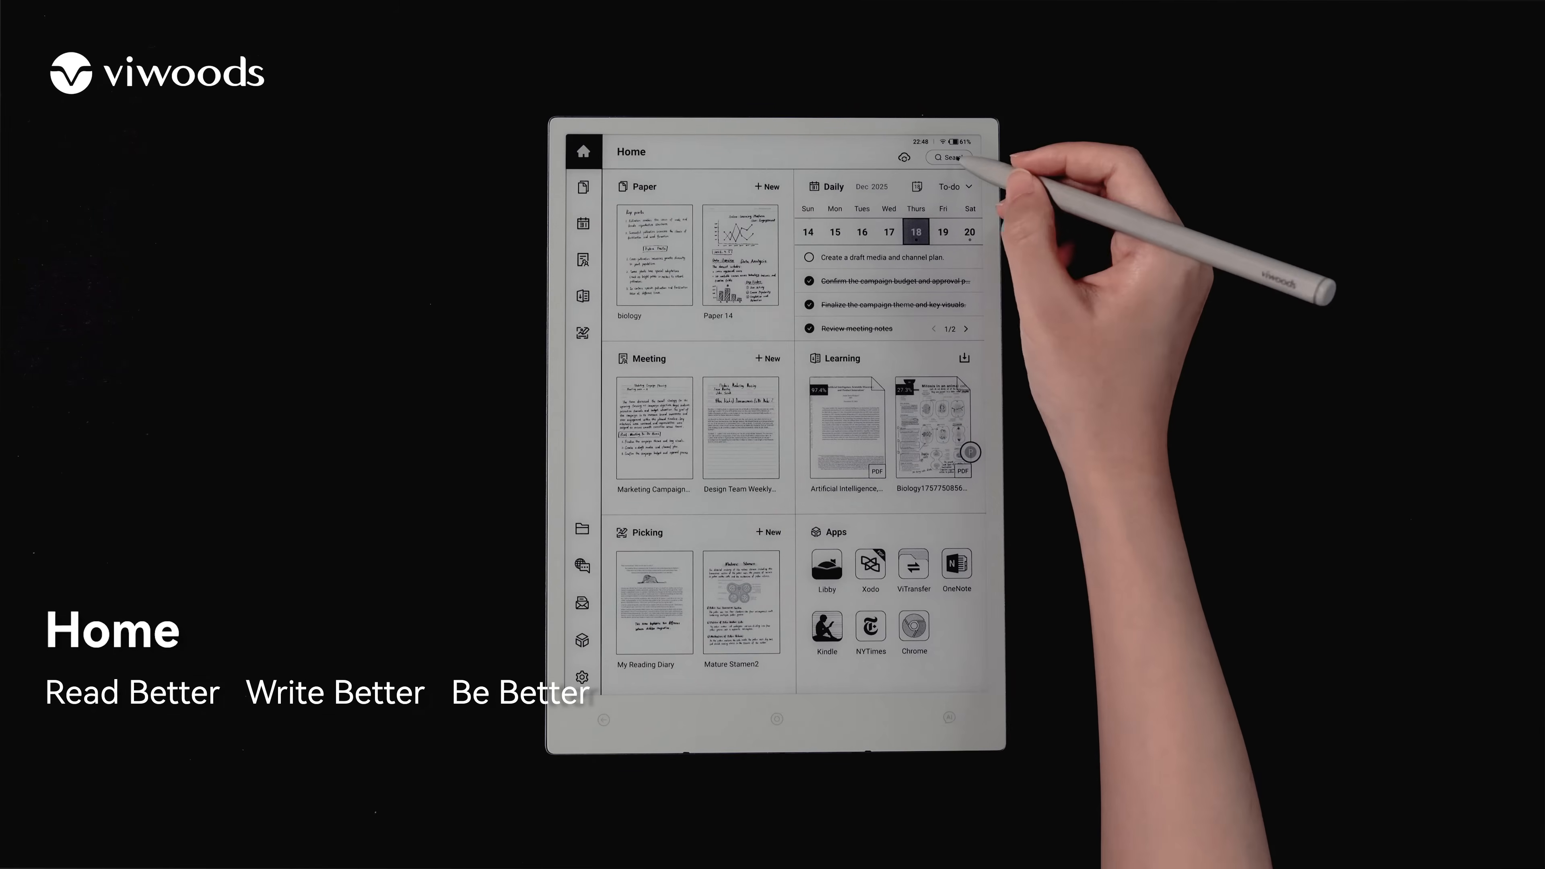
# Step: Search Home by the extra facts tag and sort the single result by name Z–A
pyautogui.click(949, 157)
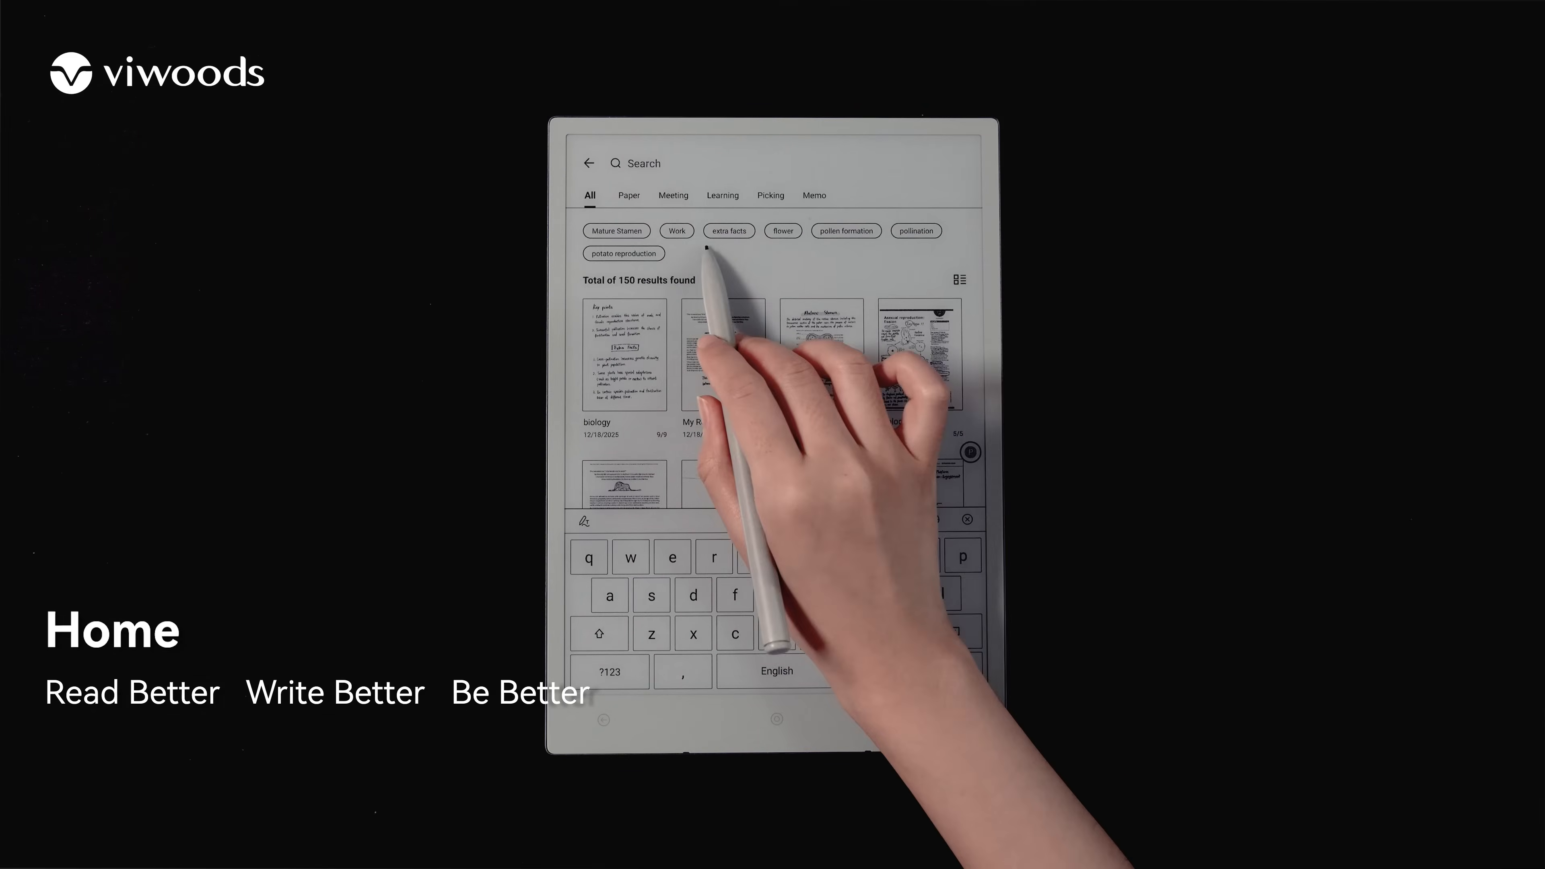
pyautogui.click(729, 231)
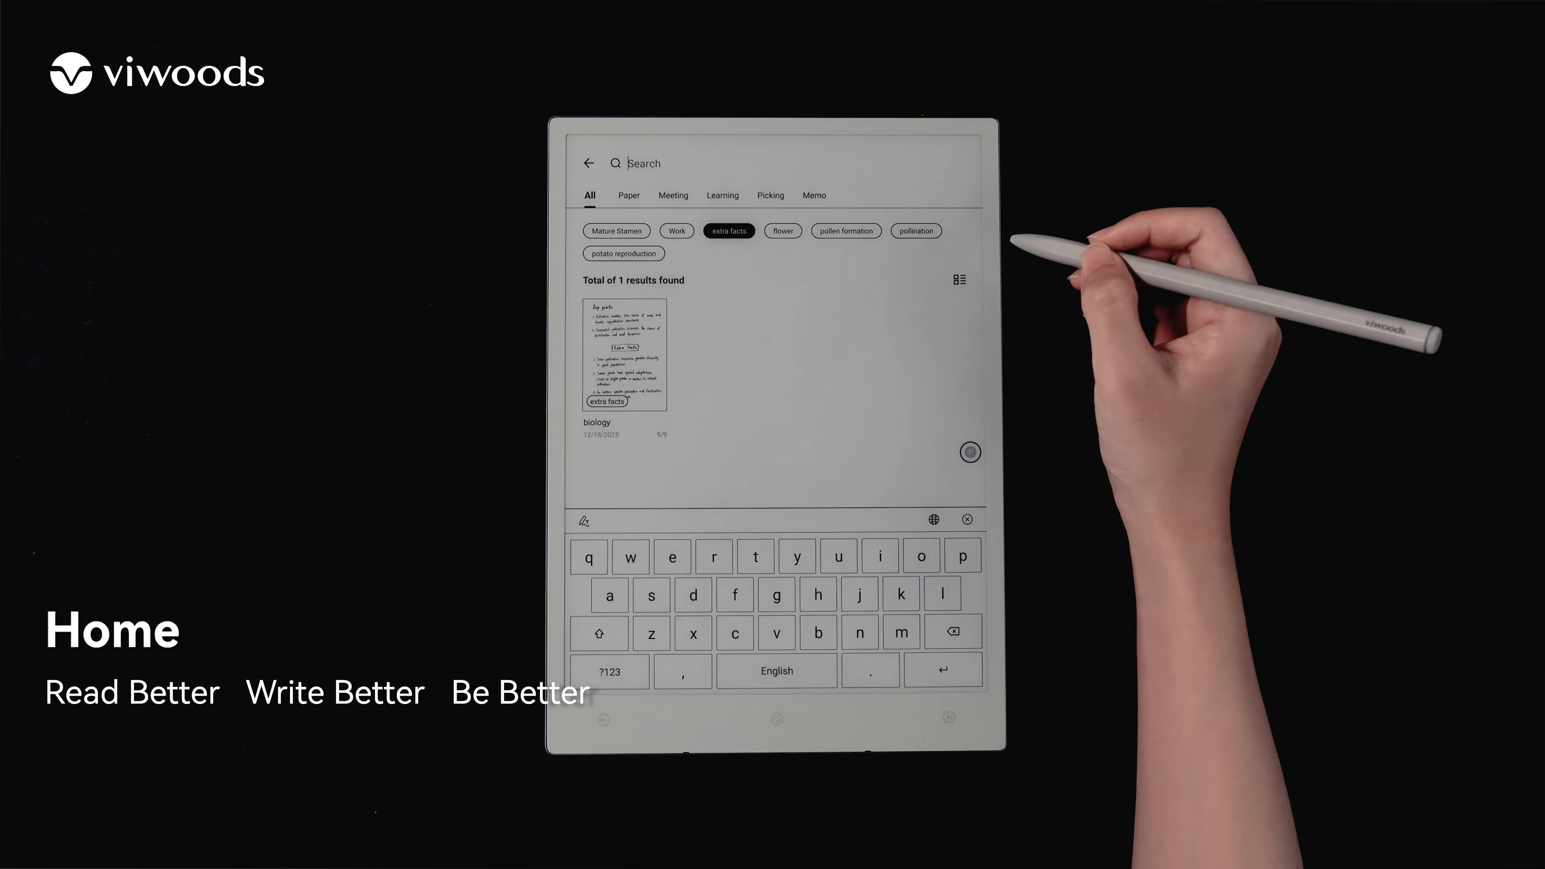
pyautogui.click(958, 280)
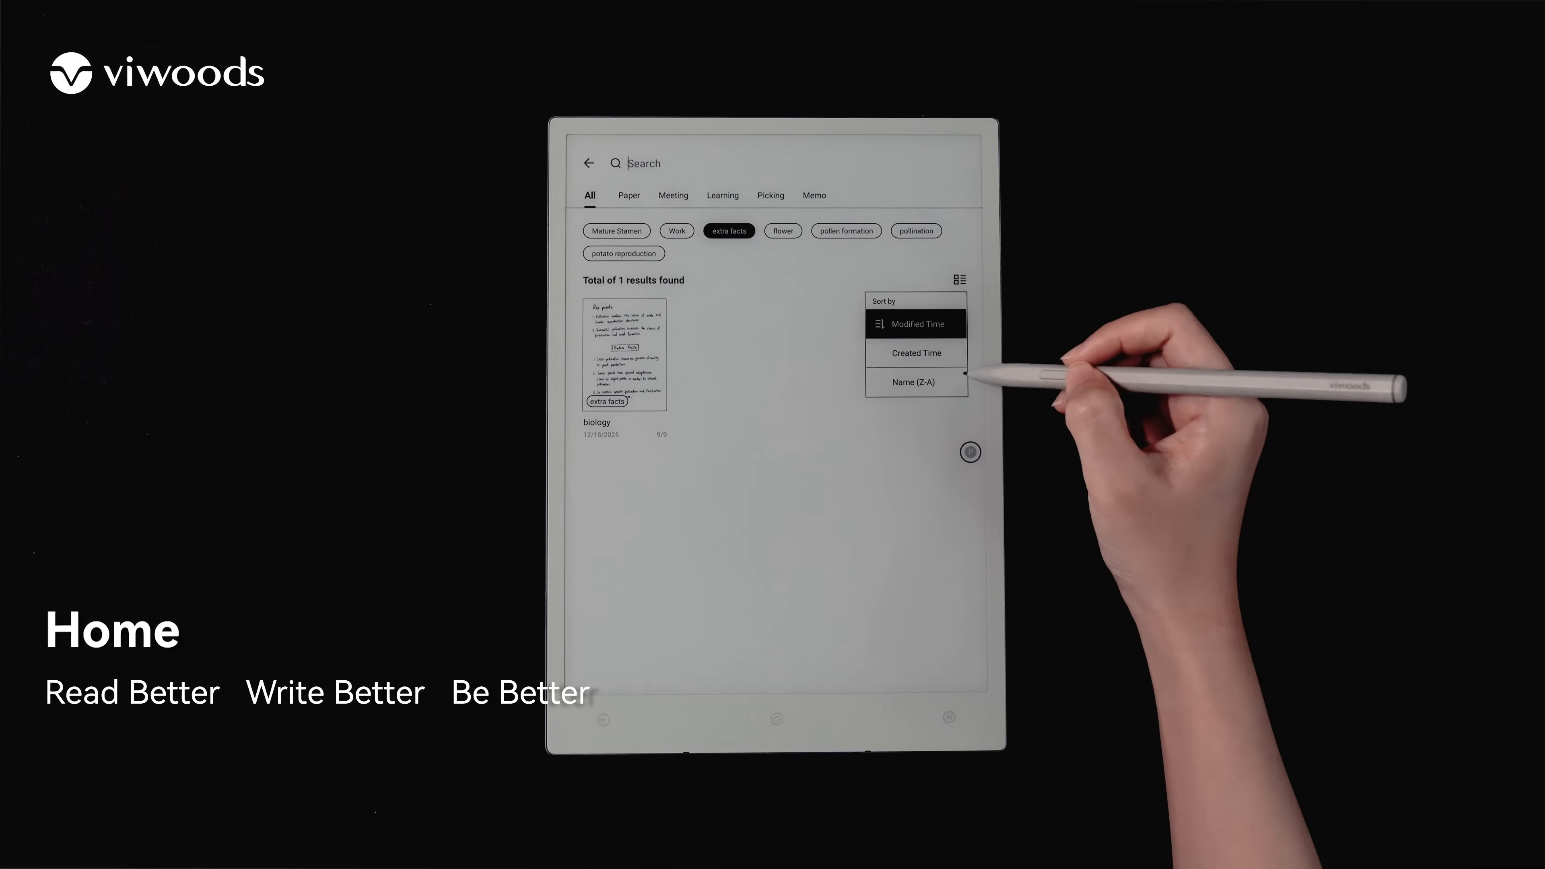
pyautogui.click(588, 162)
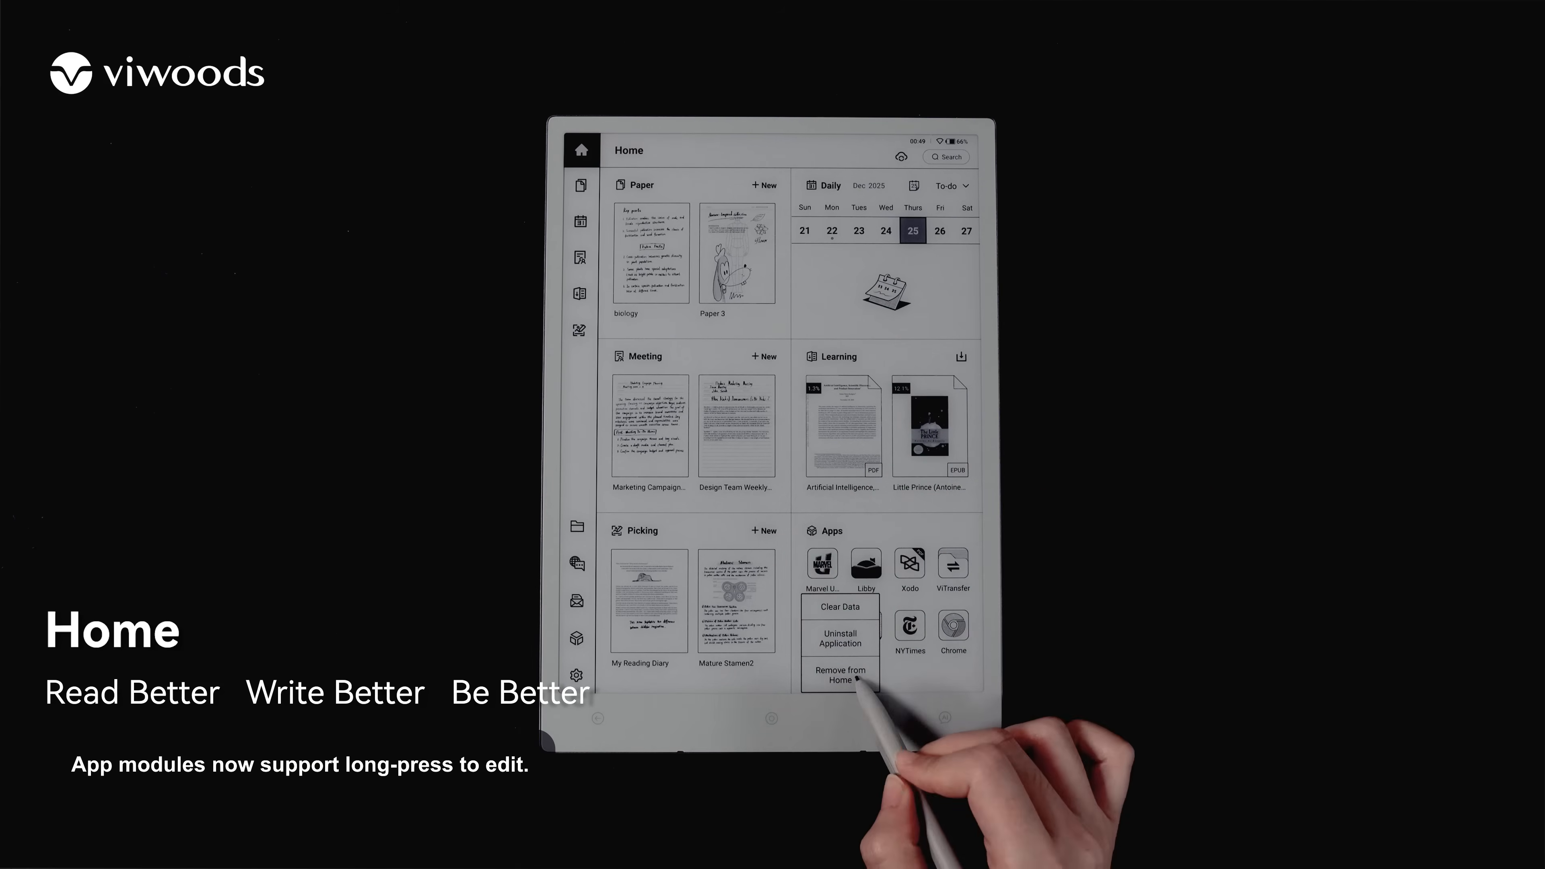
# Step: Remove Marvel Unlimited from Home's apps module and search the full app list for kindle
pyautogui.click(839, 676)
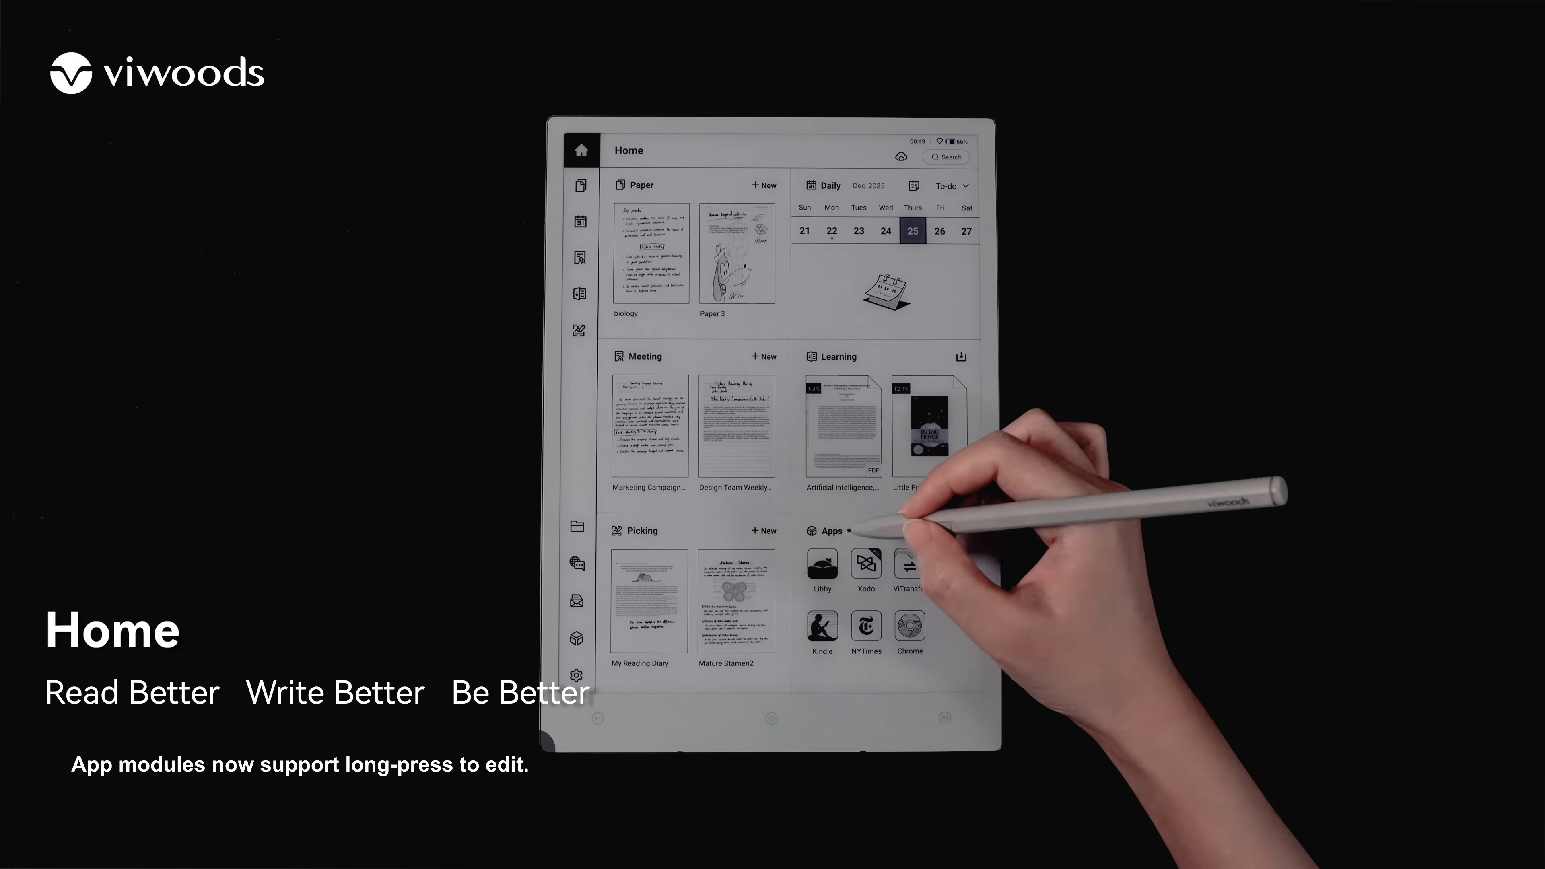
pyautogui.click(576, 639)
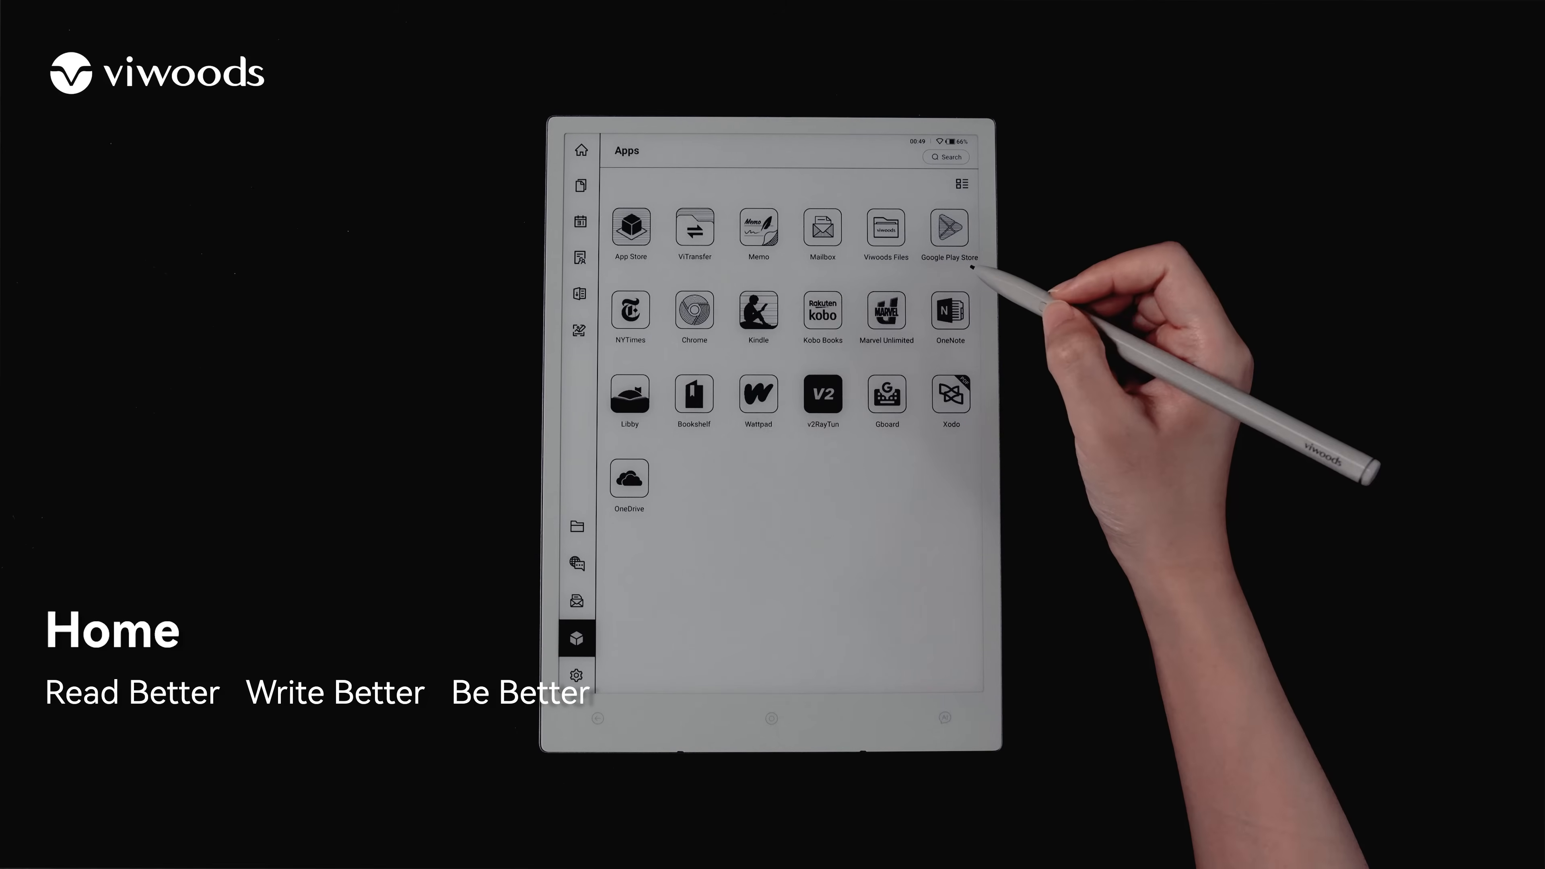
pyautogui.click(581, 149)
pyautogui.write('kindle')
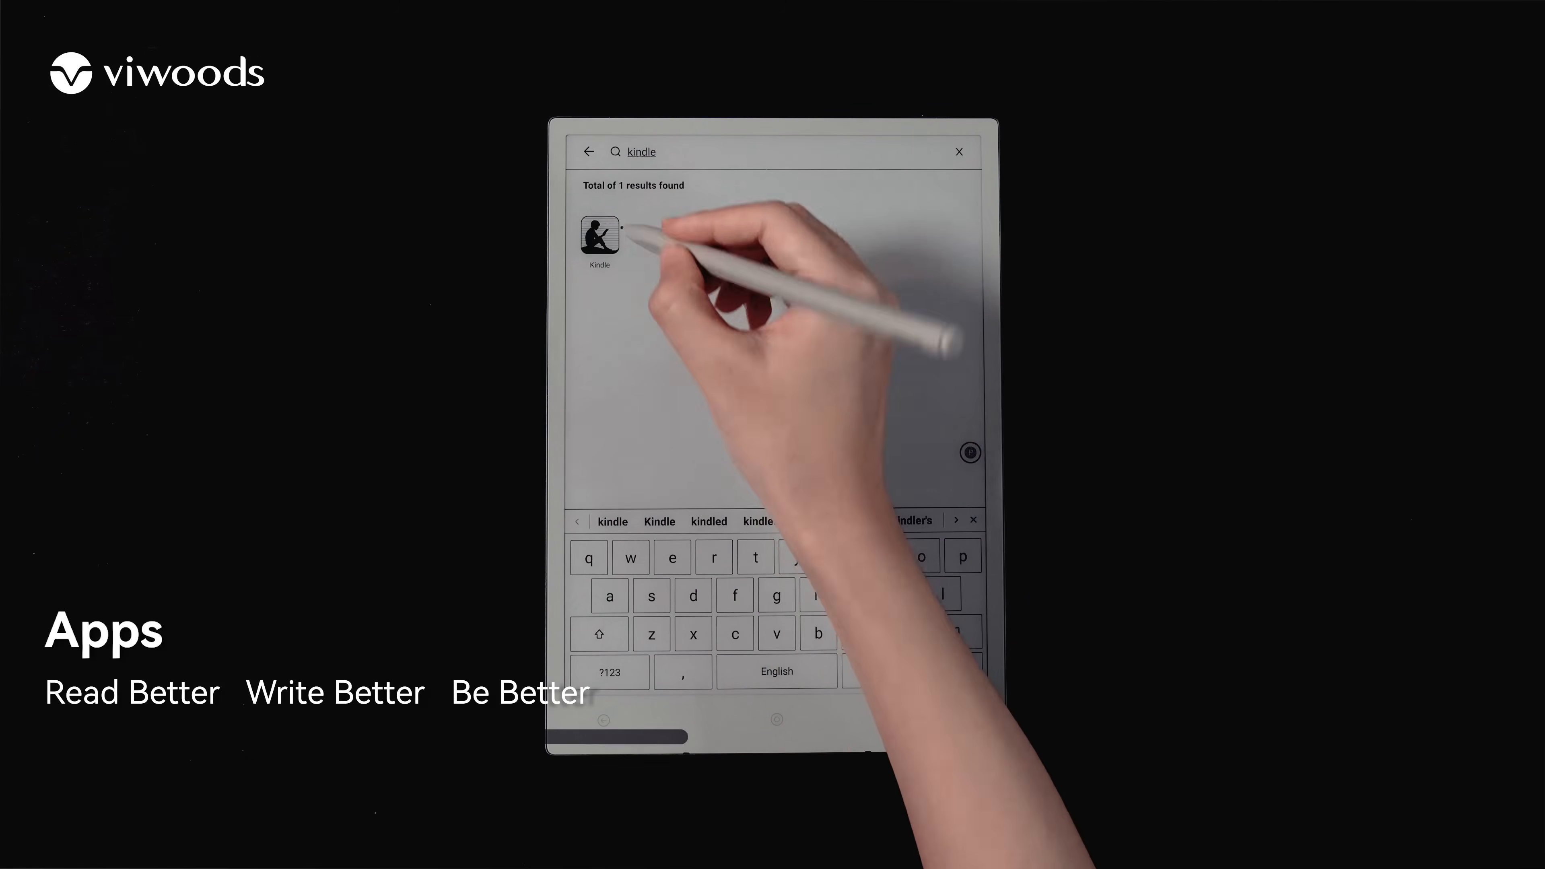
pyautogui.click(958, 152)
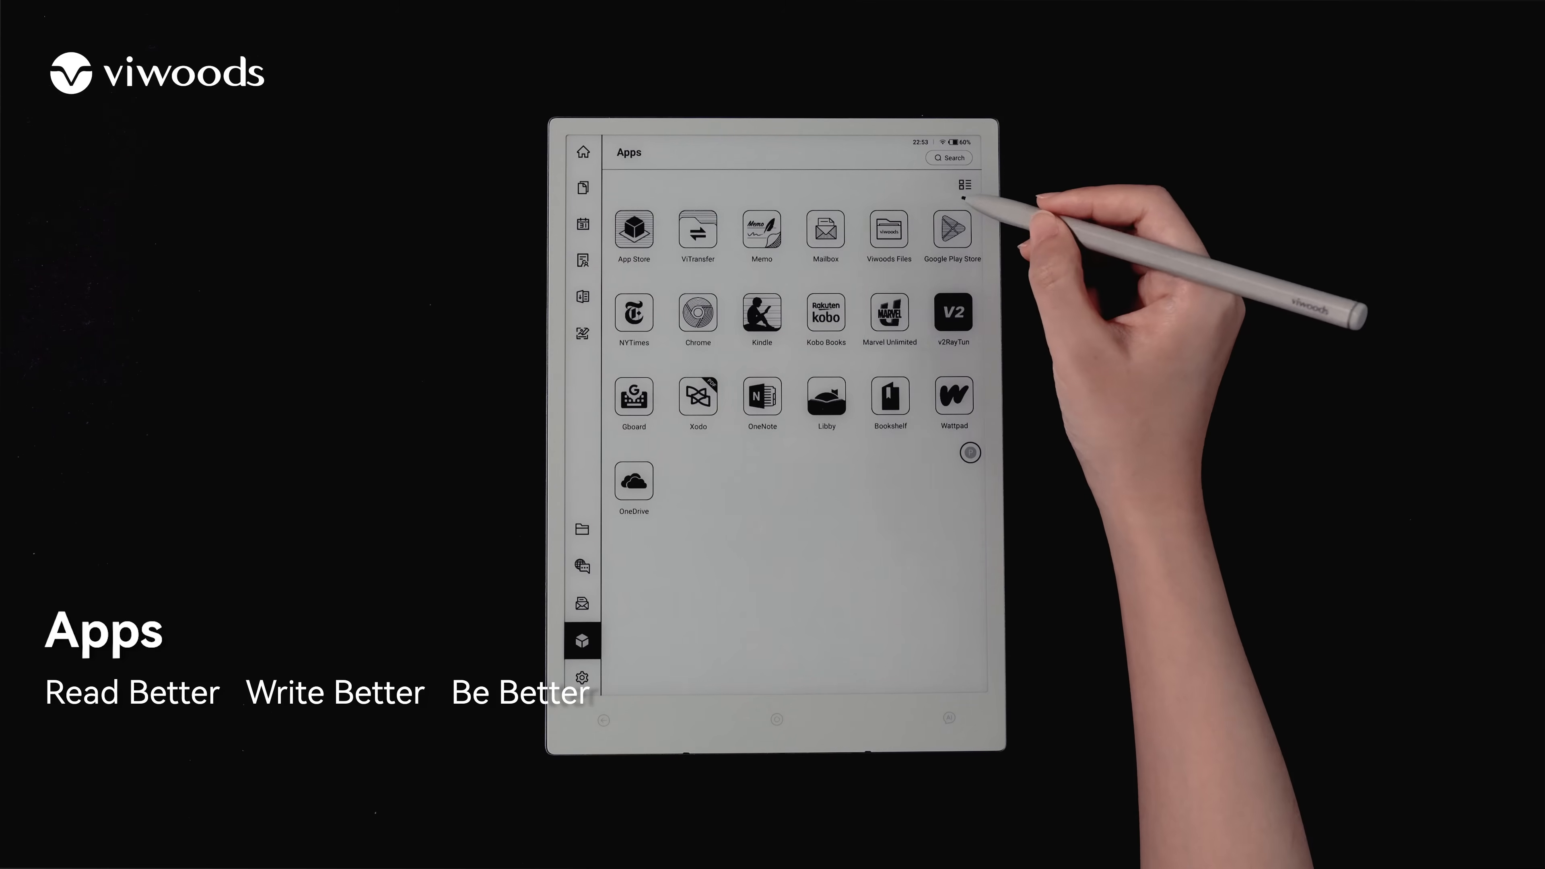
pyautogui.click(966, 184)
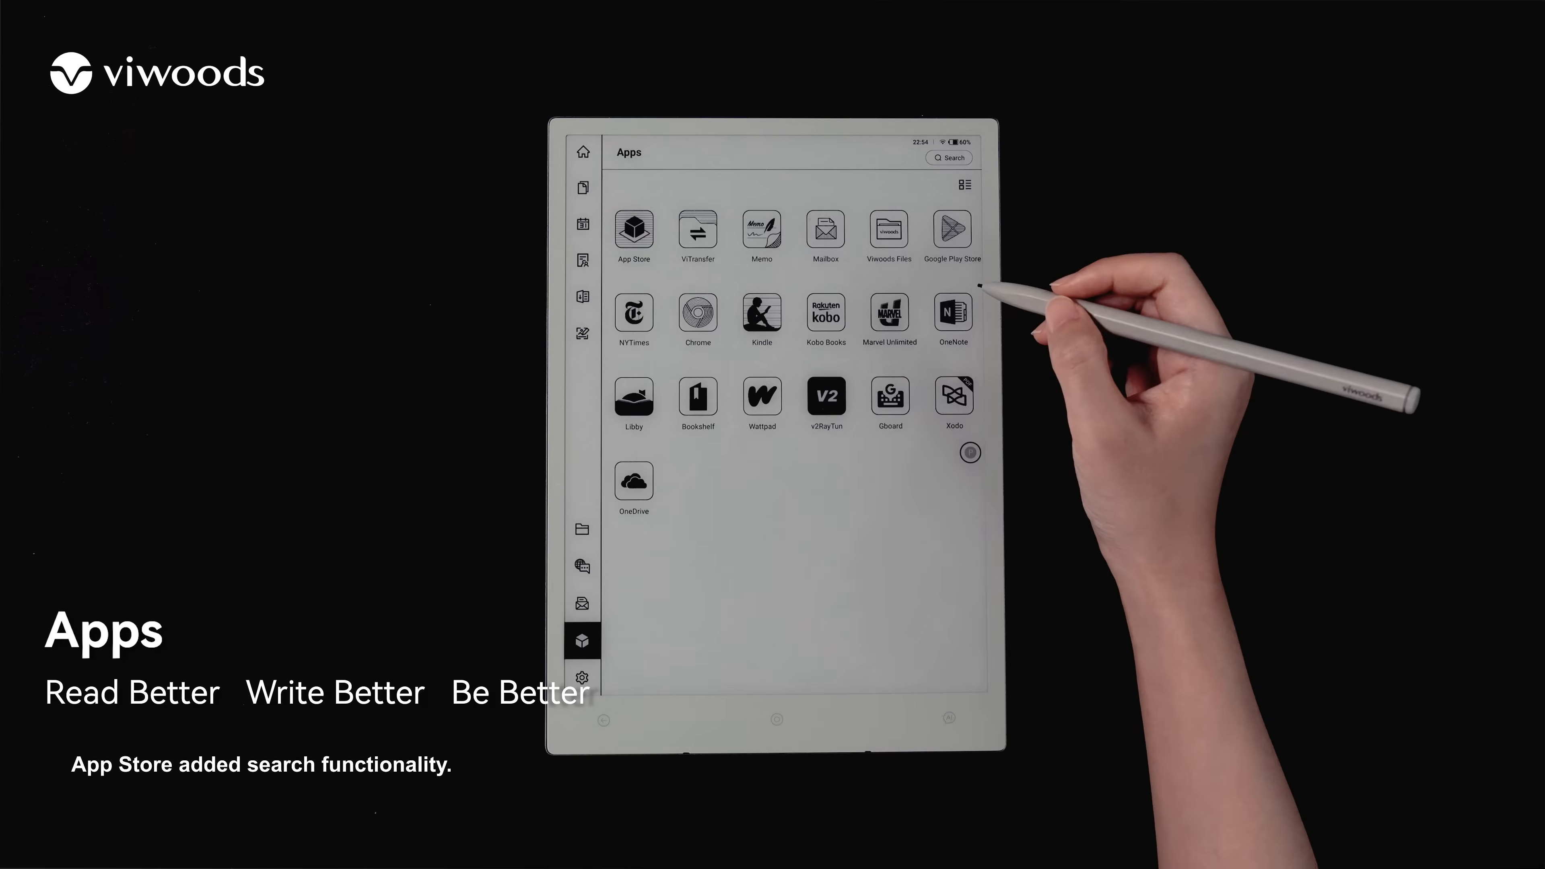
# Step: Search the 44-app App Store catalogue for kindle
pyautogui.click(633, 228)
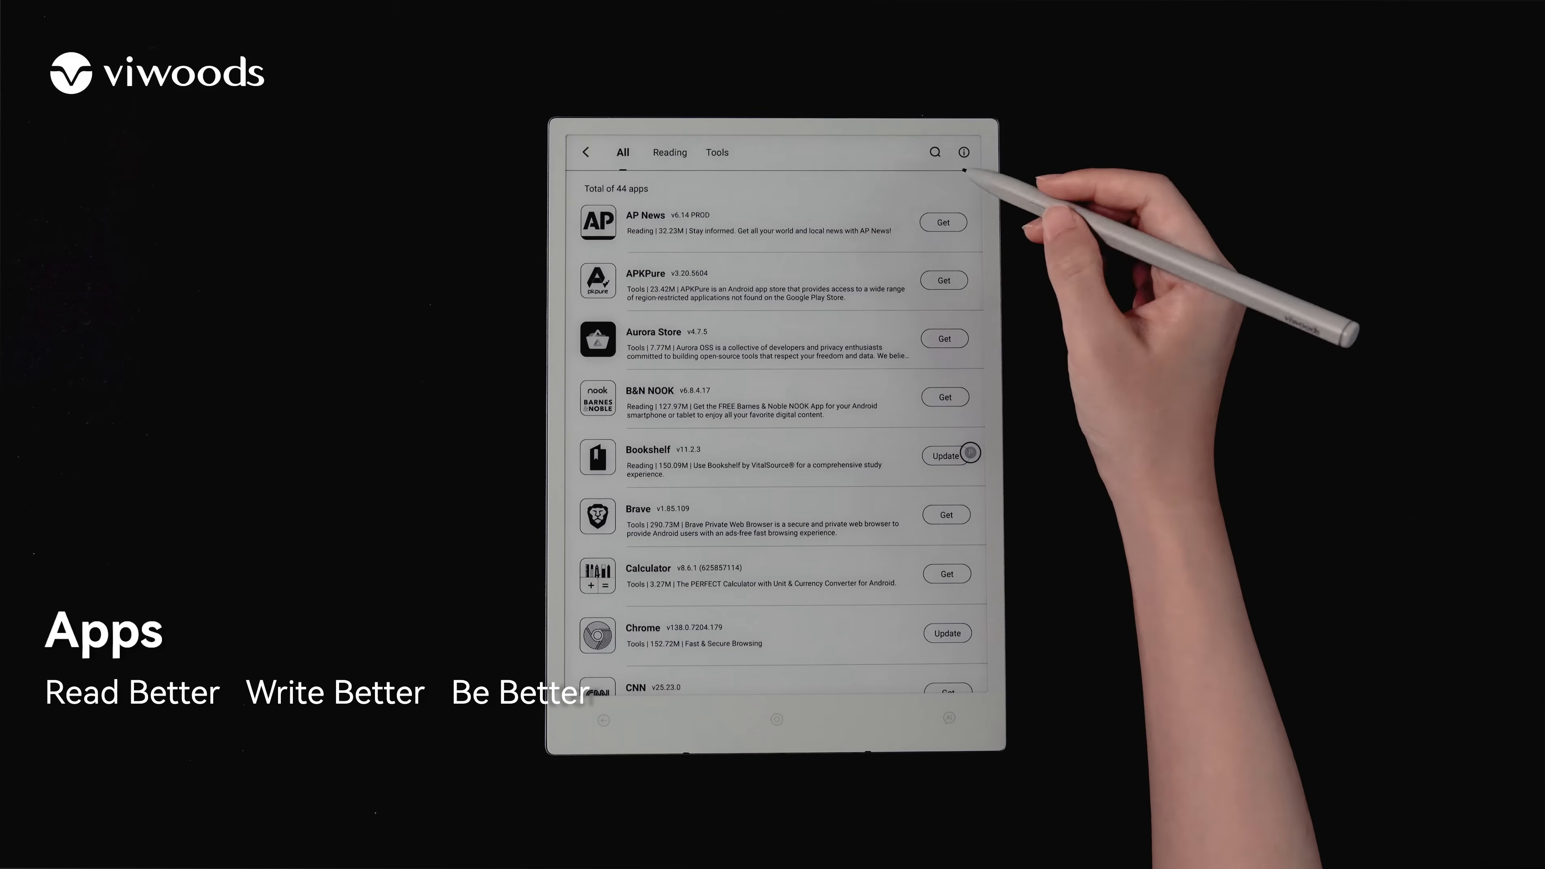
pyautogui.click(933, 152)
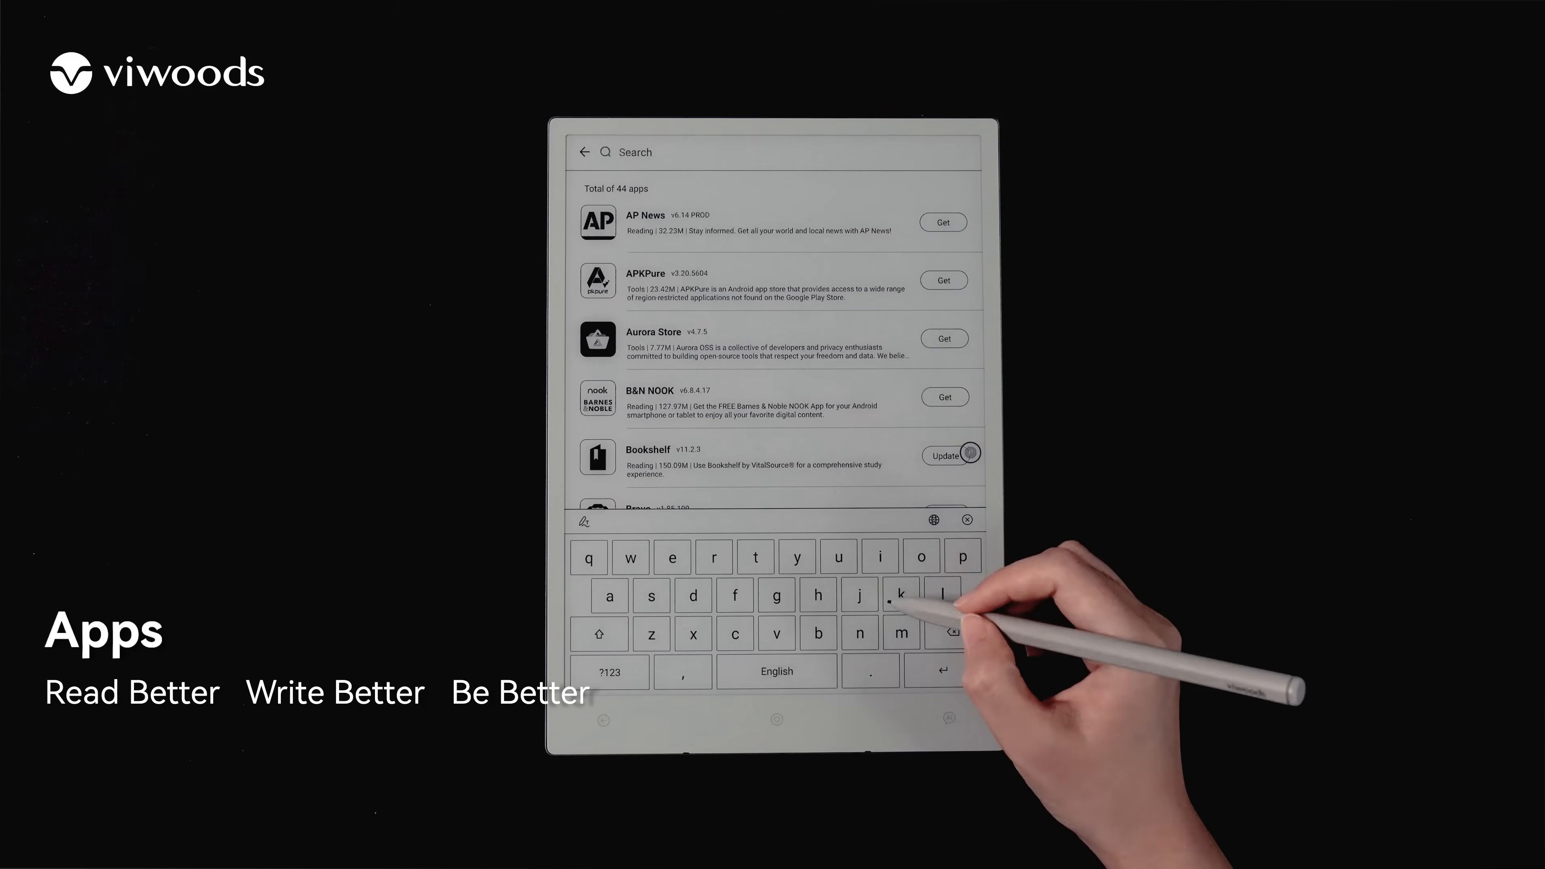
pyautogui.write('kindle')
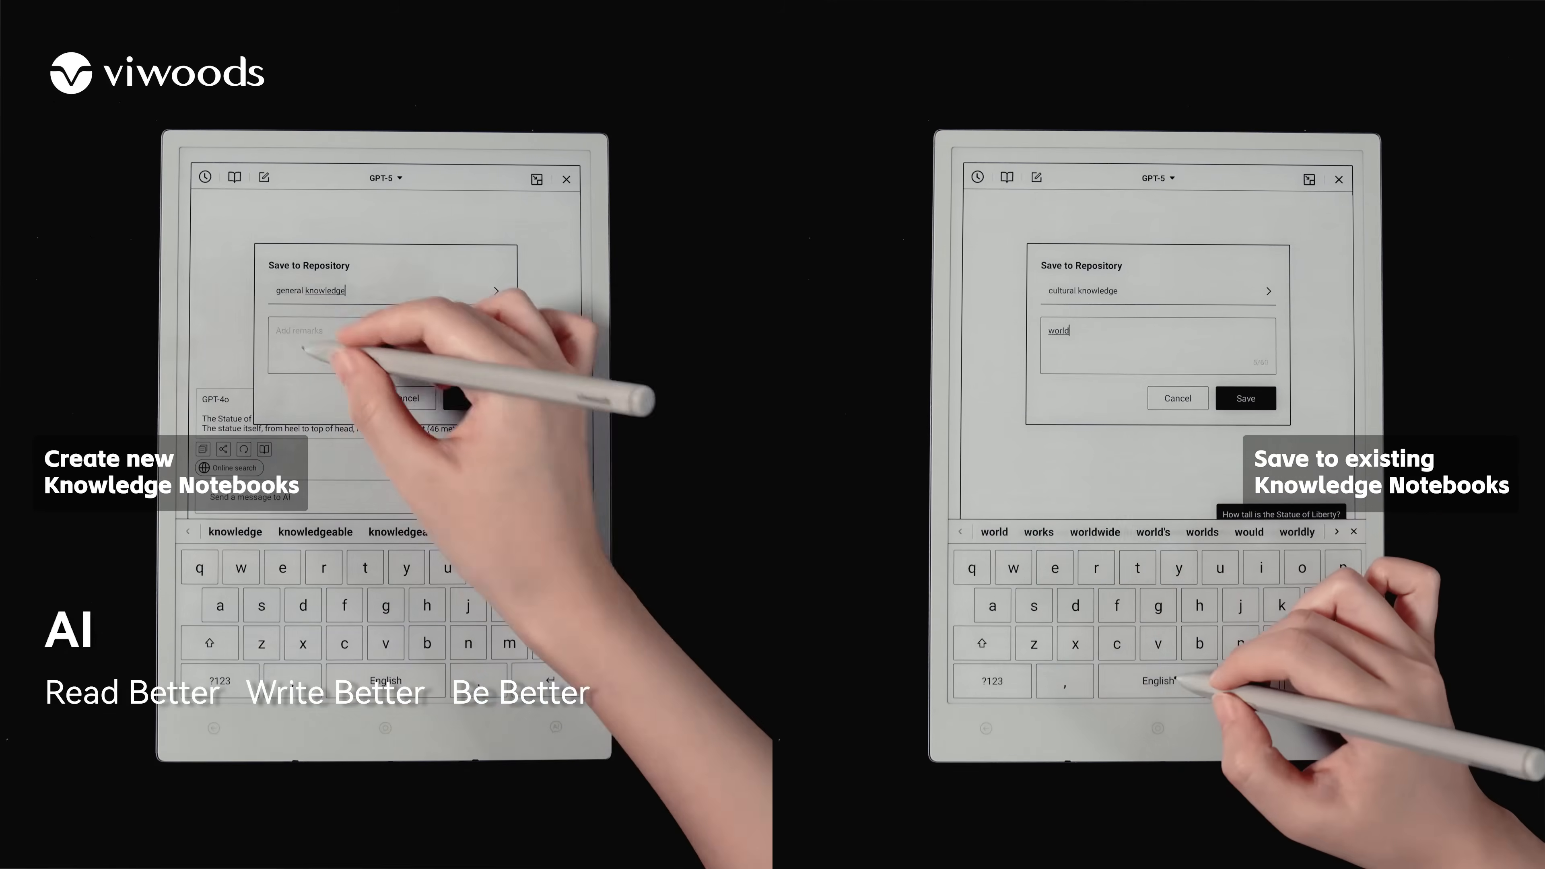
# Step: Save the answer with remark 'world landmark height' and open the cultural knowledge notebook
pyautogui.write('landmark h')
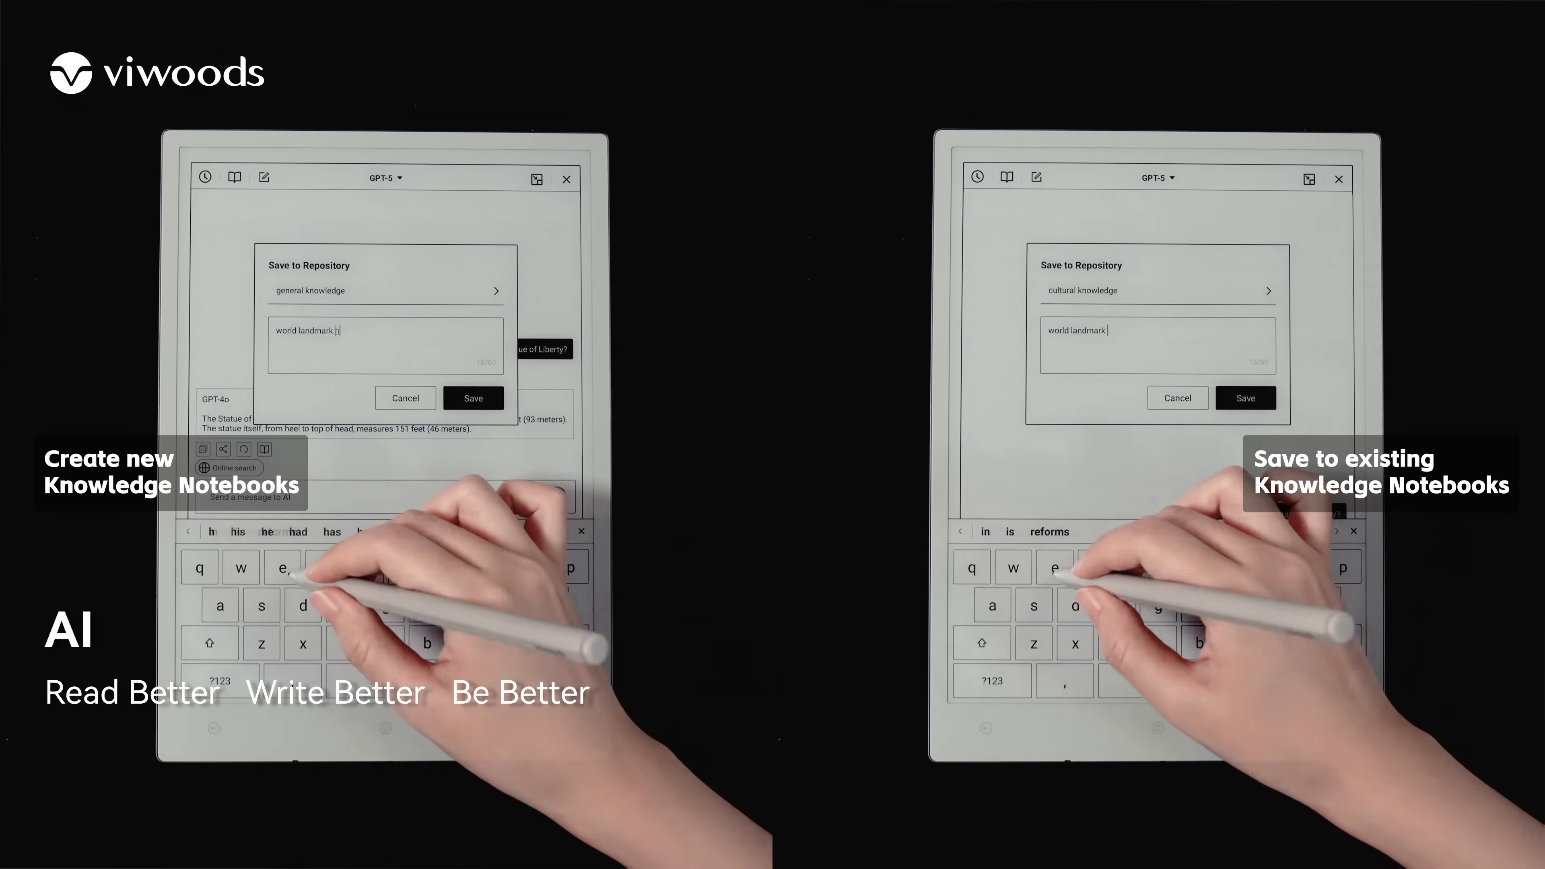
pyautogui.write('eight')
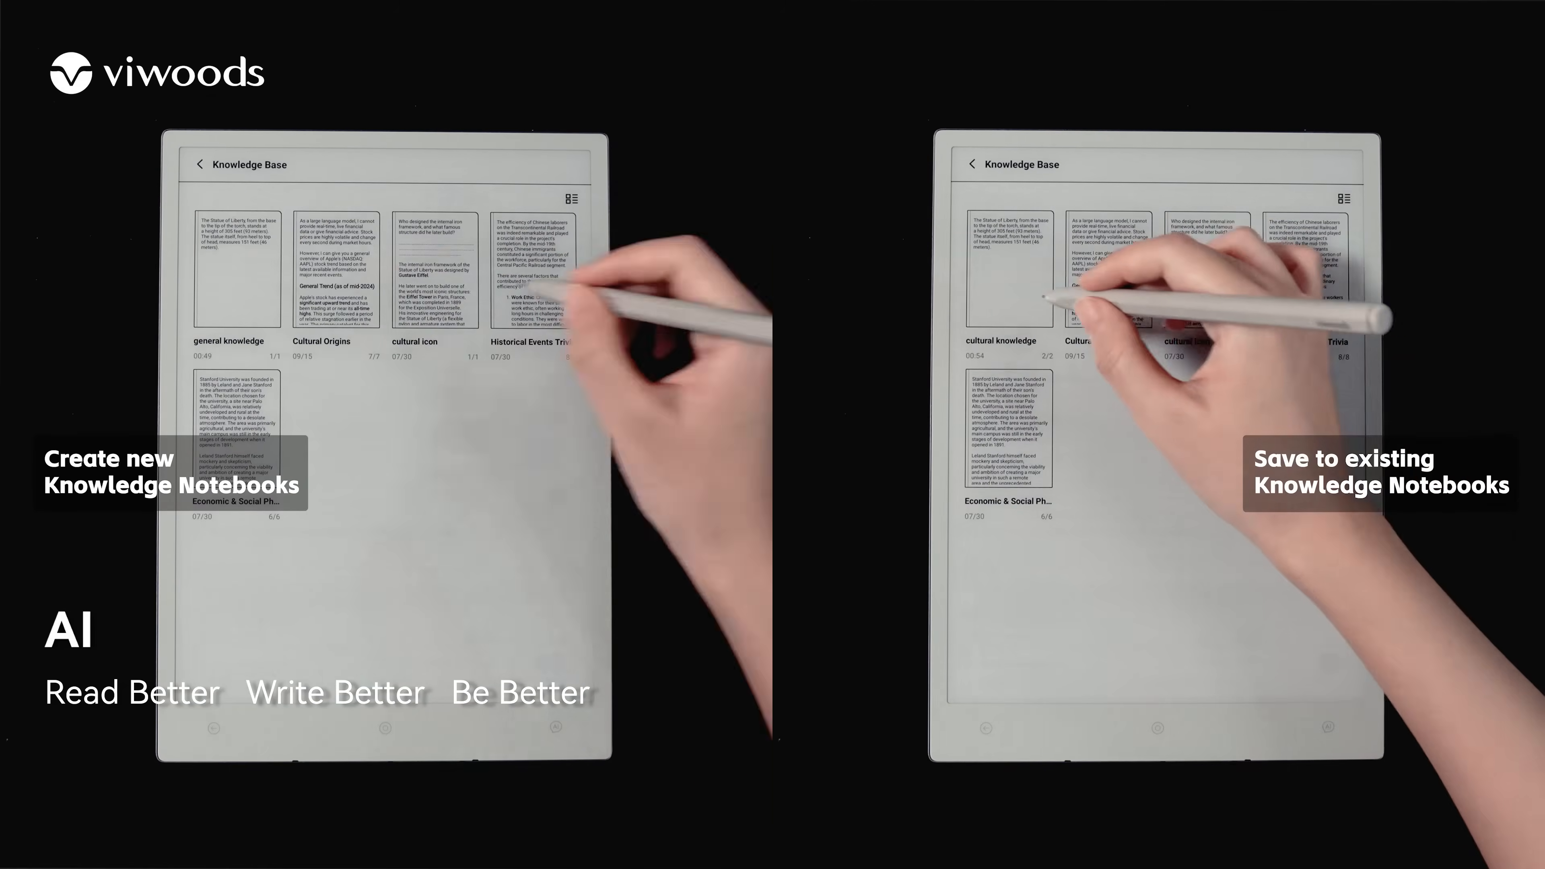
pyautogui.click(234, 266)
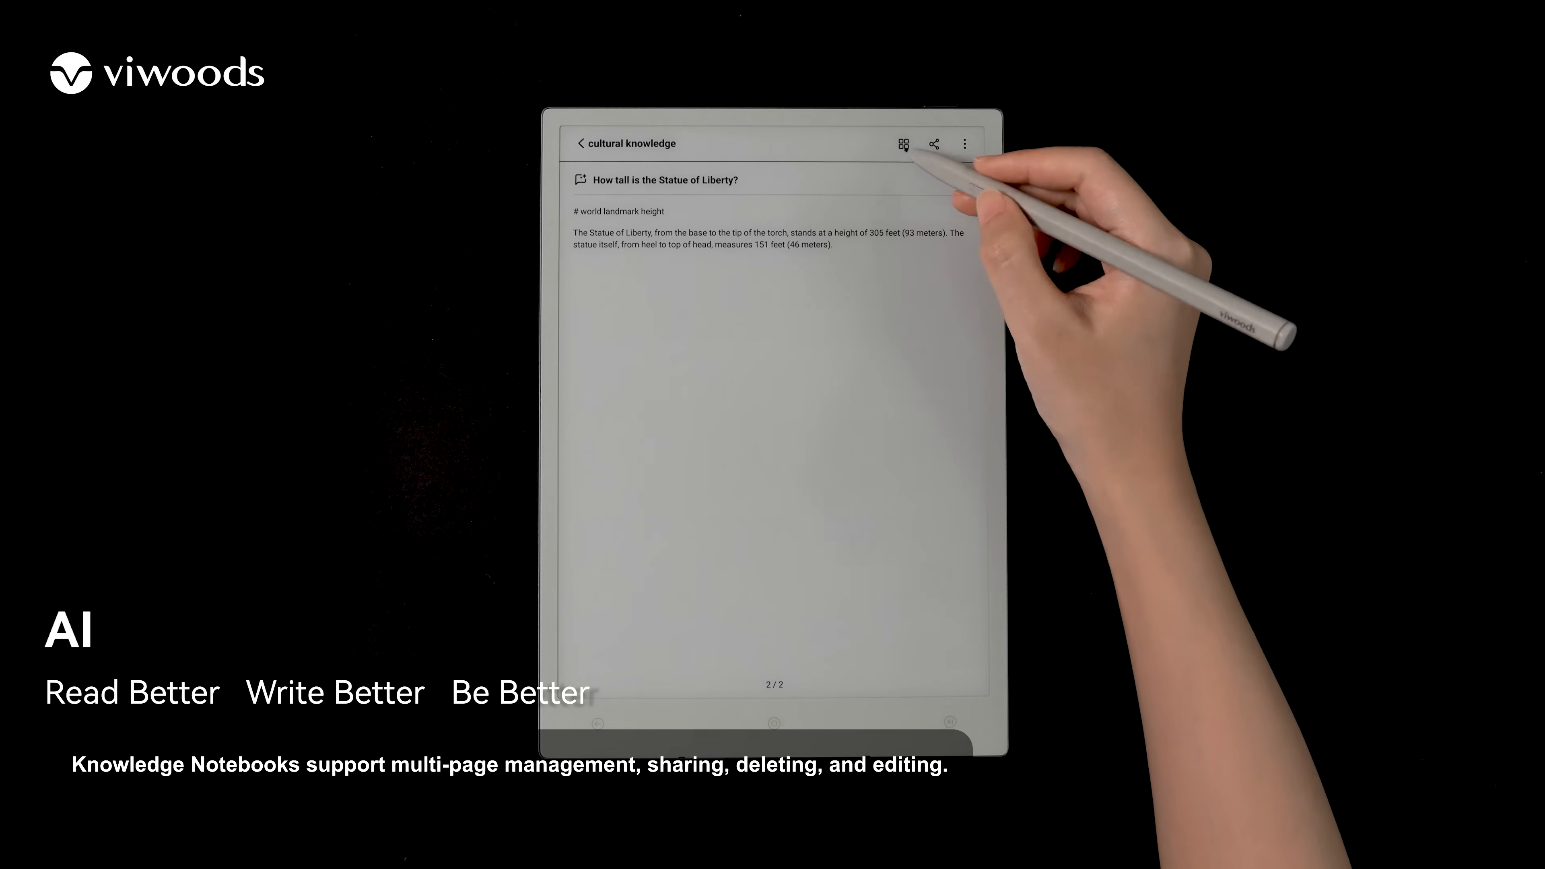
# Step: Show the cultural knowledge notebook's two pages as thumbnails for page management
pyautogui.click(900, 143)
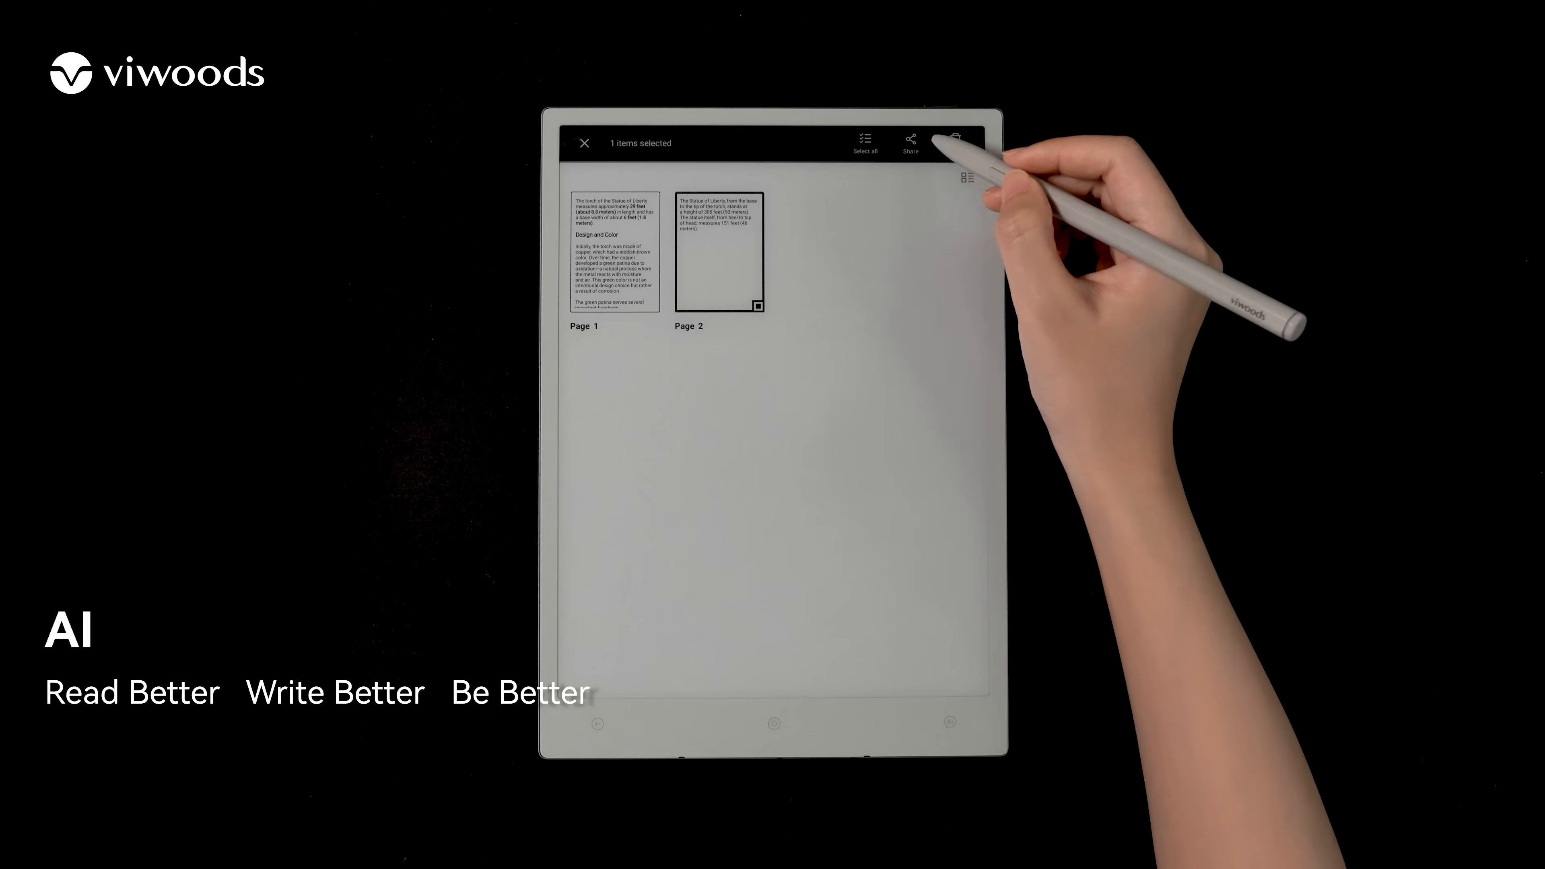
pyautogui.click(907, 138)
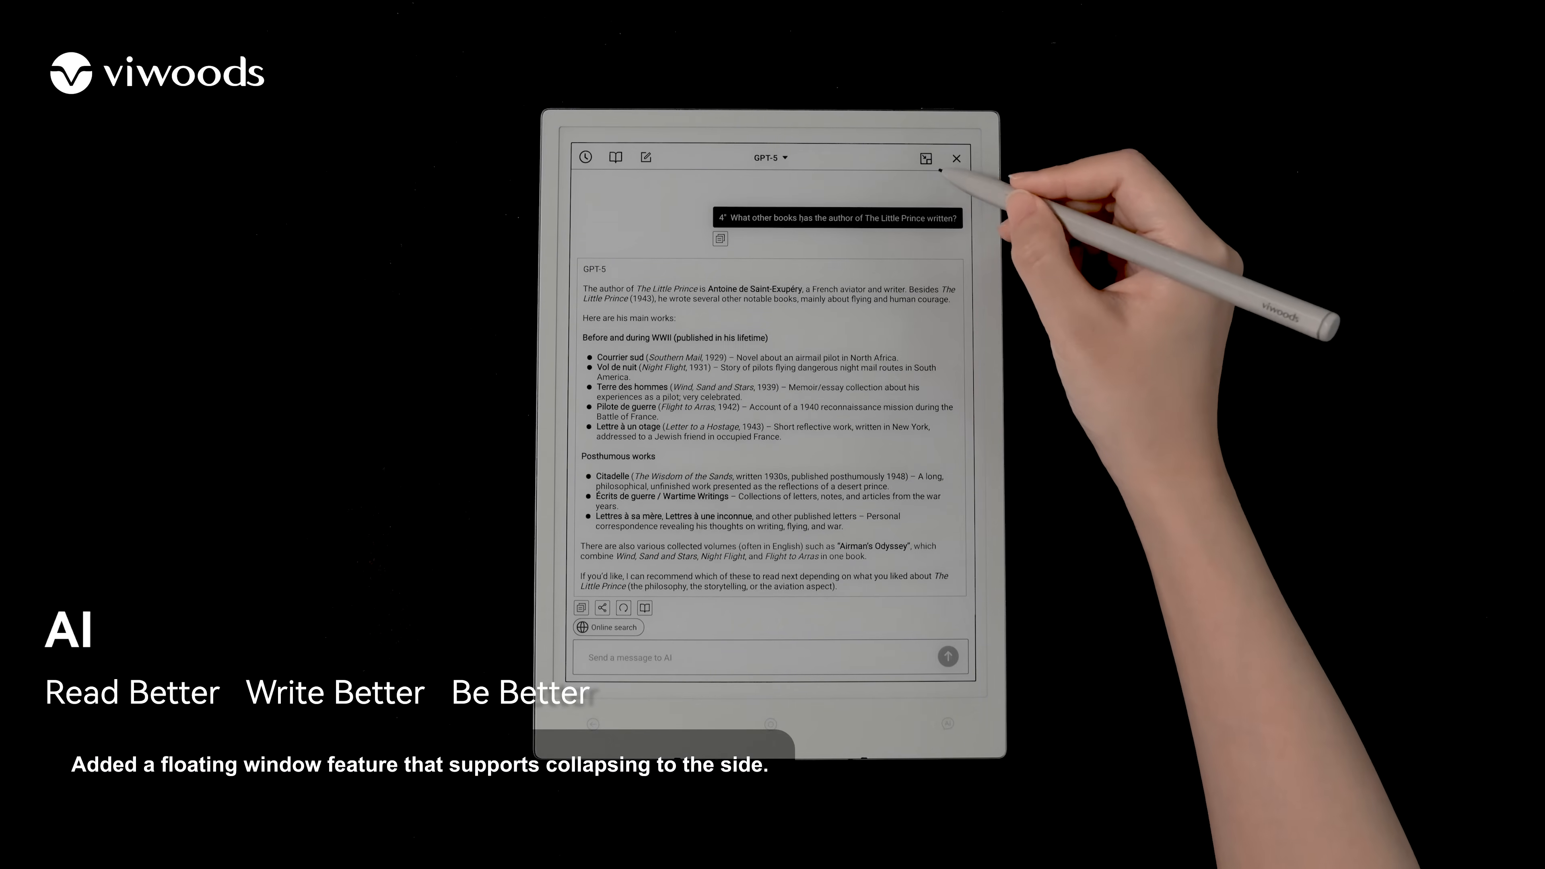
# Step: Float the AI chat over the book, collapse and restore it, then start a new chat showing the model list
pyautogui.click(924, 157)
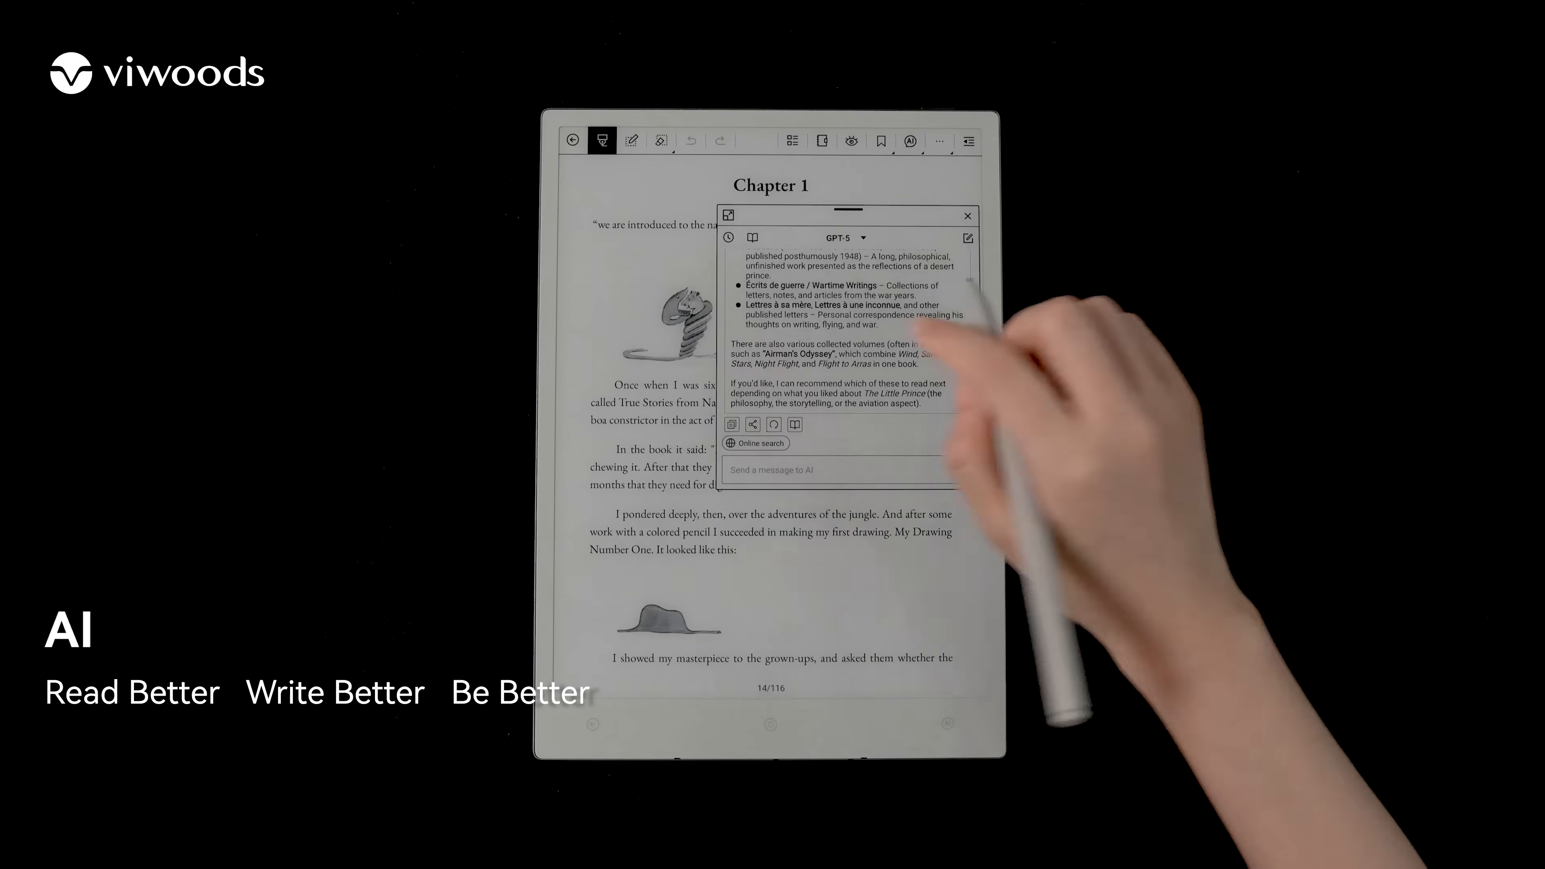
pyautogui.click(966, 215)
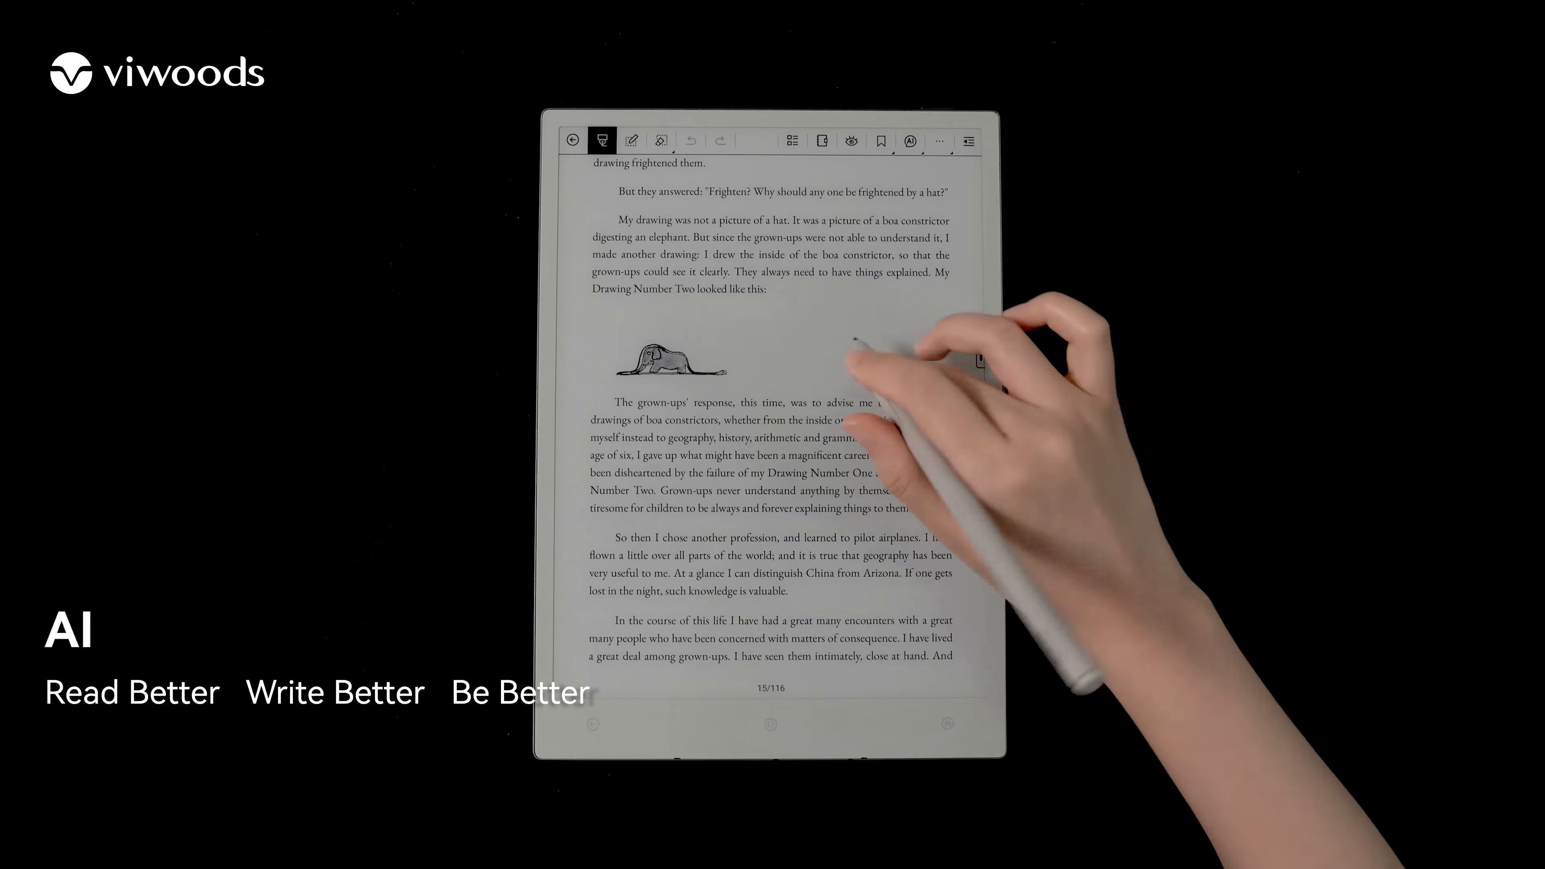
pyautogui.click(909, 140)
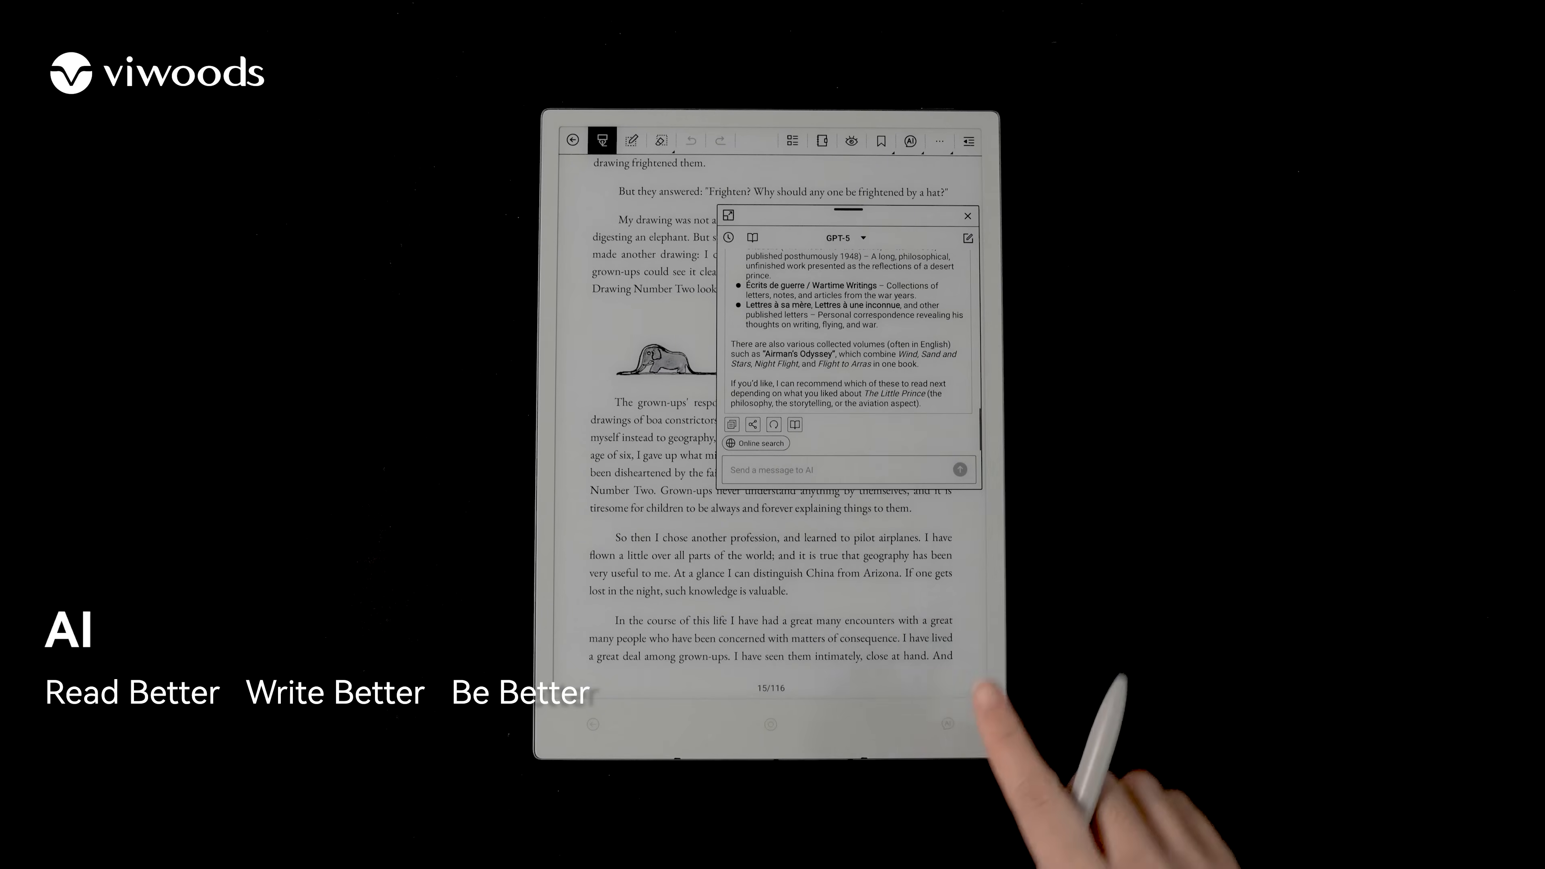
pyautogui.click(965, 215)
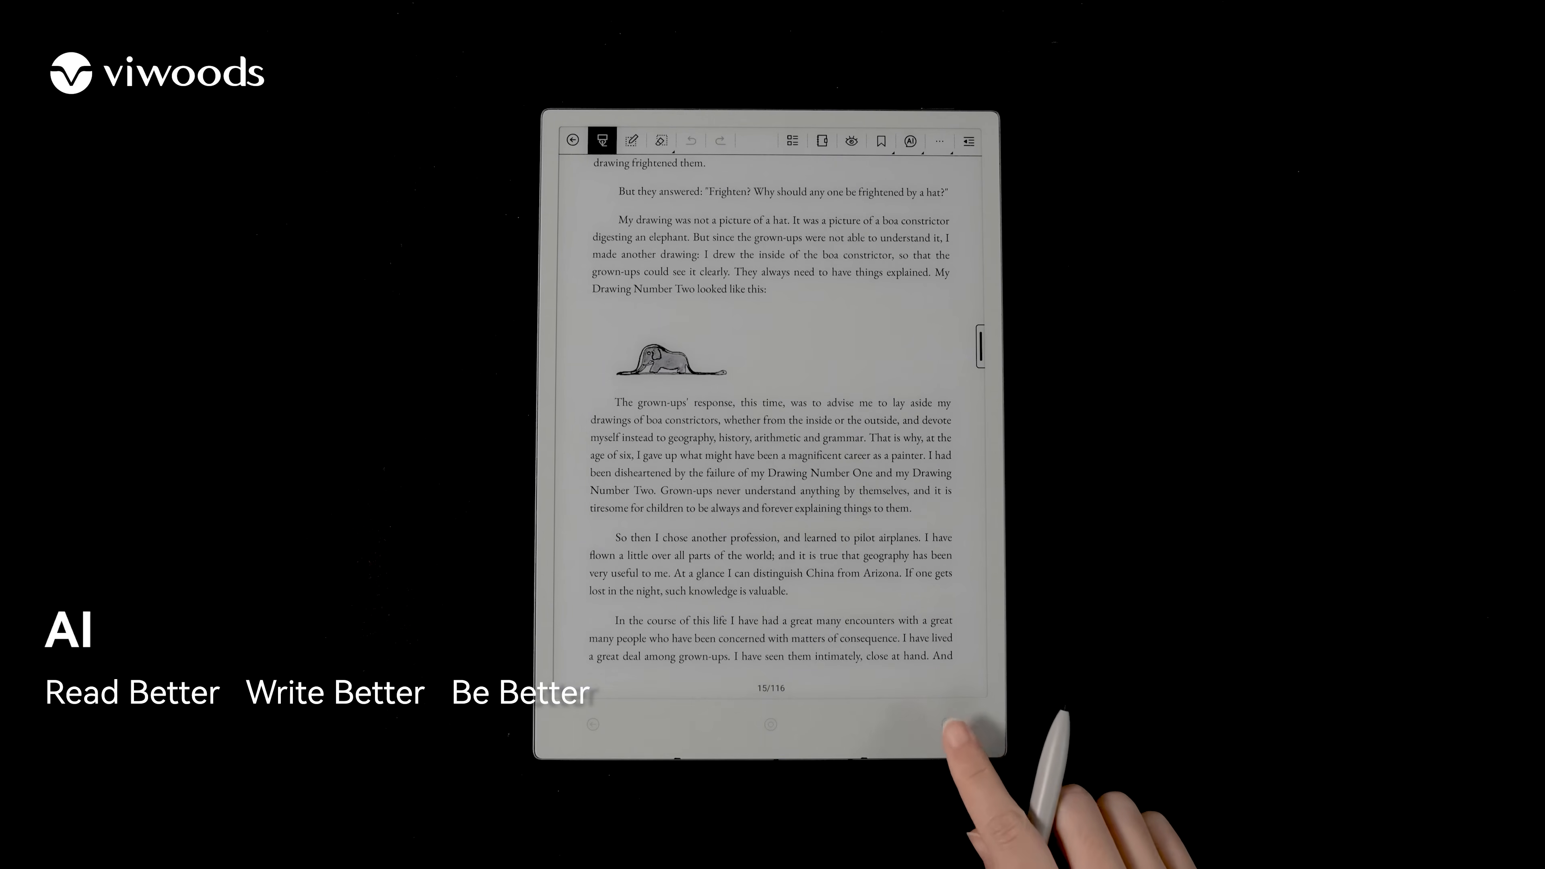
pyautogui.click(909, 140)
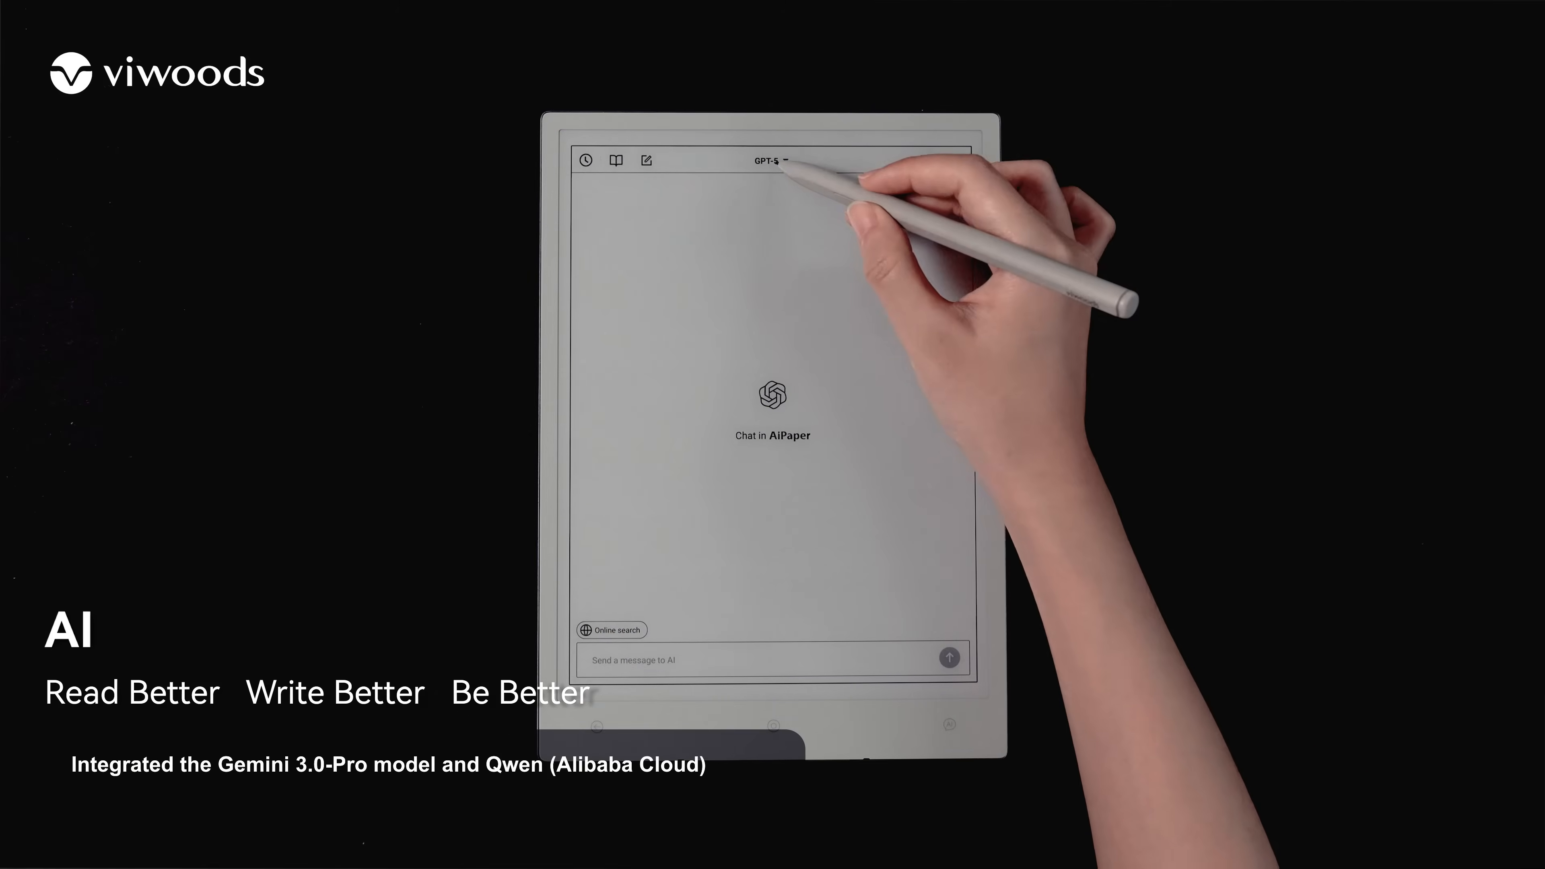
pyautogui.click(772, 160)
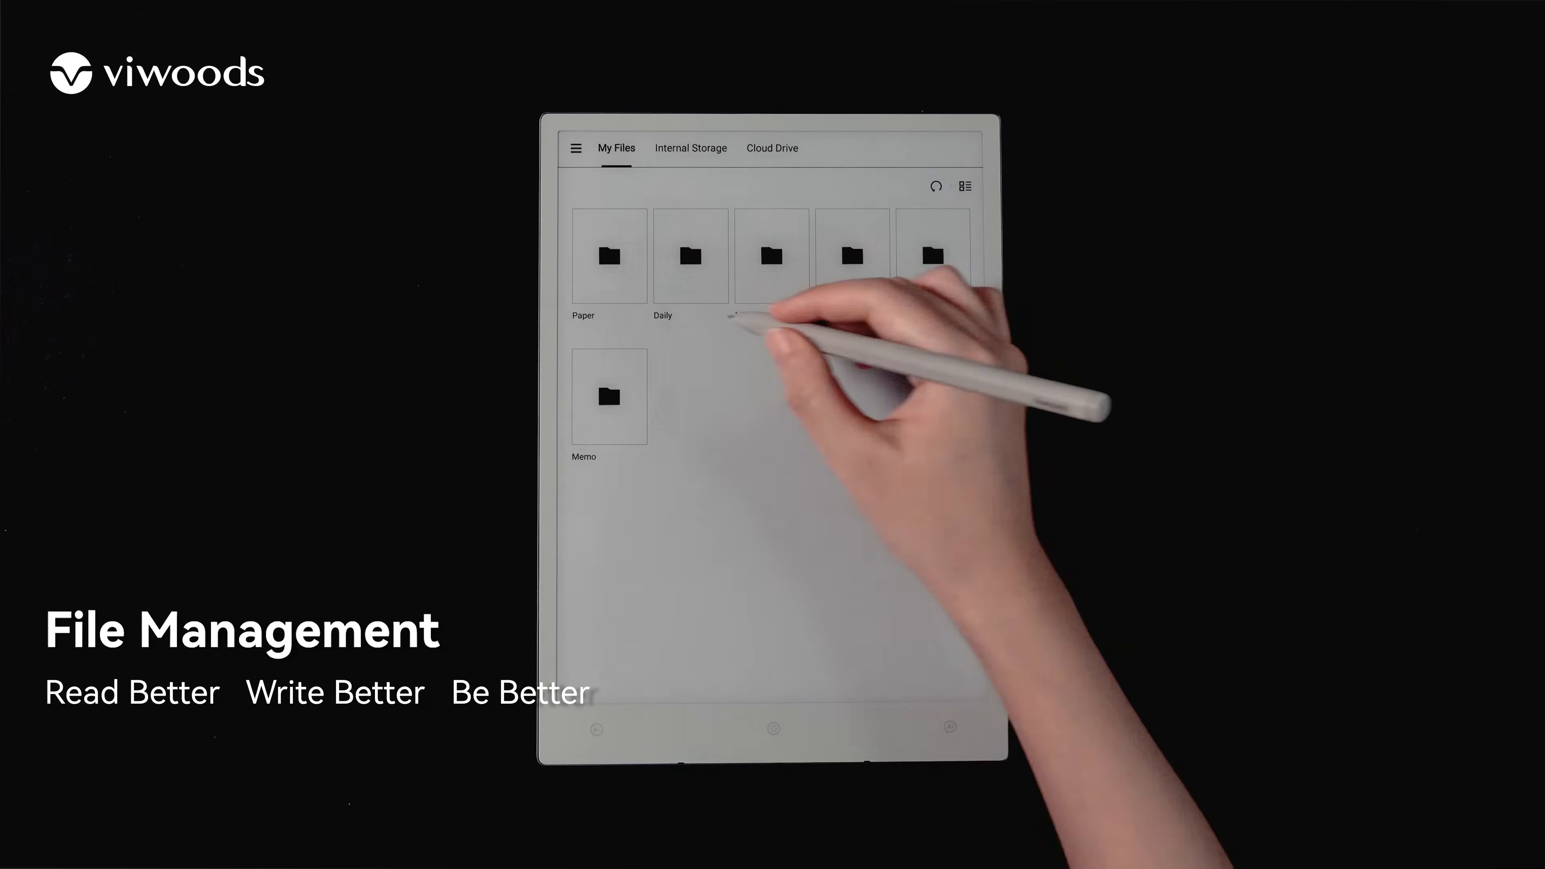
# Step: Export the Online Learning Platform User Engagement recording as mp4 into Cloud Drive's Meeting Audio File folder
pyautogui.click(771, 256)
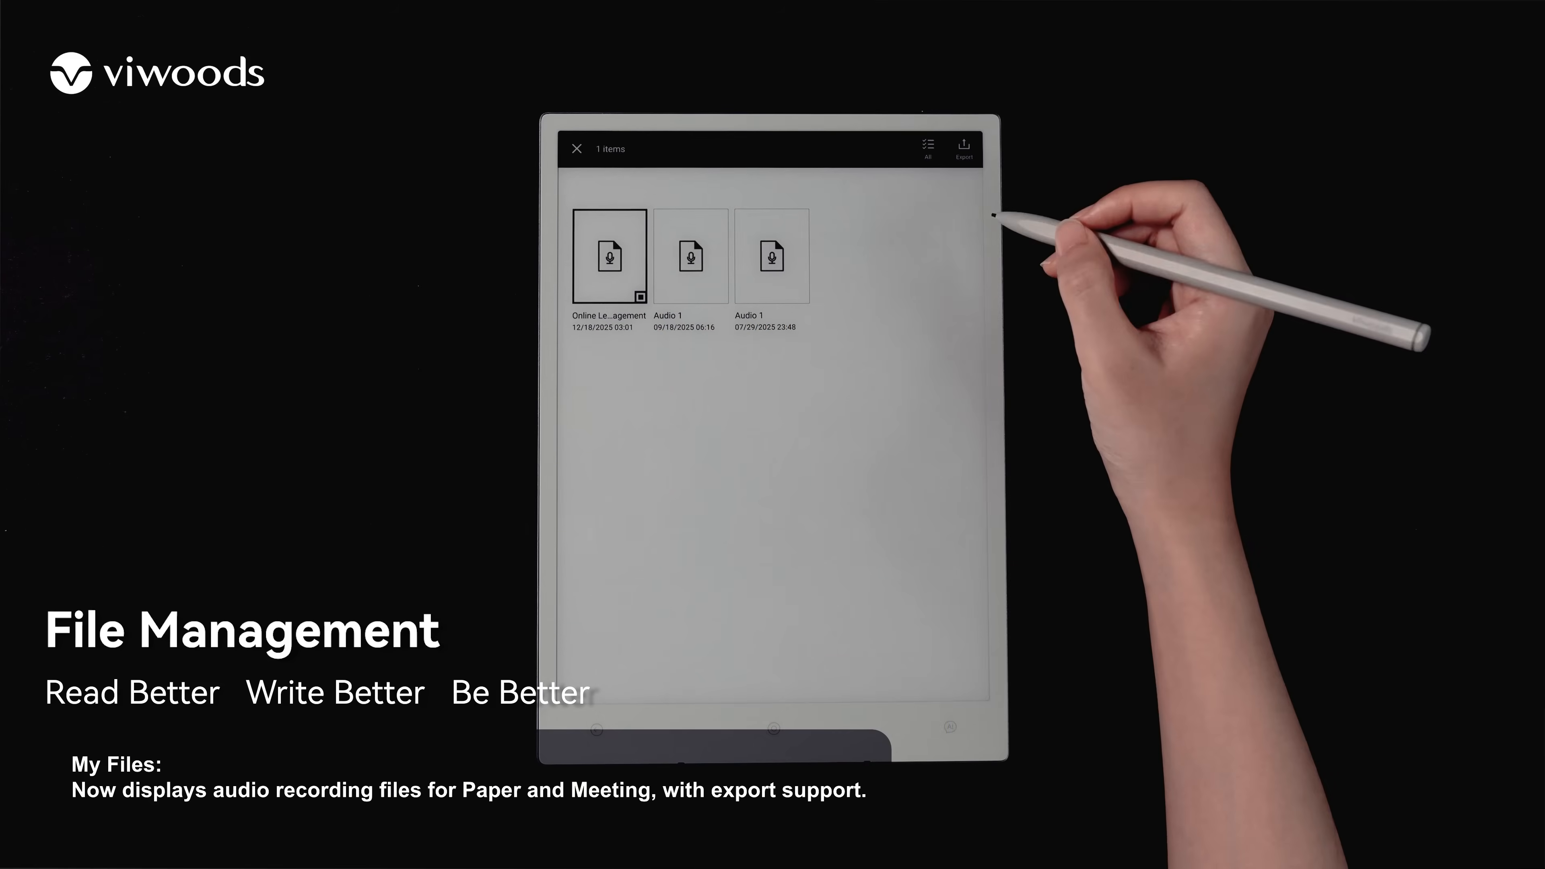
pyautogui.click(963, 148)
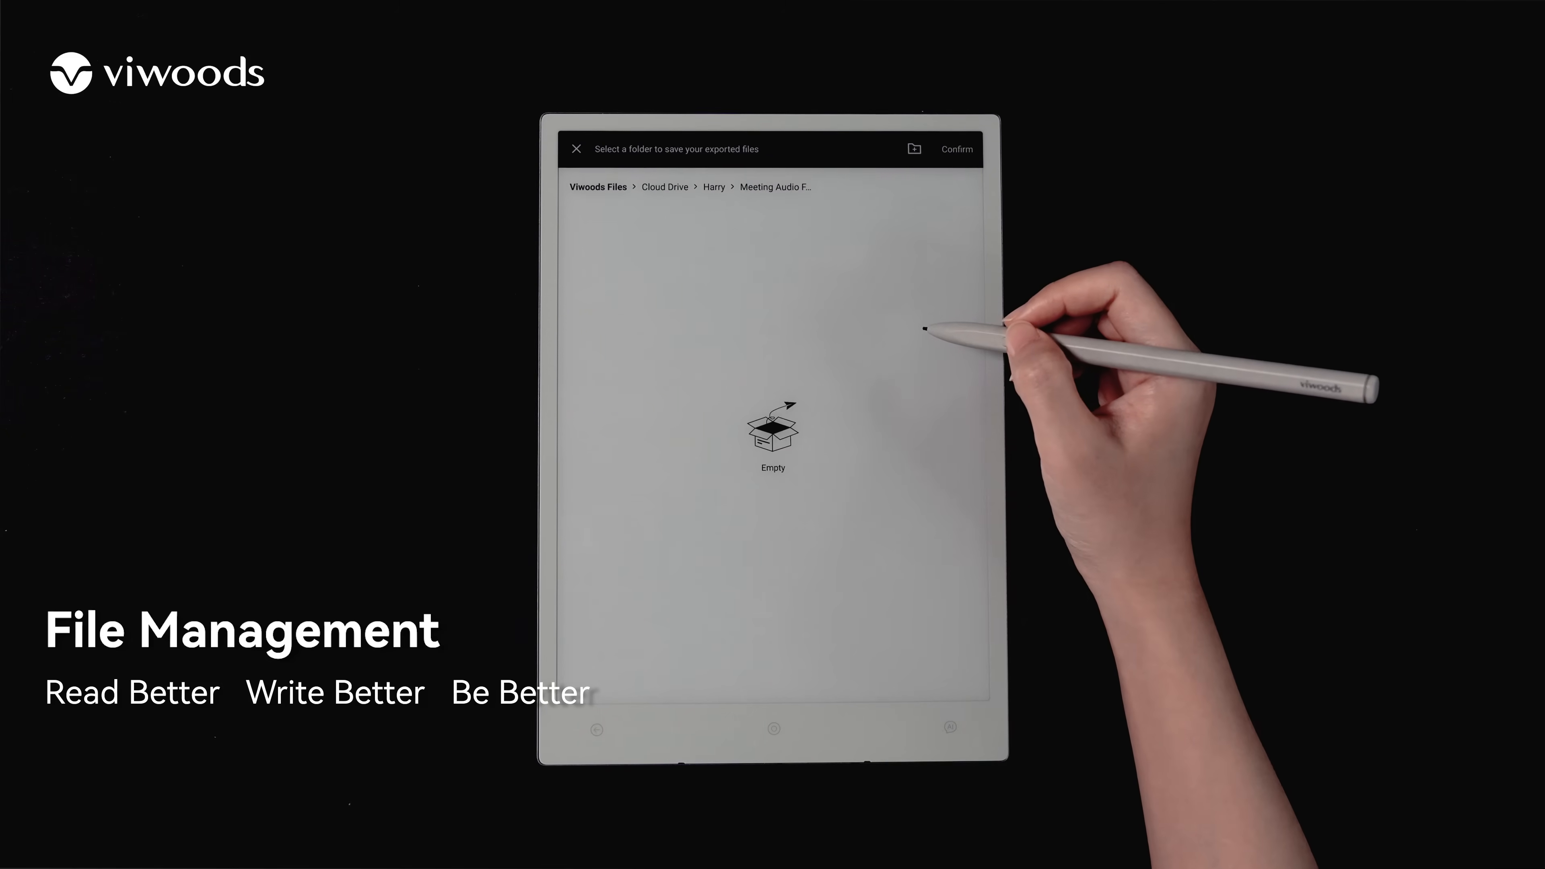
pyautogui.click(956, 149)
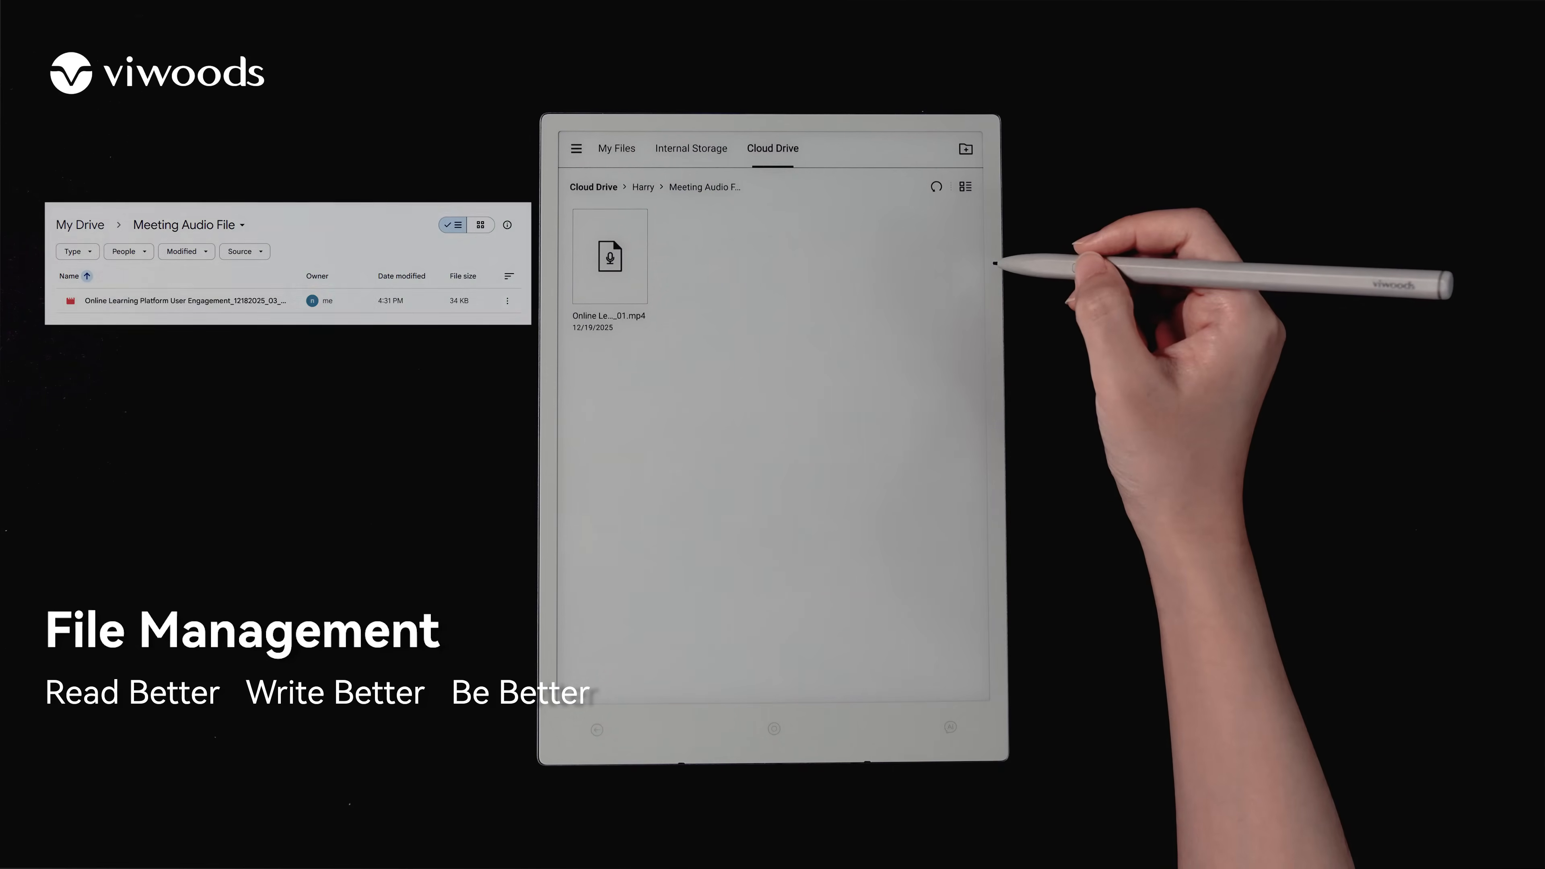
# Step: Open an e_book PDF with Learning, then view the Cloud Drive settings for Google Drive and OneDrive
pyautogui.click(690, 145)
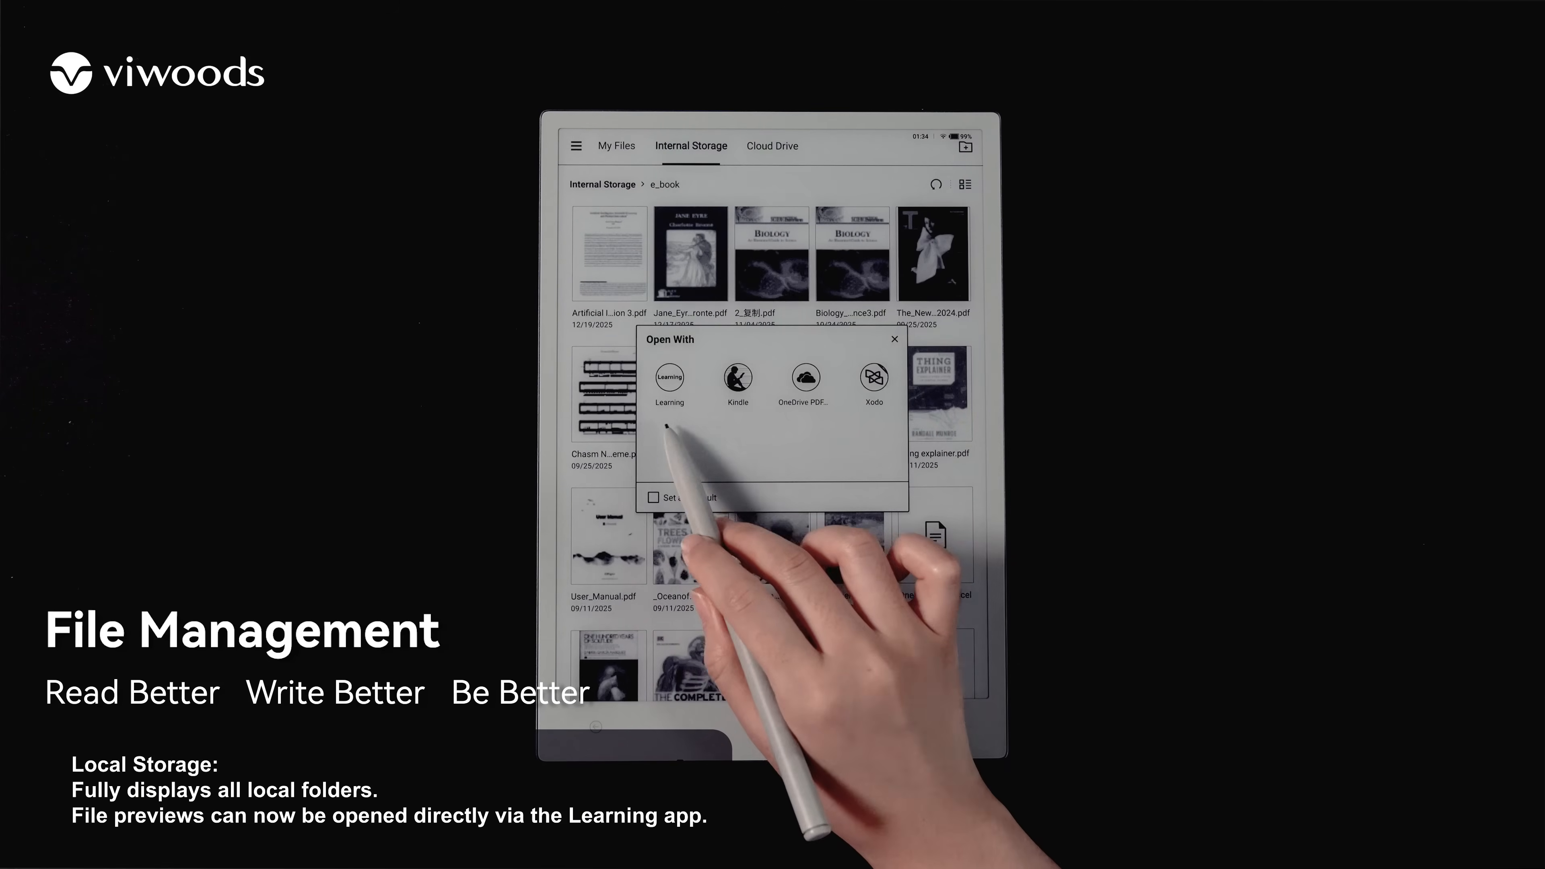
pyautogui.click(668, 382)
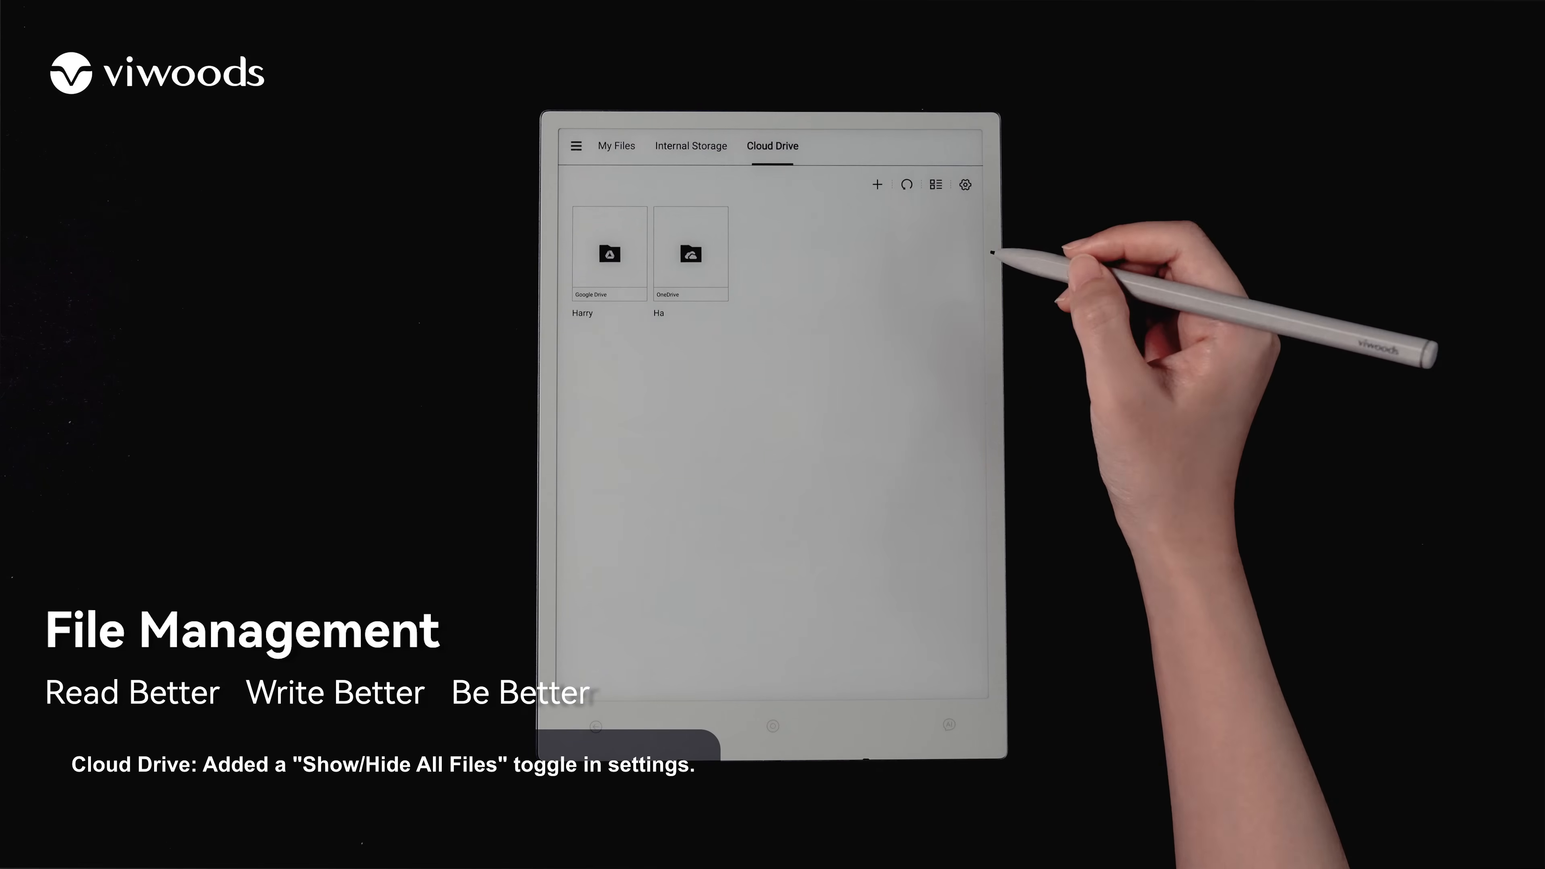
pyautogui.click(964, 184)
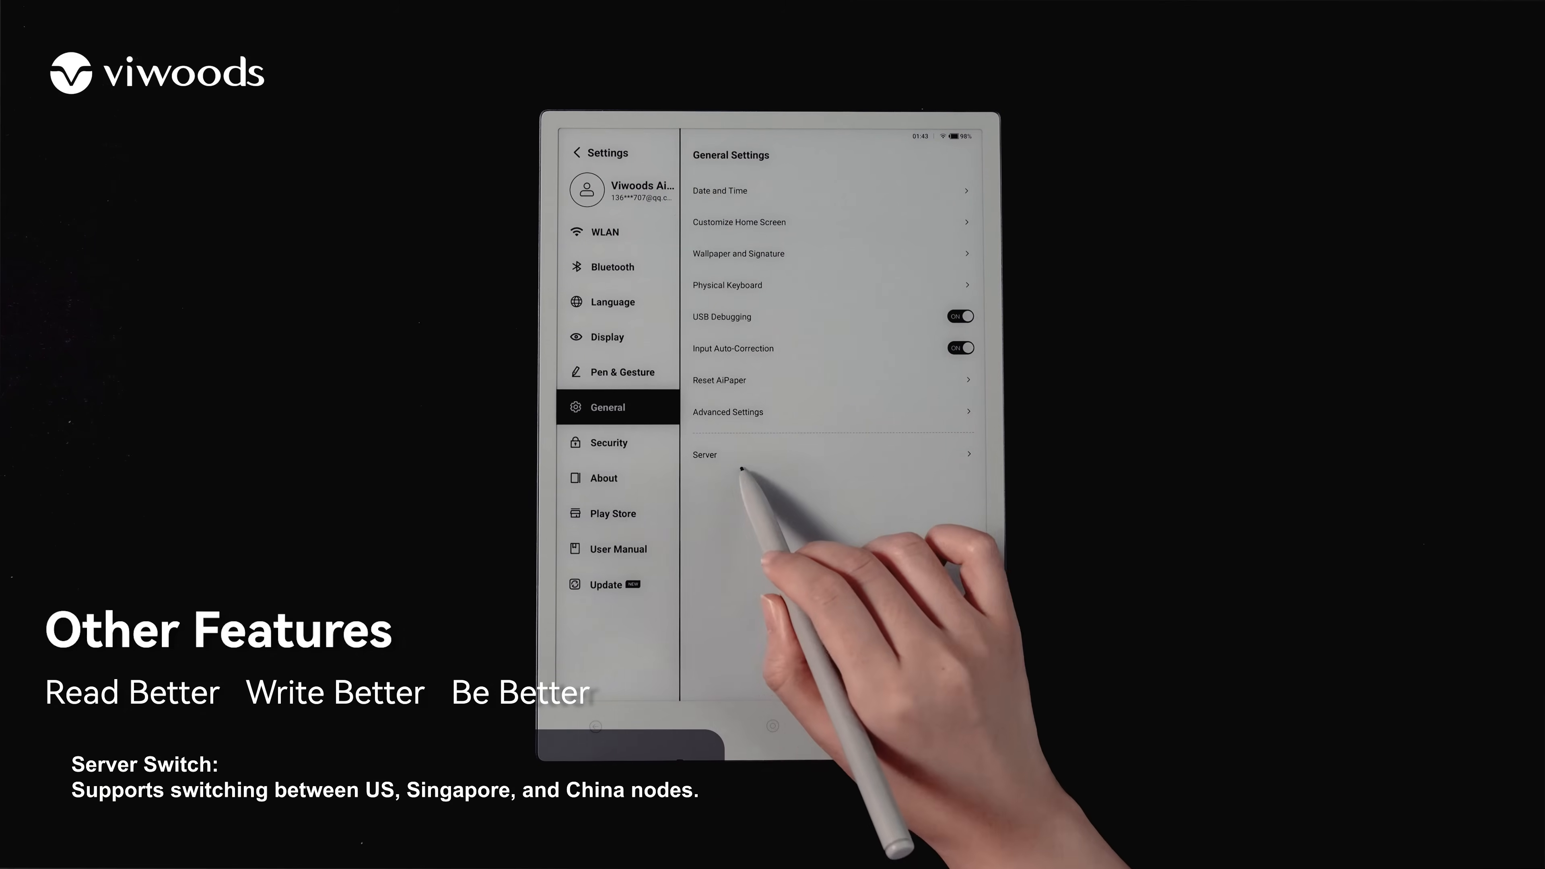
# Step: View the Server node options in General Settings before returning to Home
pyautogui.click(835, 454)
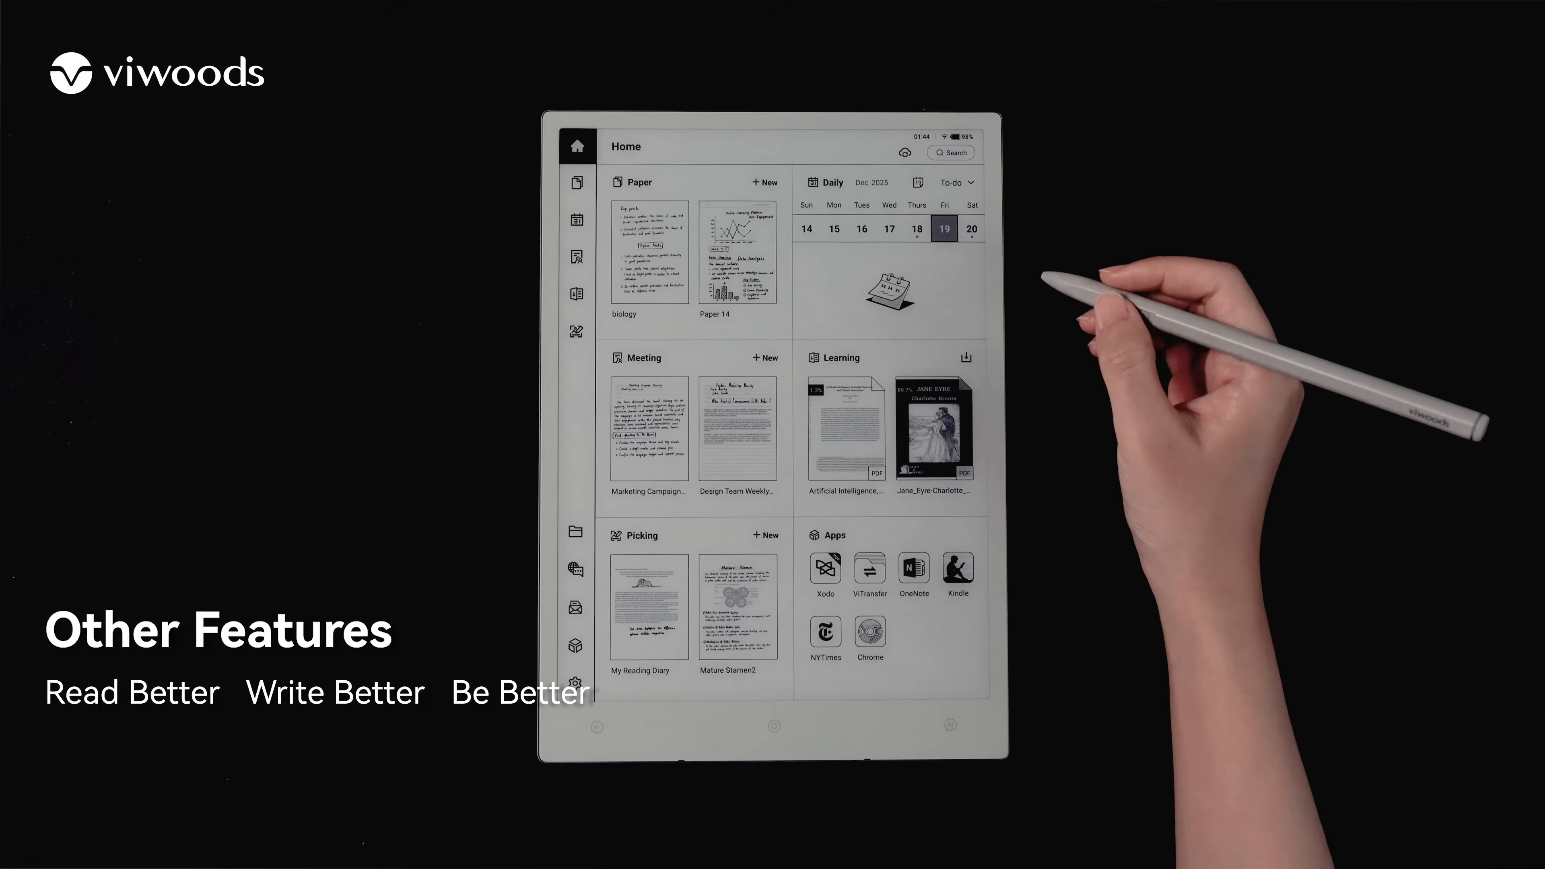
# Step: Export the ticked Online Learning Platform User Engagement recording from ViTransfer's Audio File list
pyautogui.click(869, 571)
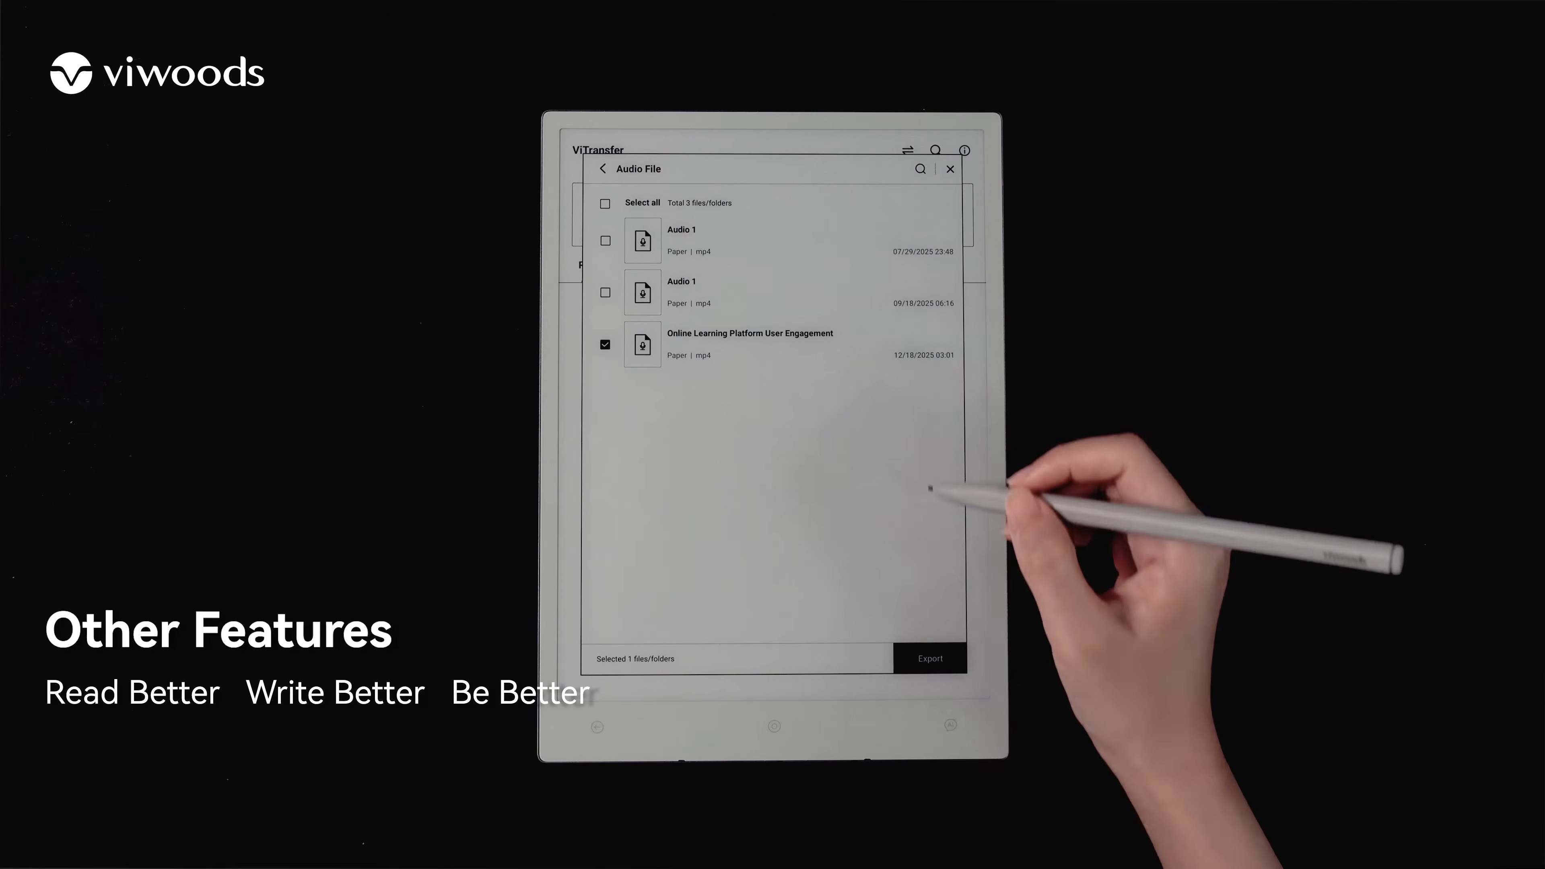
pyautogui.click(928, 658)
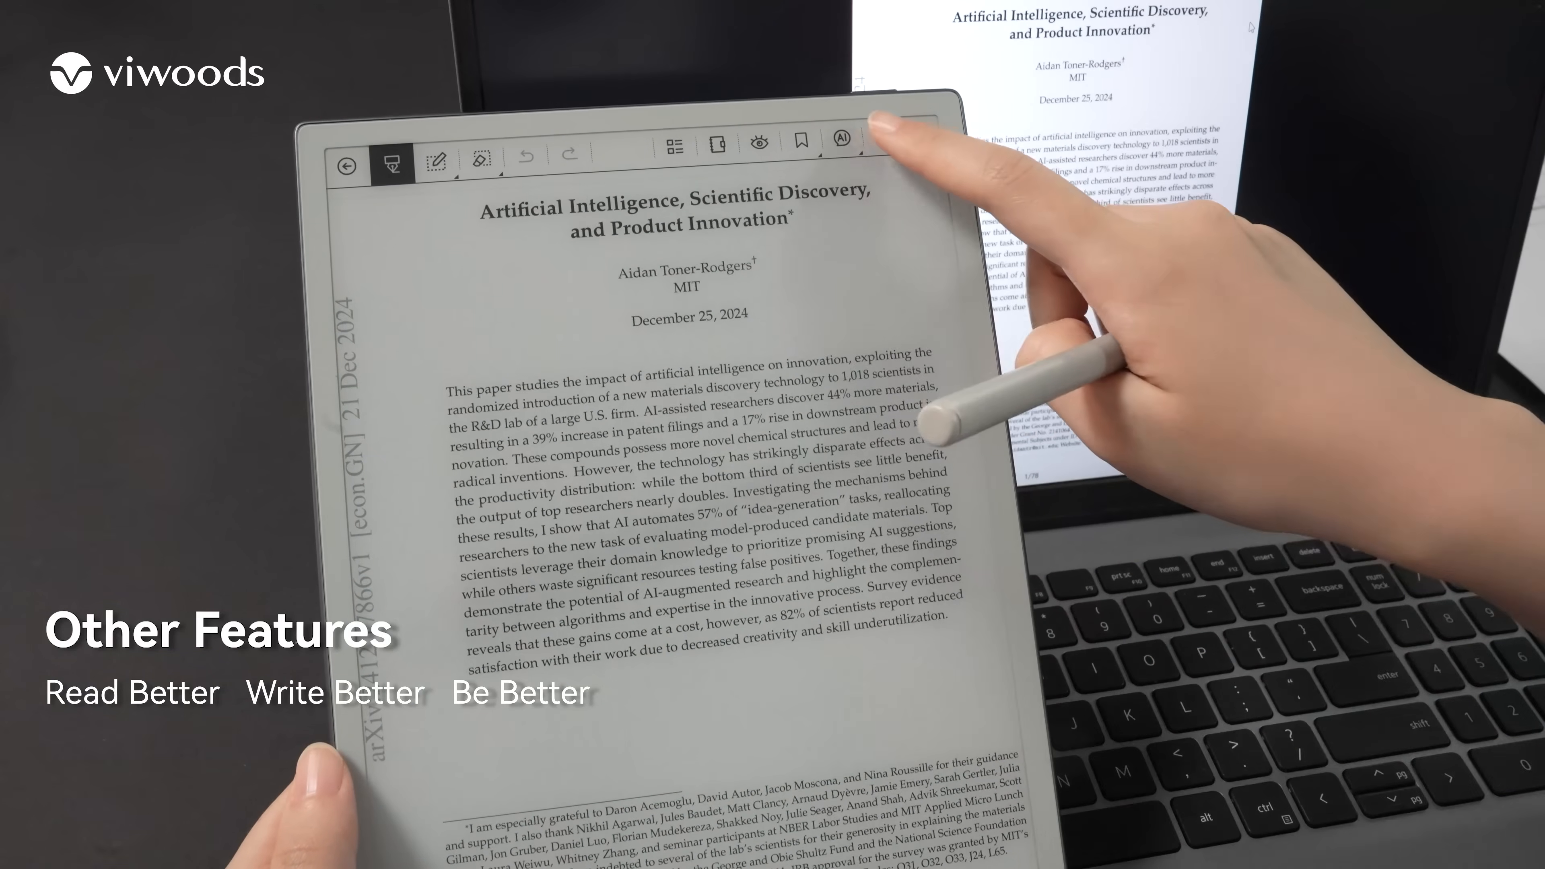
# Step: Show the reader's more-options menu with page-turn modes, search, landscape and multi-page view
pyautogui.click(876, 137)
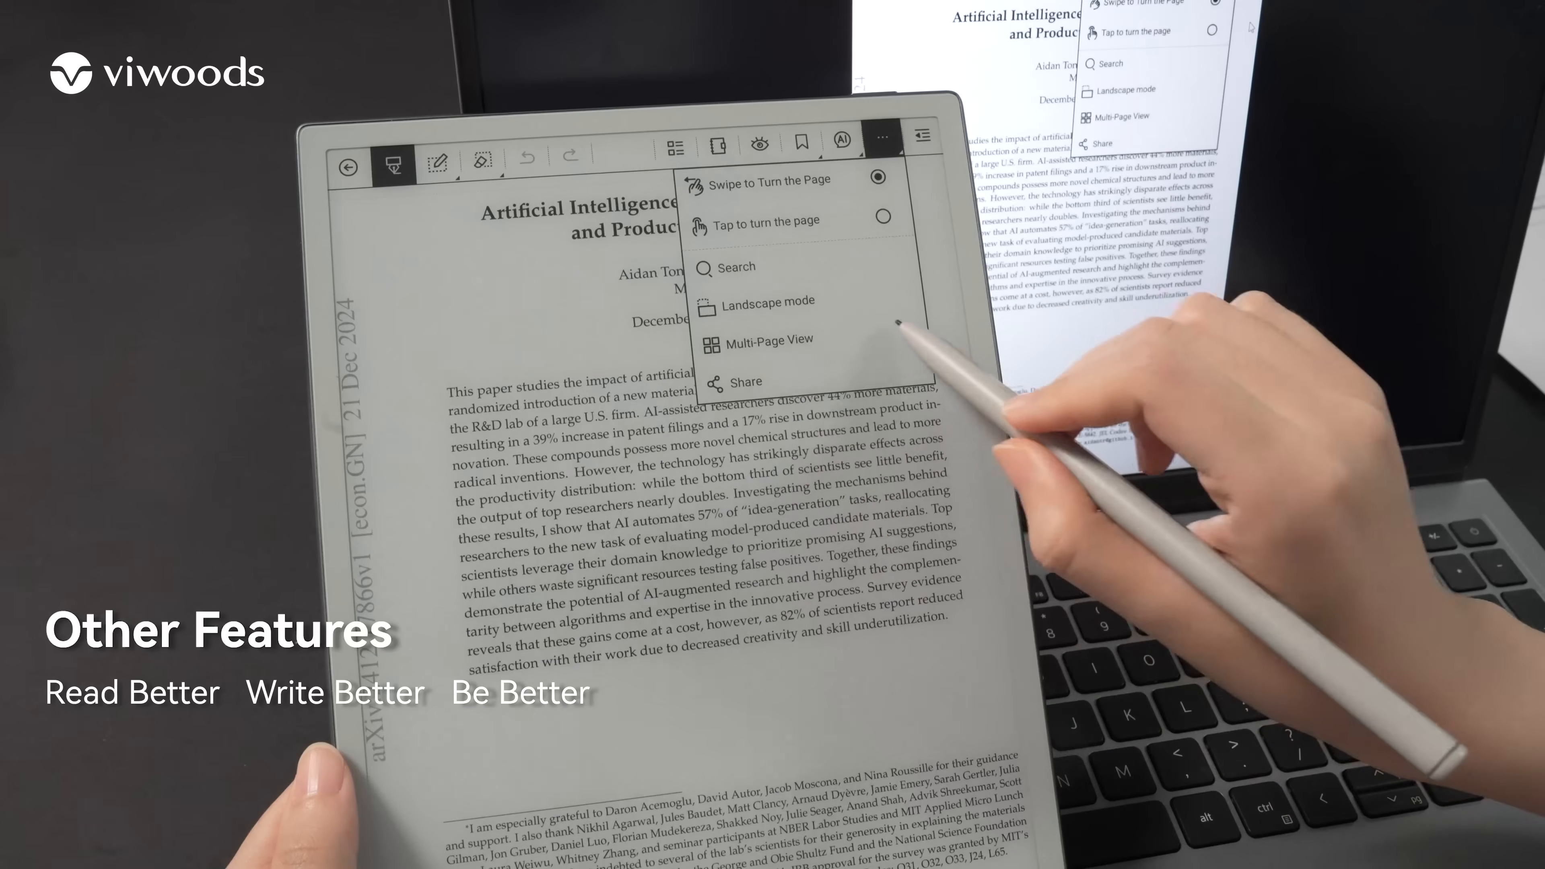